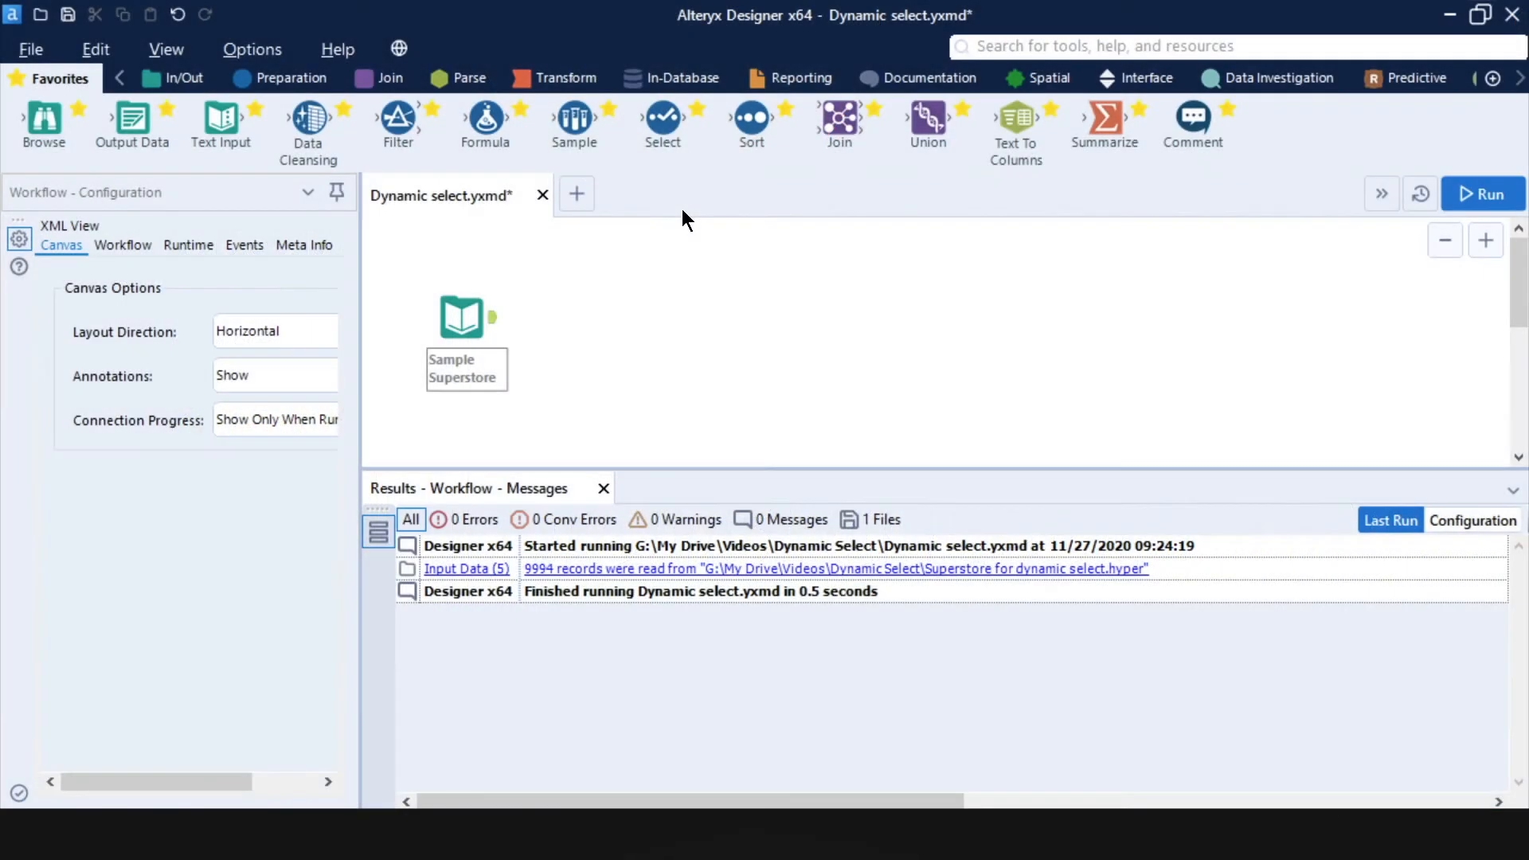
{"action": "mouse_move", "coordinate": [625, 283]}
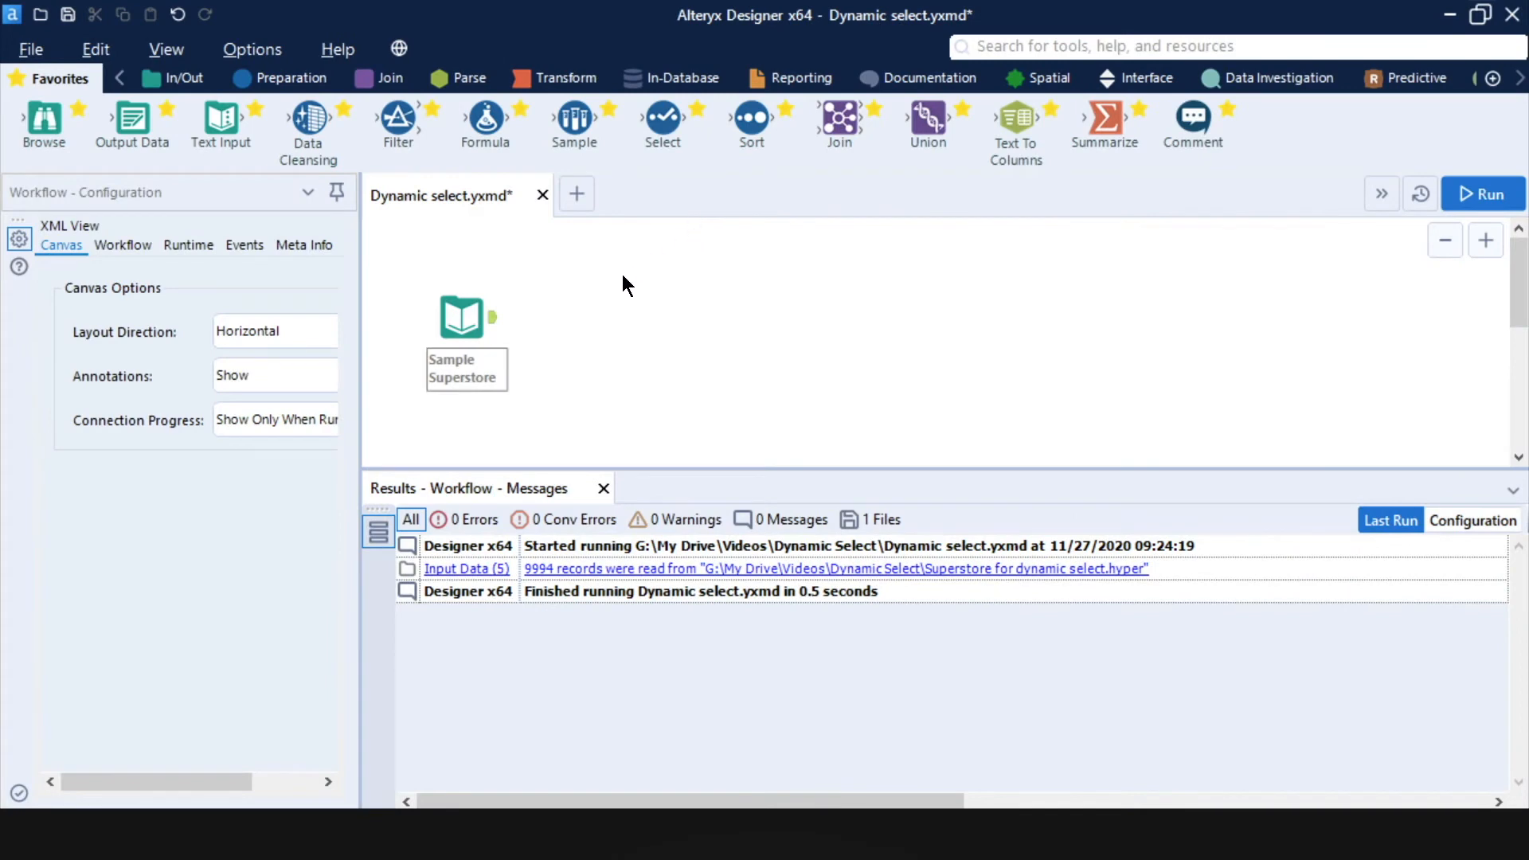
Select the Sample Superstore input data tool on the canvas.
{"action": "left_click", "coordinate": [465, 316]}
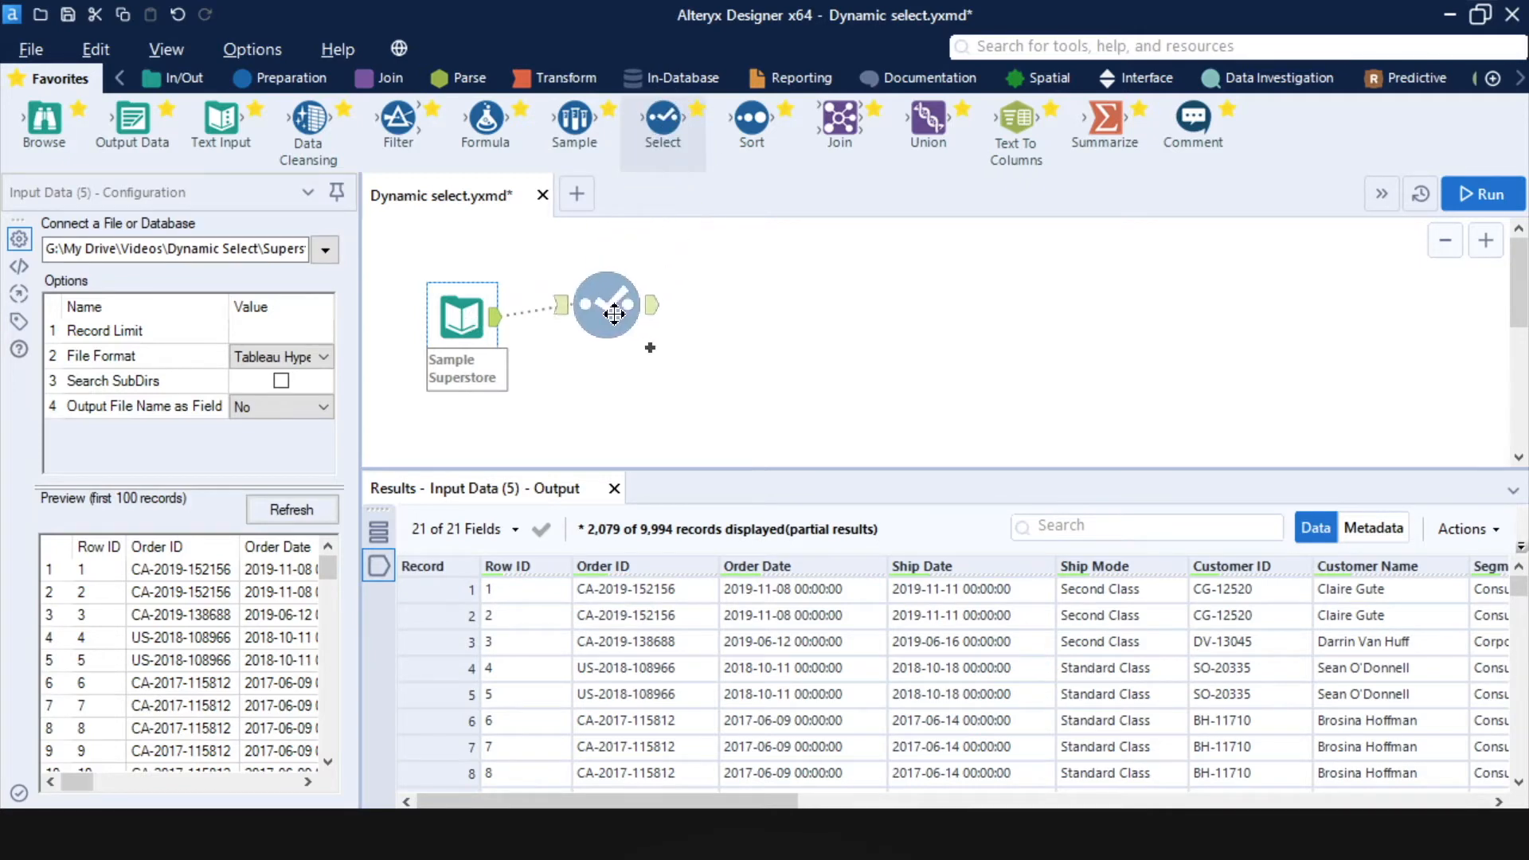
Connect the Select, keep only Sales, Quantity, Discount and Profit, and run the workflow.
{"action": "left_click", "coordinate": [604, 305]}
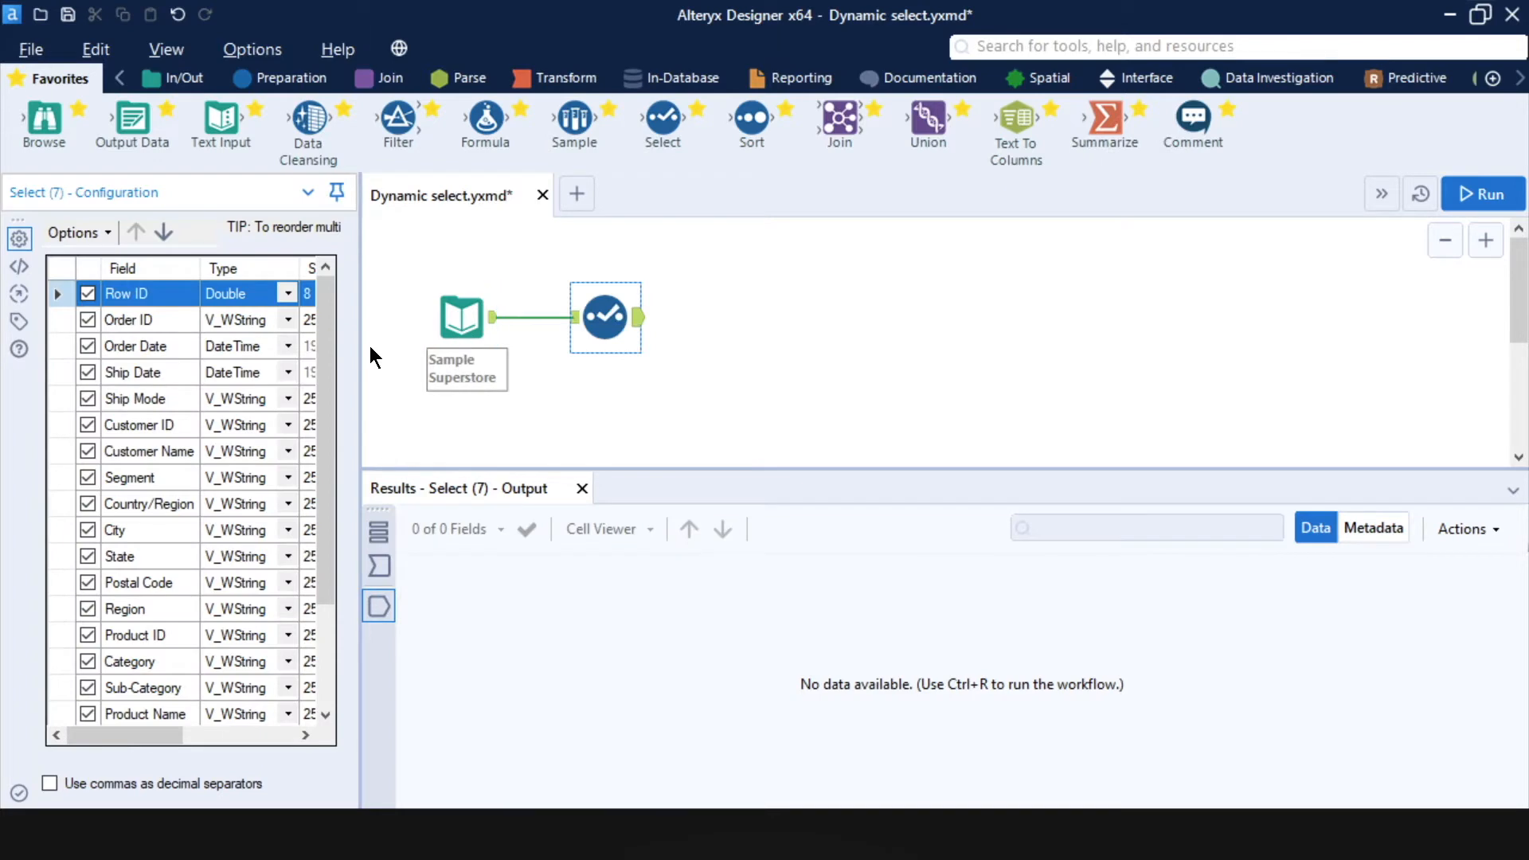
{"action": "left_click", "coordinate": [73, 232]}
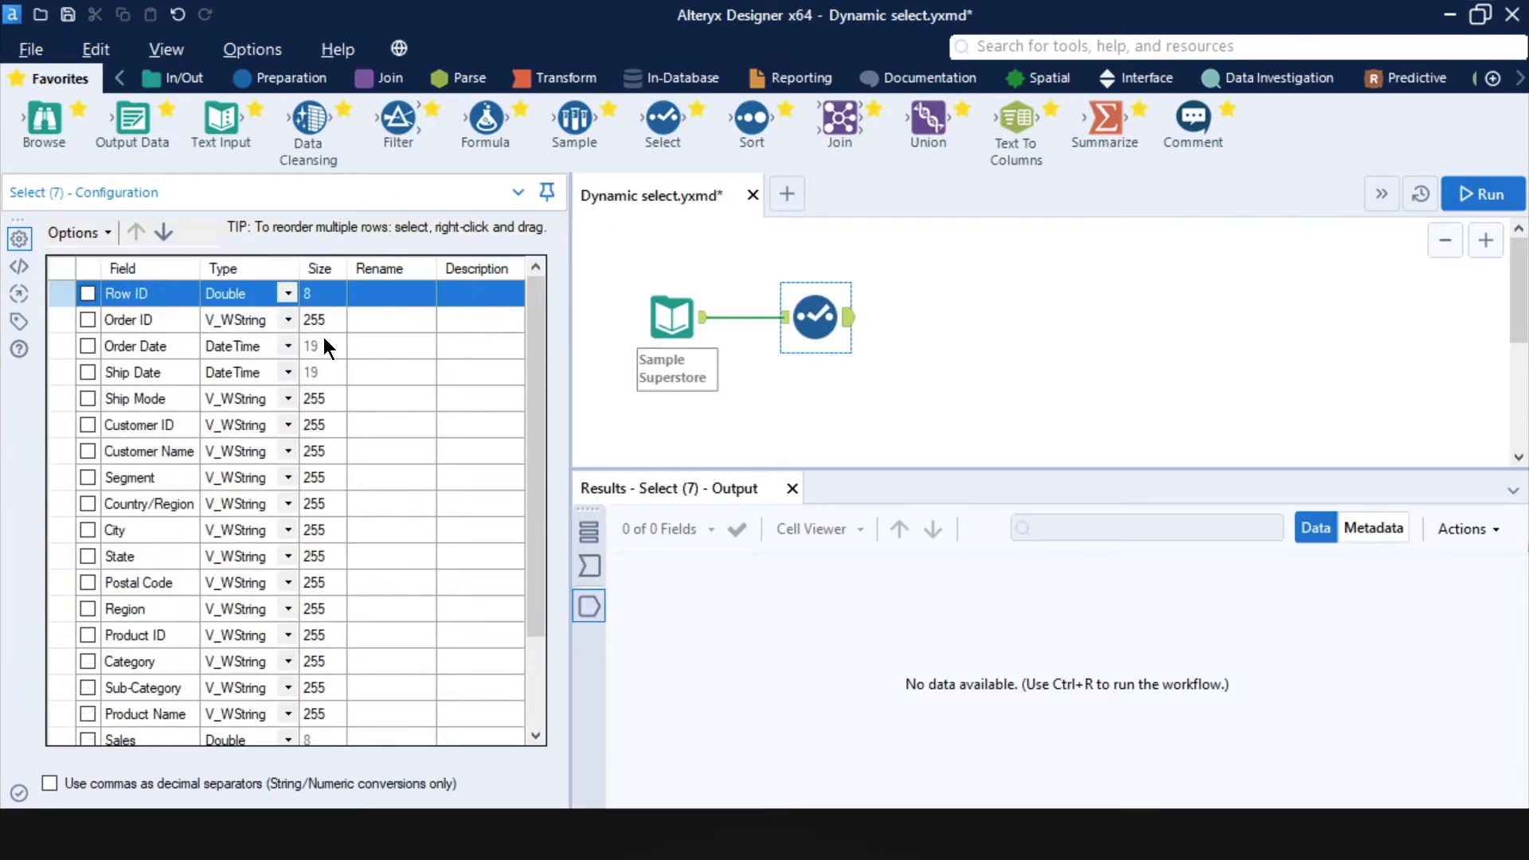
{"action": "scroll", "scroll_direction": "down", "scroll_amount": 3}
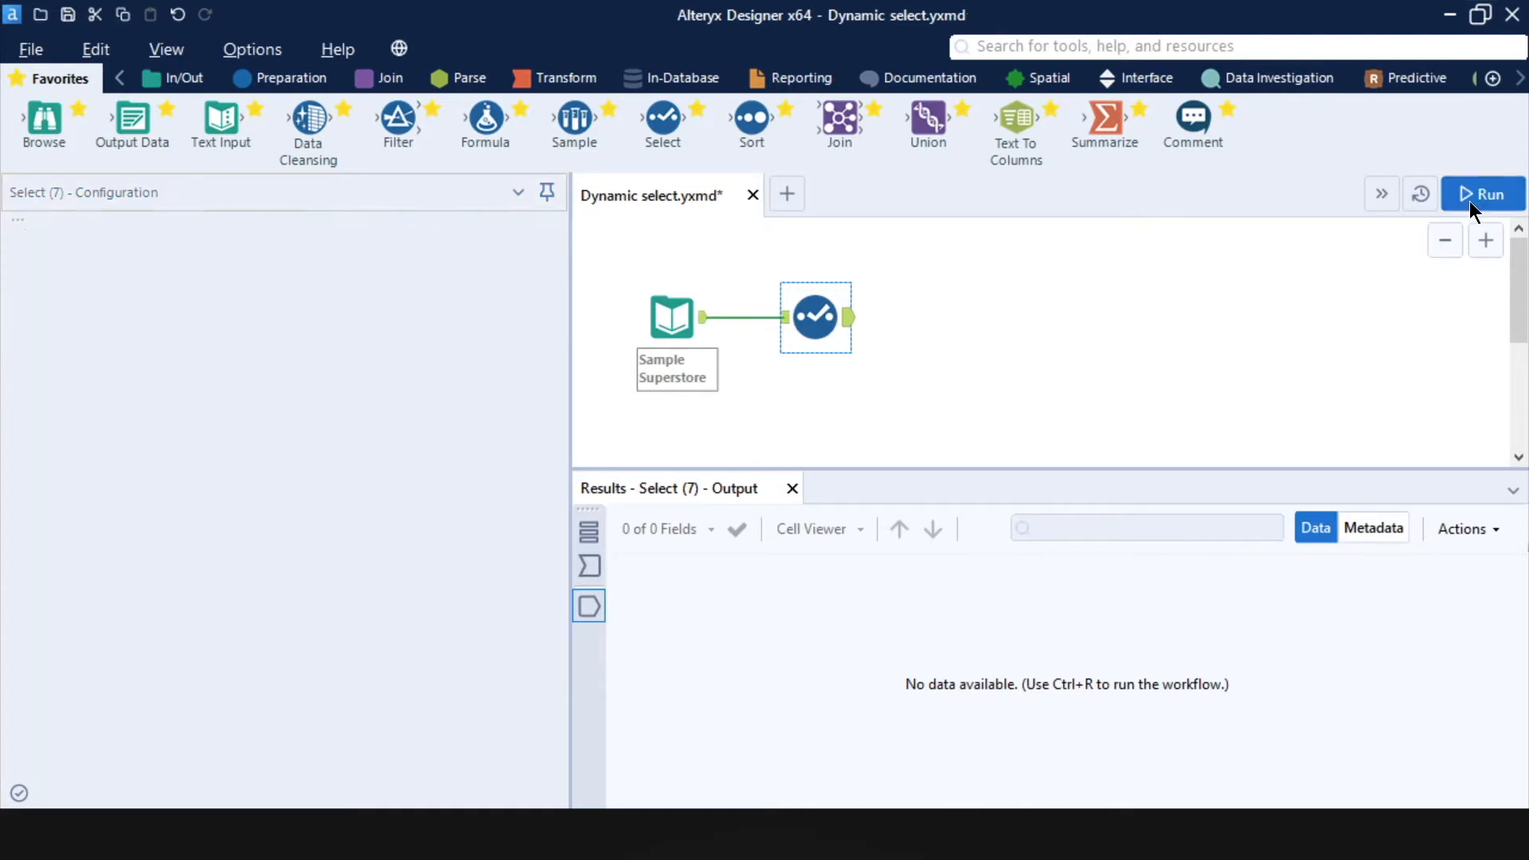
{"action": "left_click", "coordinate": [1481, 194]}
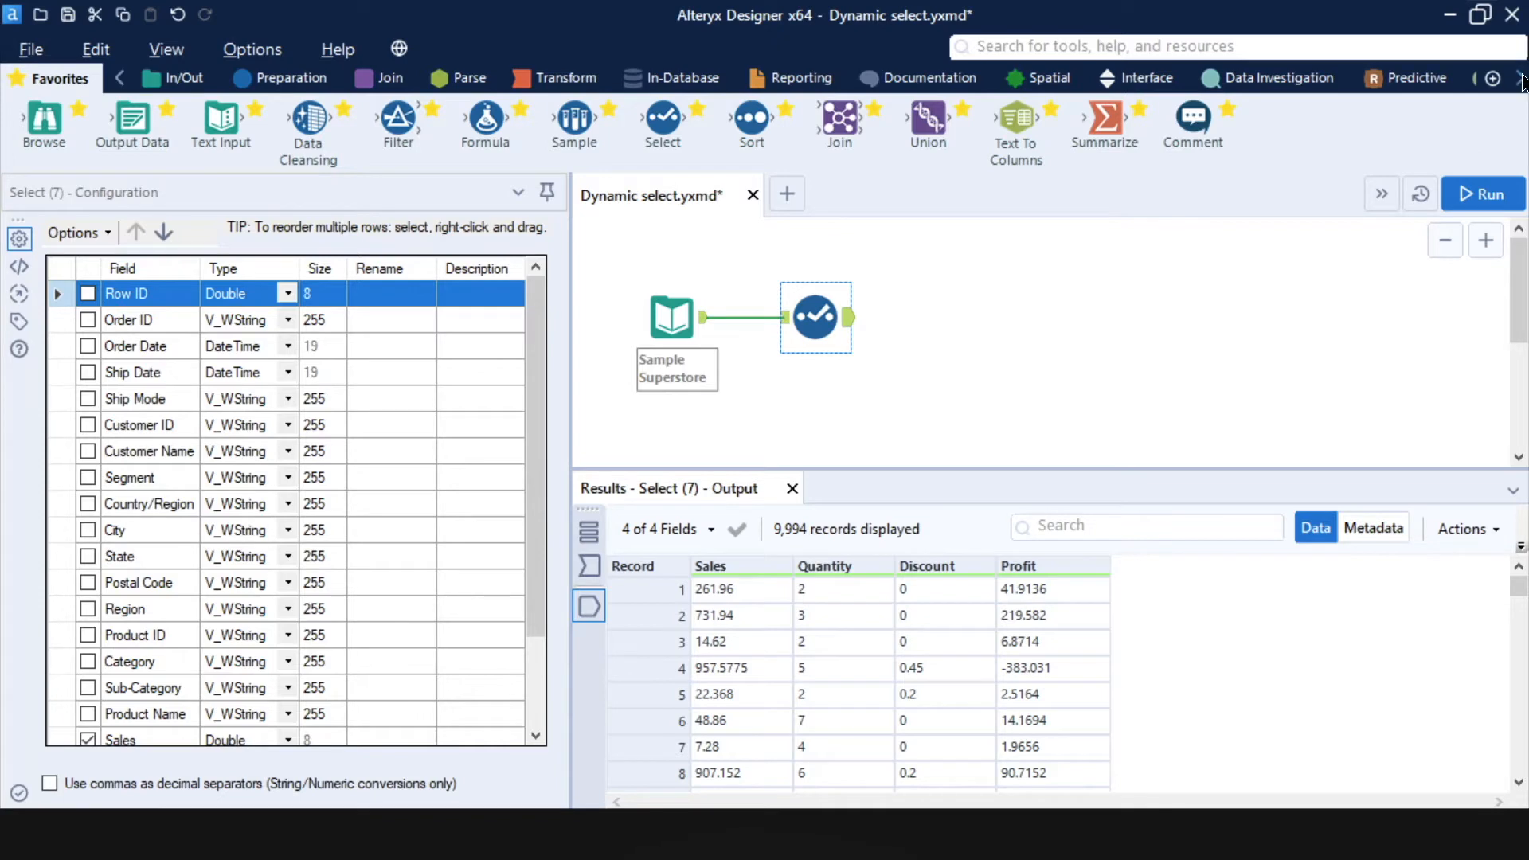
{"action": "left_click", "coordinate": [119, 78]}
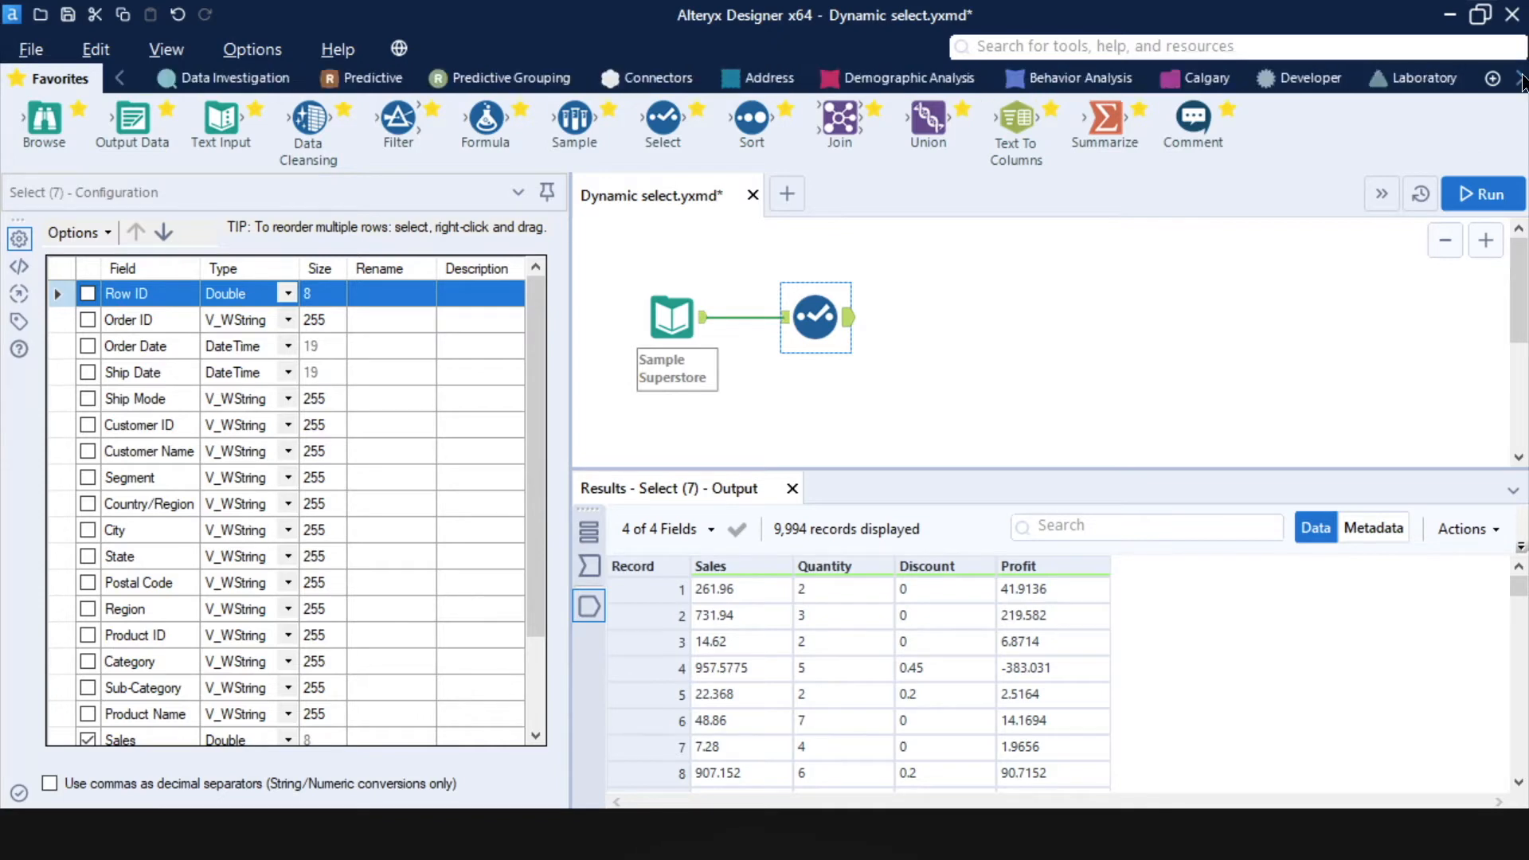
Wire a Developer-tab Dynamic Select to Sample Superstore, keep numeric fields only, and run.
{"action": "left_click", "coordinate": [1019, 78]}
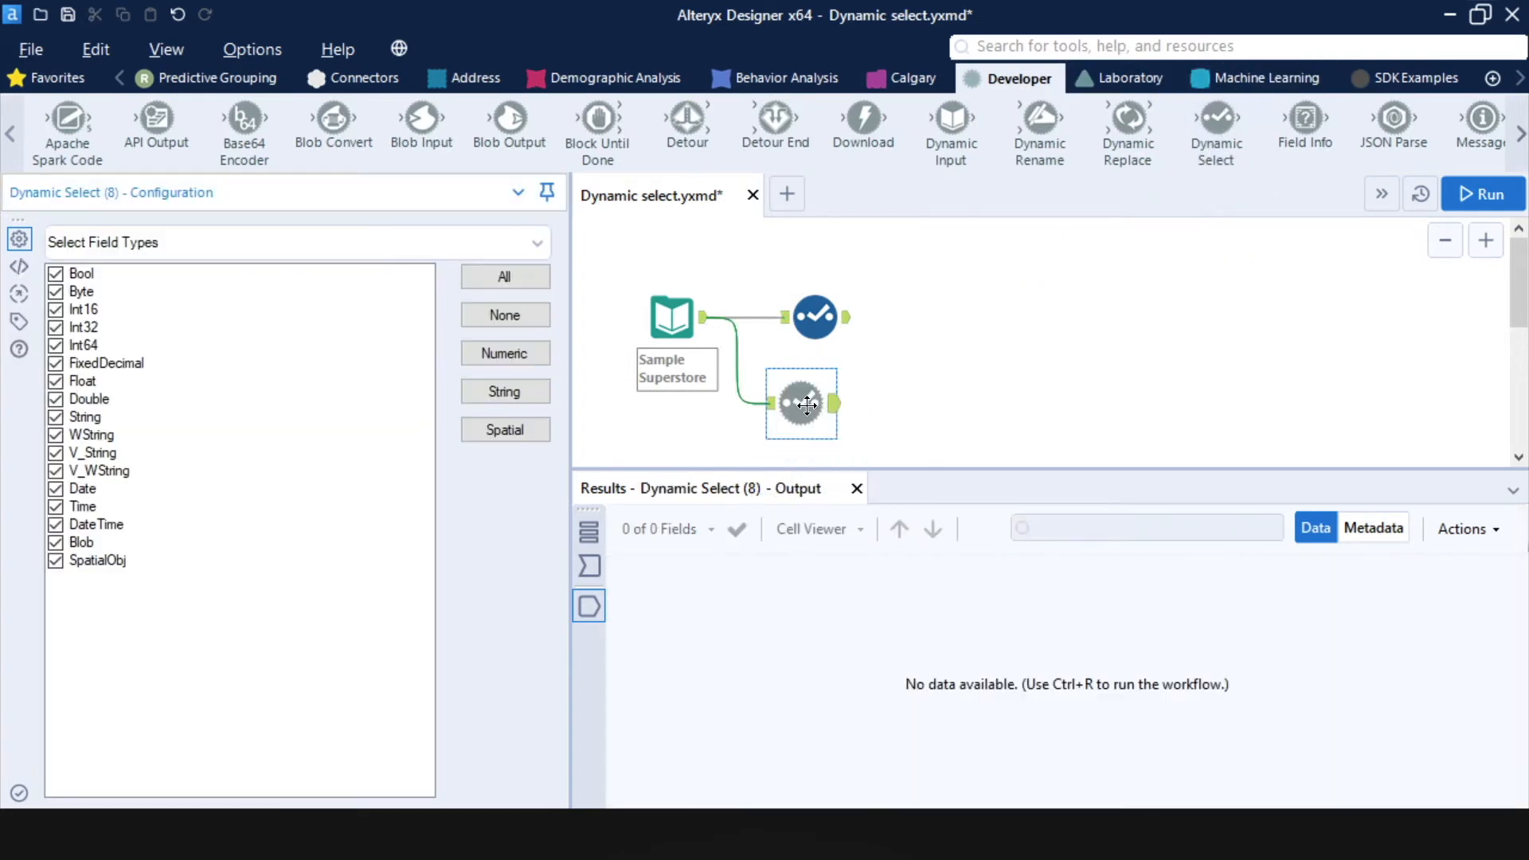
{"action": "mouse_move", "coordinate": [293, 398]}
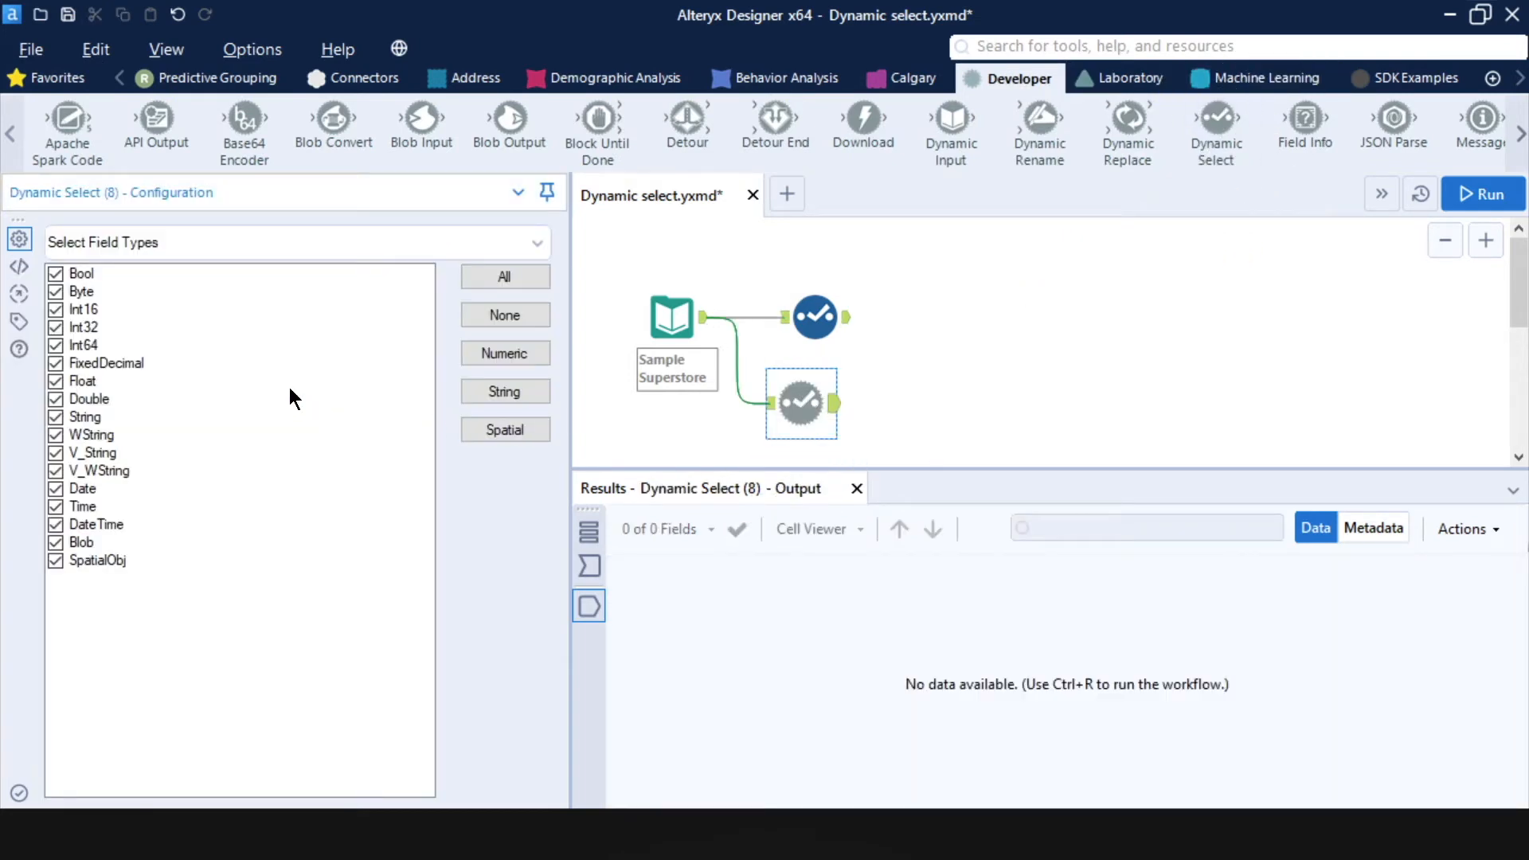
{"action": "mouse_move", "coordinate": [140, 327]}
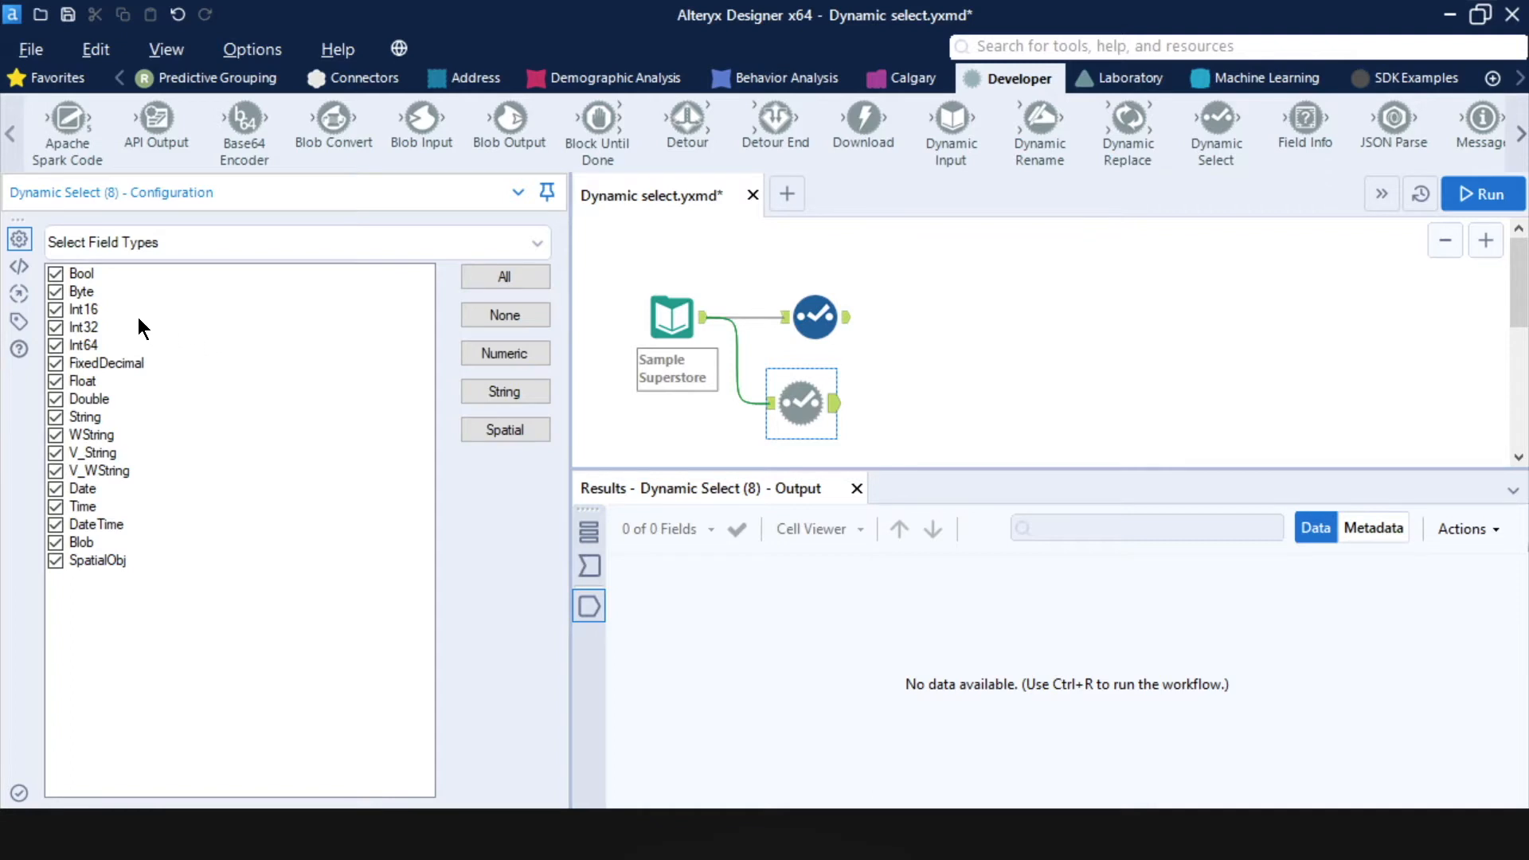
{"action": "mouse_move", "coordinate": [125, 561]}
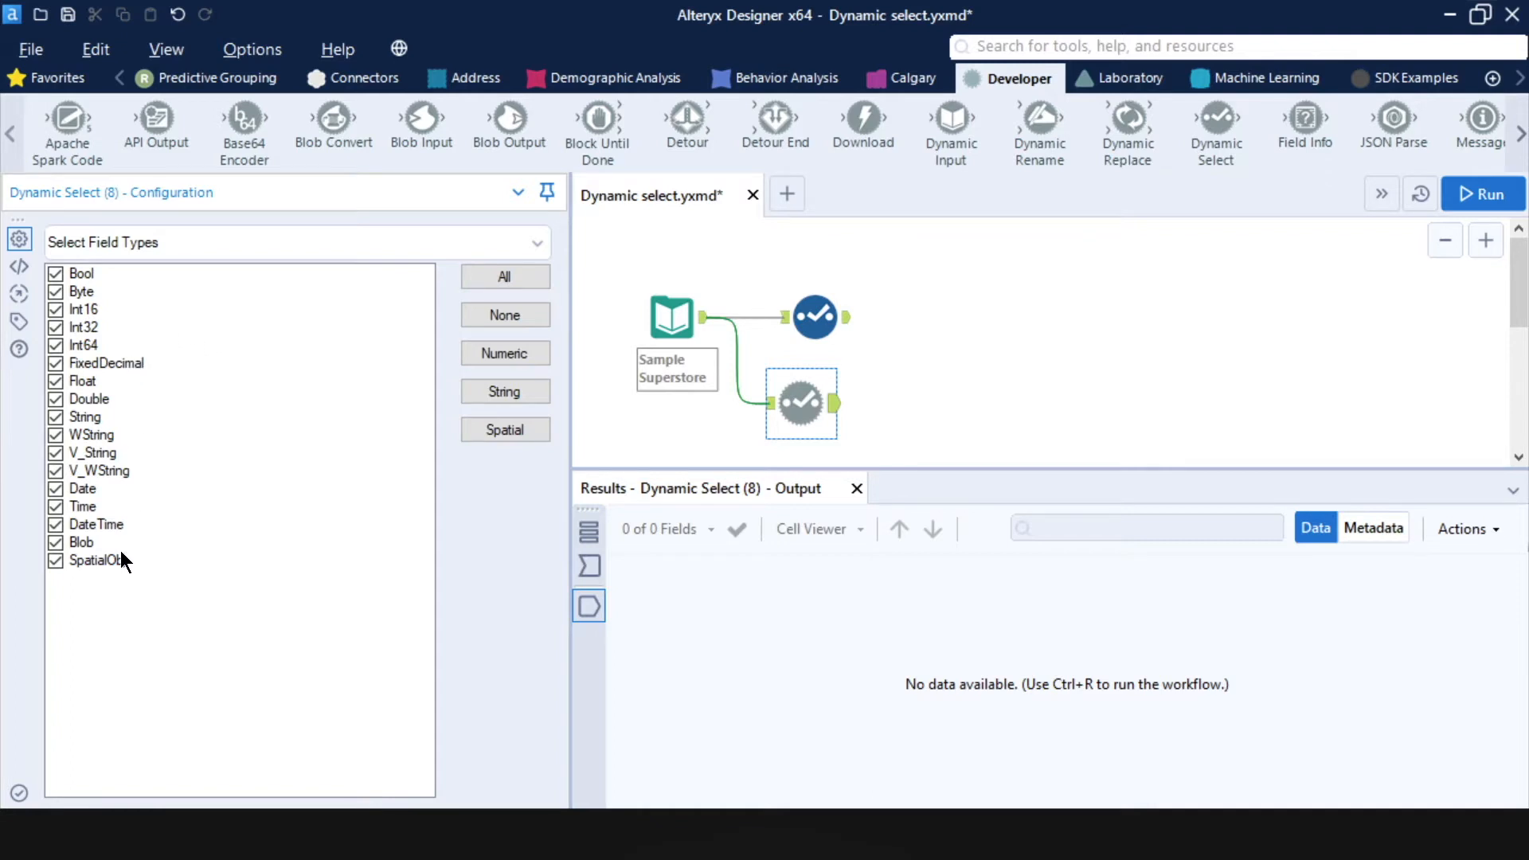
{"action": "mouse_move", "coordinate": [216, 513]}
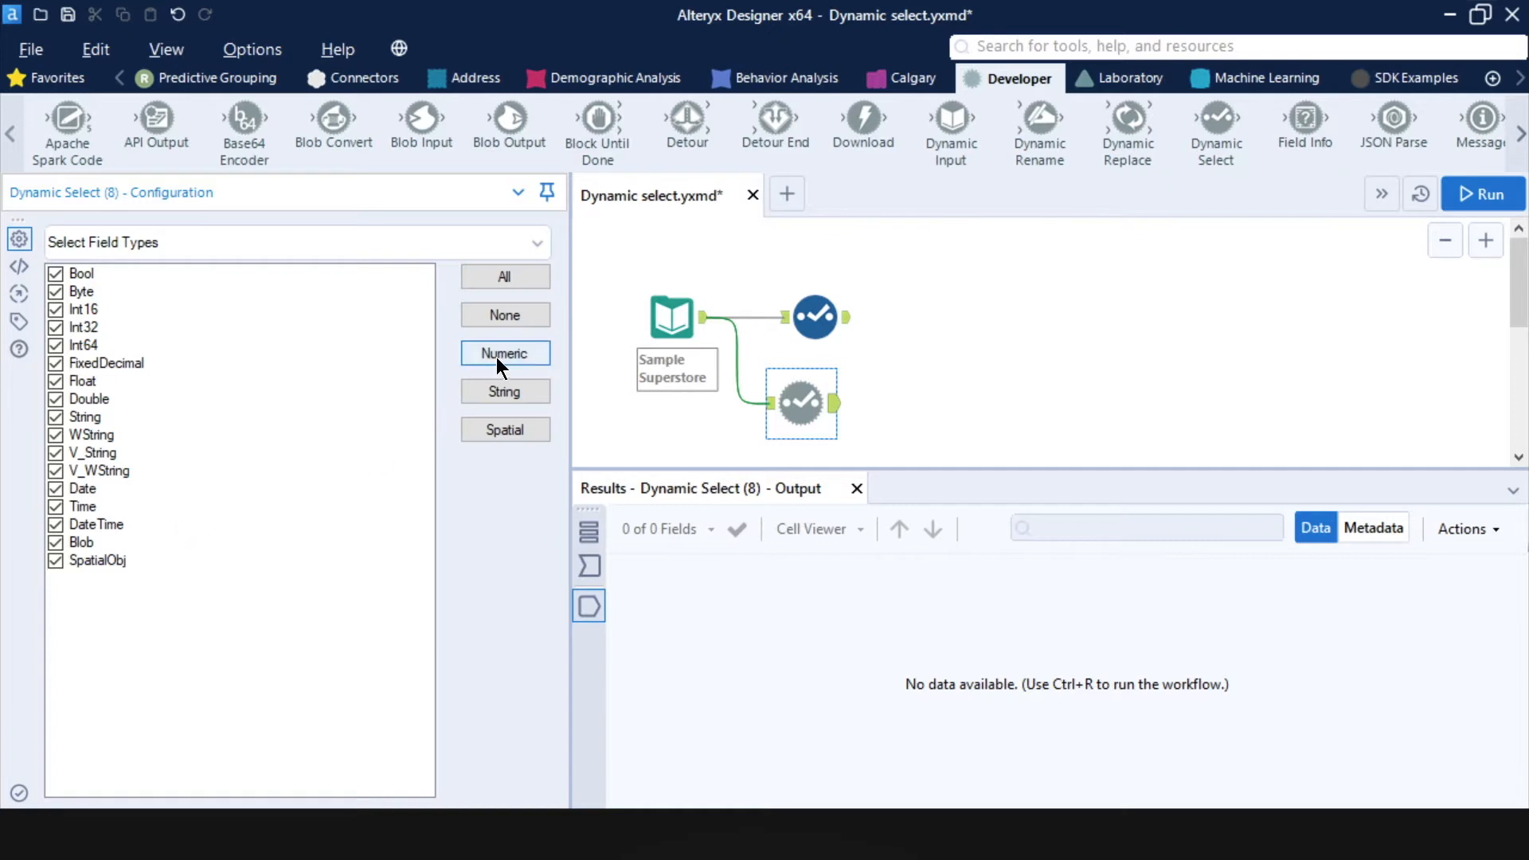
{"action": "left_click", "coordinate": [504, 352]}
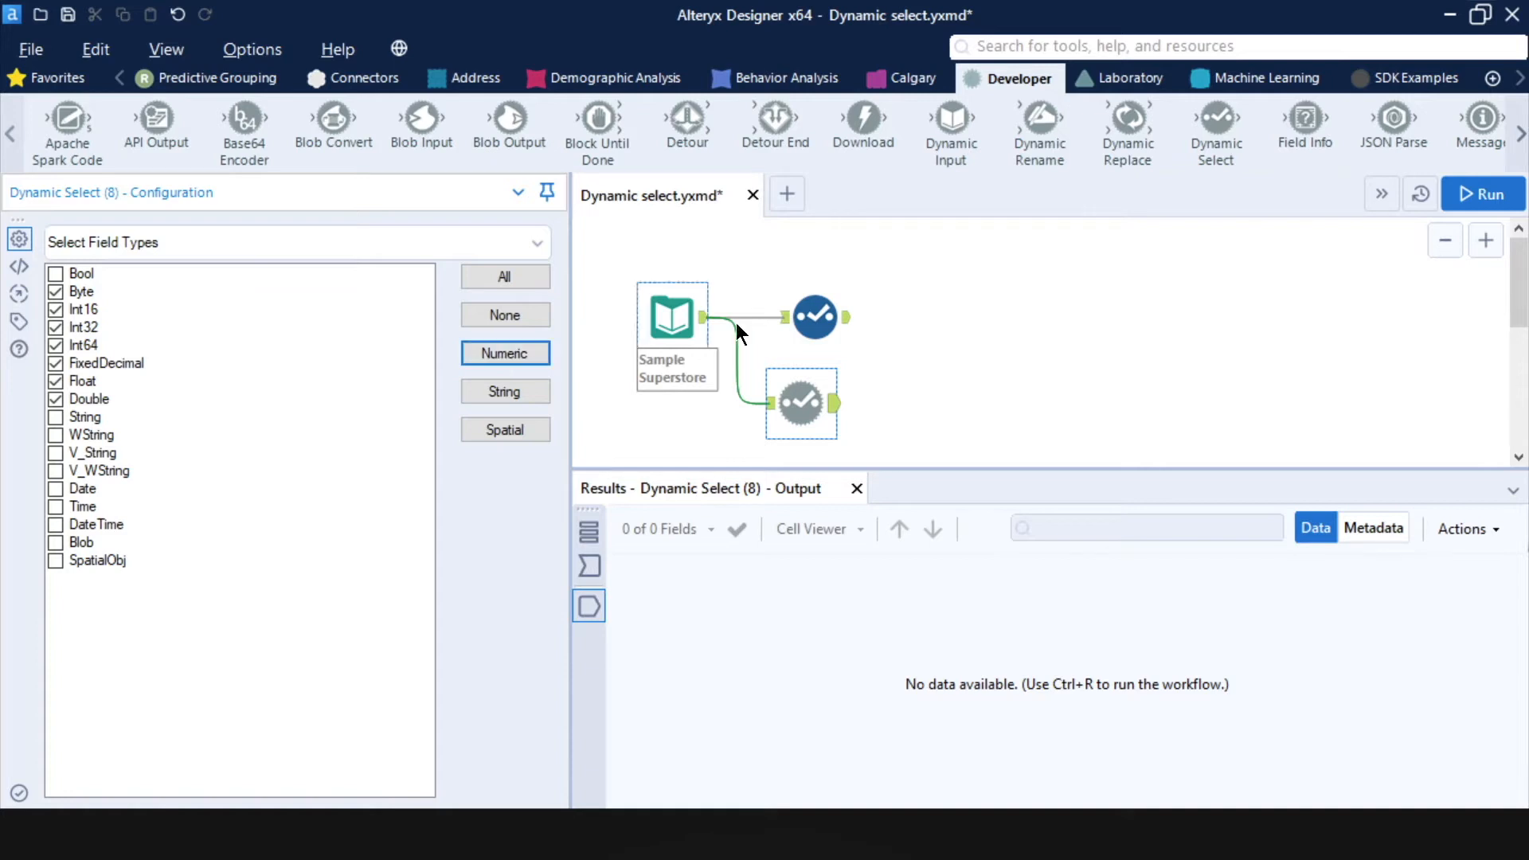
{"action": "left_click", "coordinate": [1481, 193]}
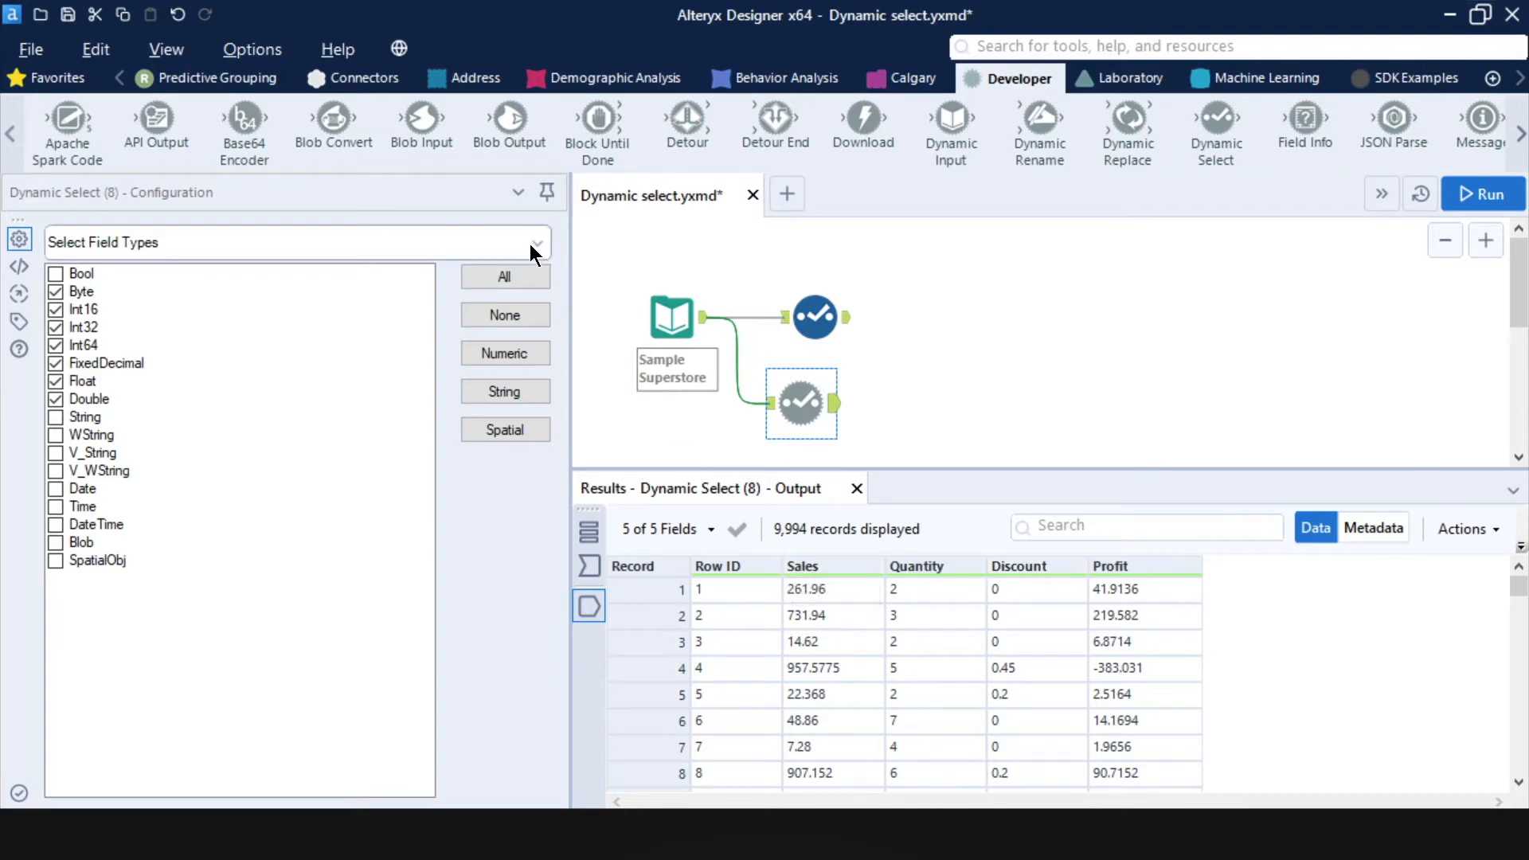
{"action": "mouse_move", "coordinate": [537, 252]}
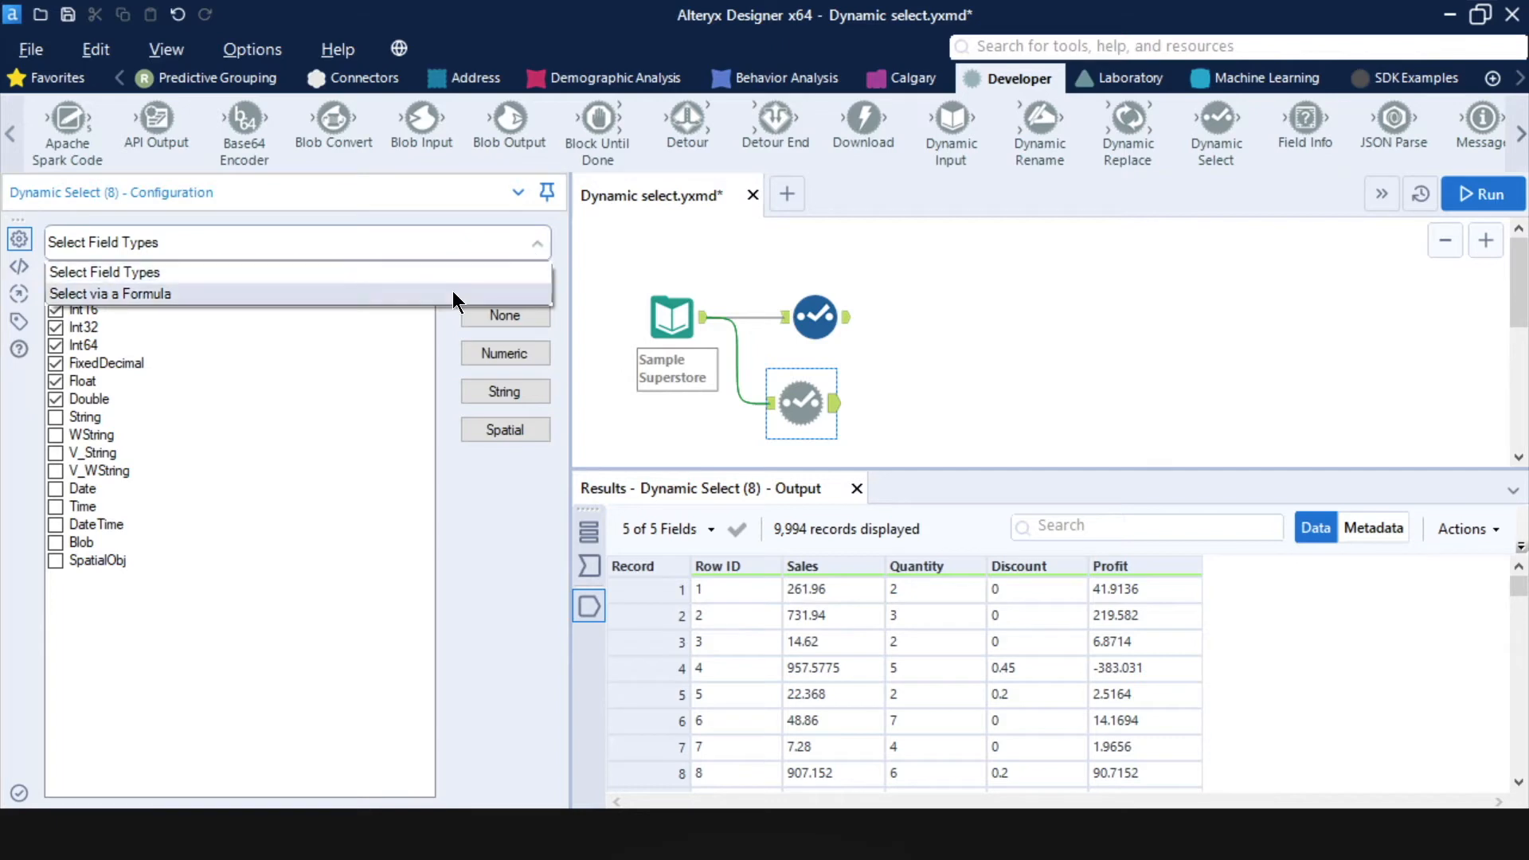
Switch the Dynamic Select to formula mode with the expression not [IsDateOrTime].
{"action": "left_click", "coordinate": [109, 294]}
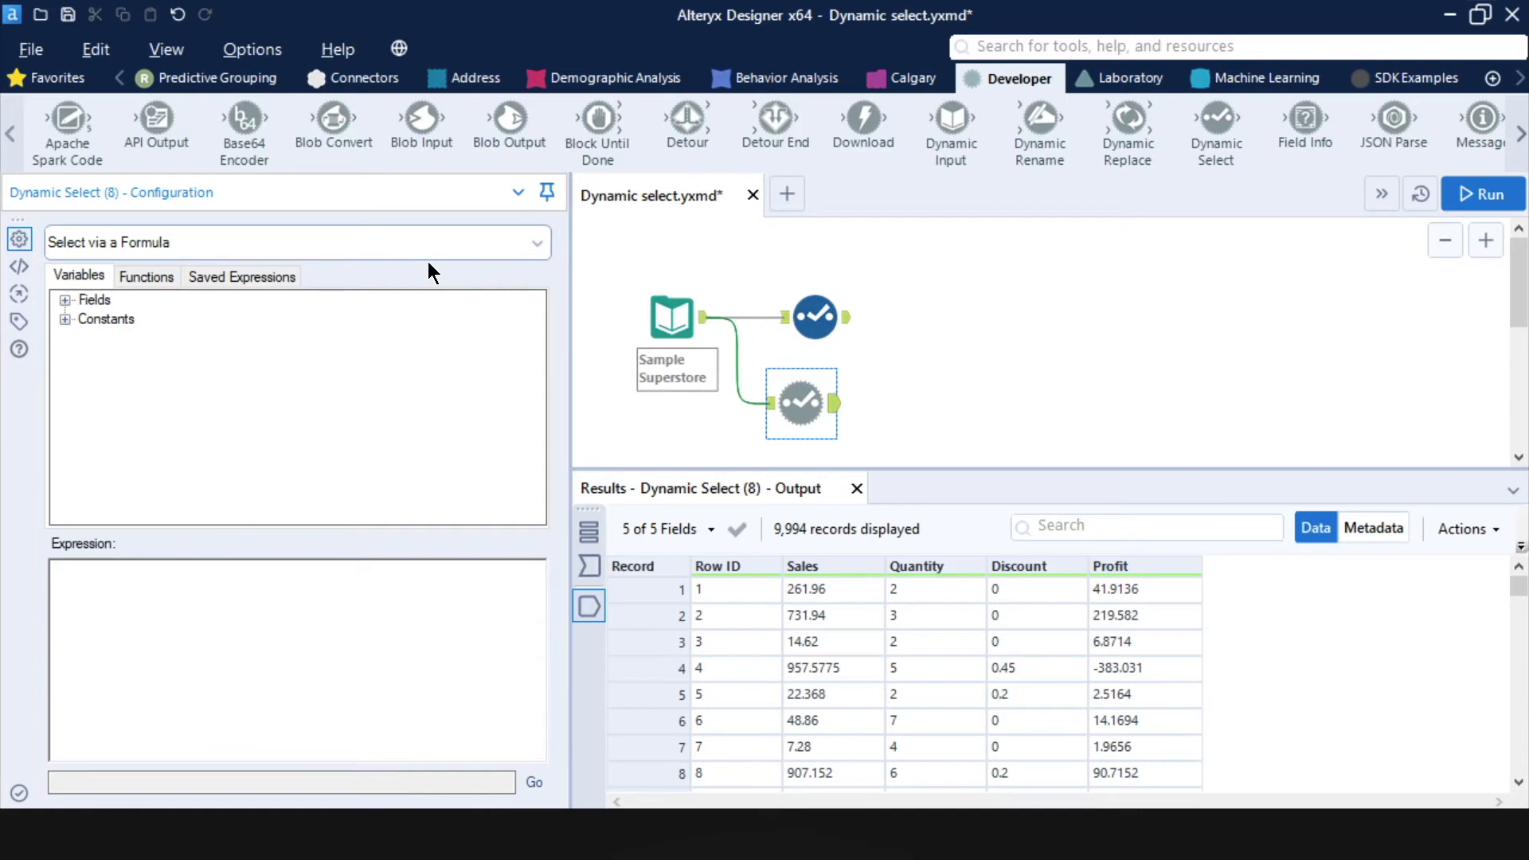
{"action": "left_click", "coordinate": [201, 610]}
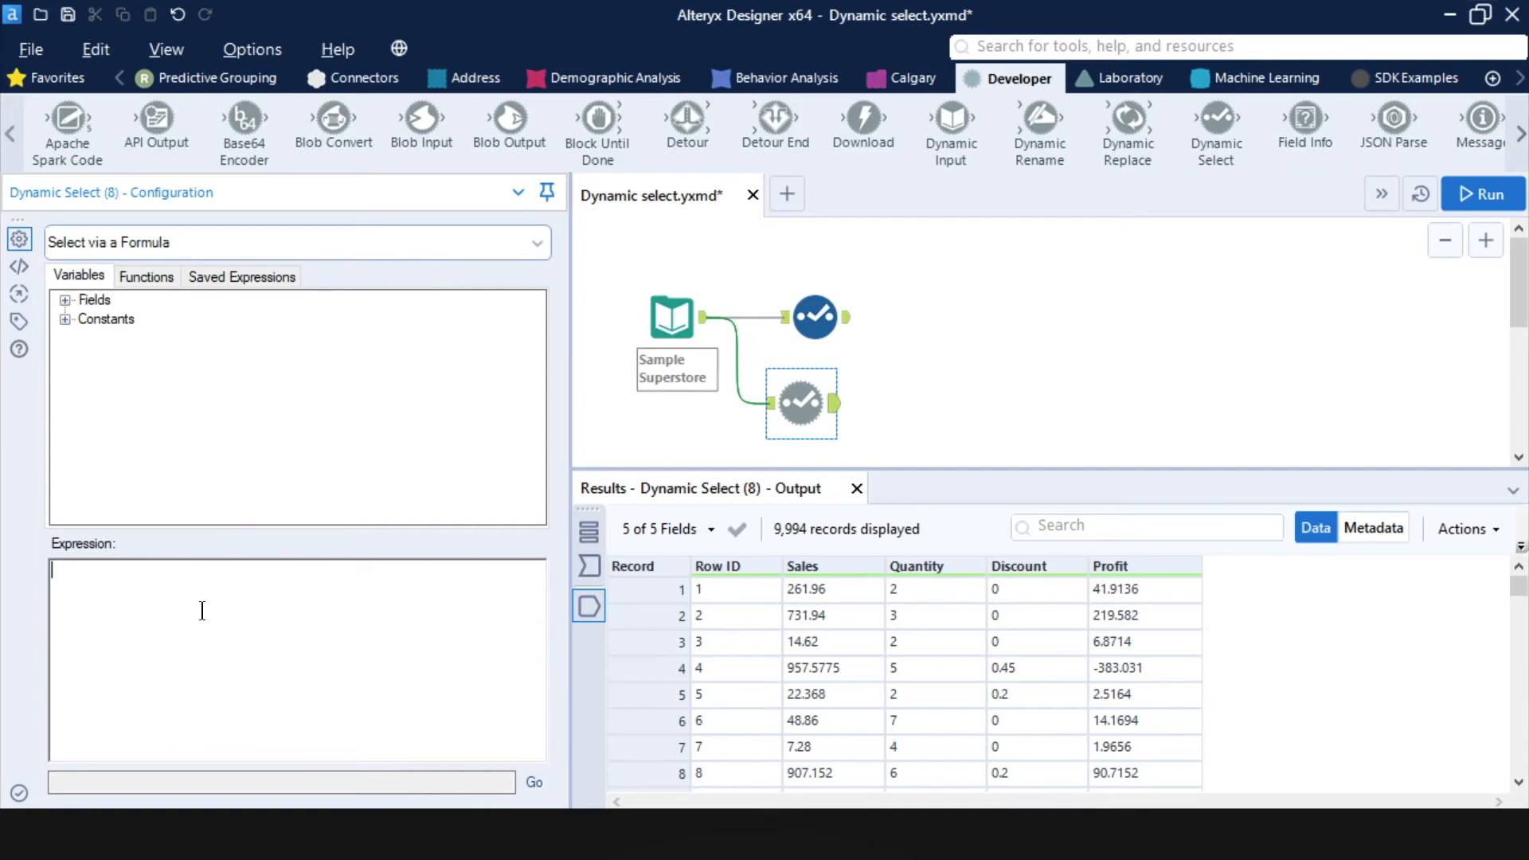
{"action": "type", "text": "not"}
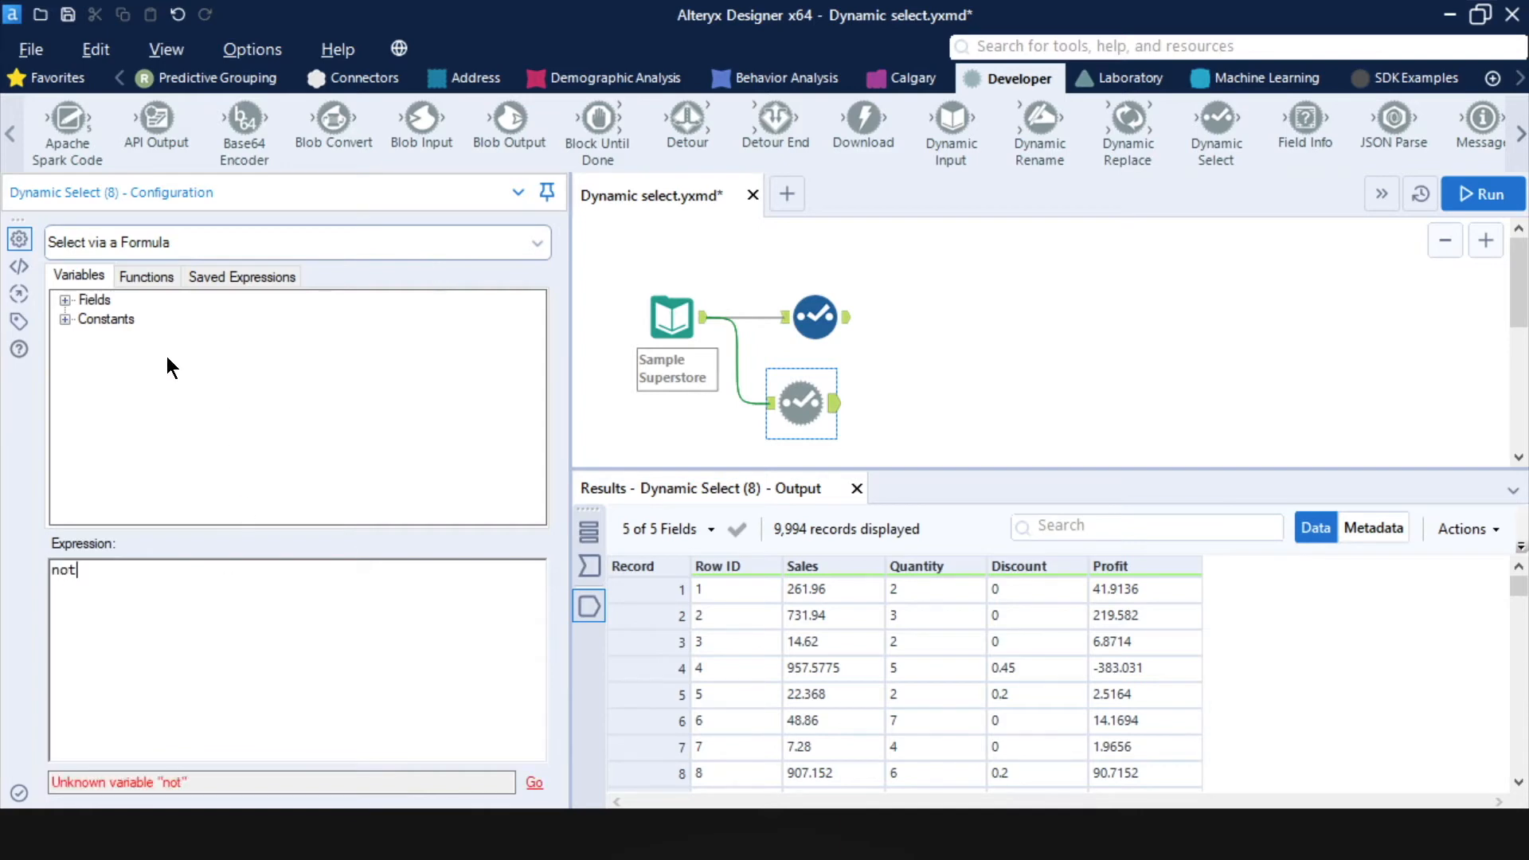
{"action": "left_click", "coordinate": [65, 300]}
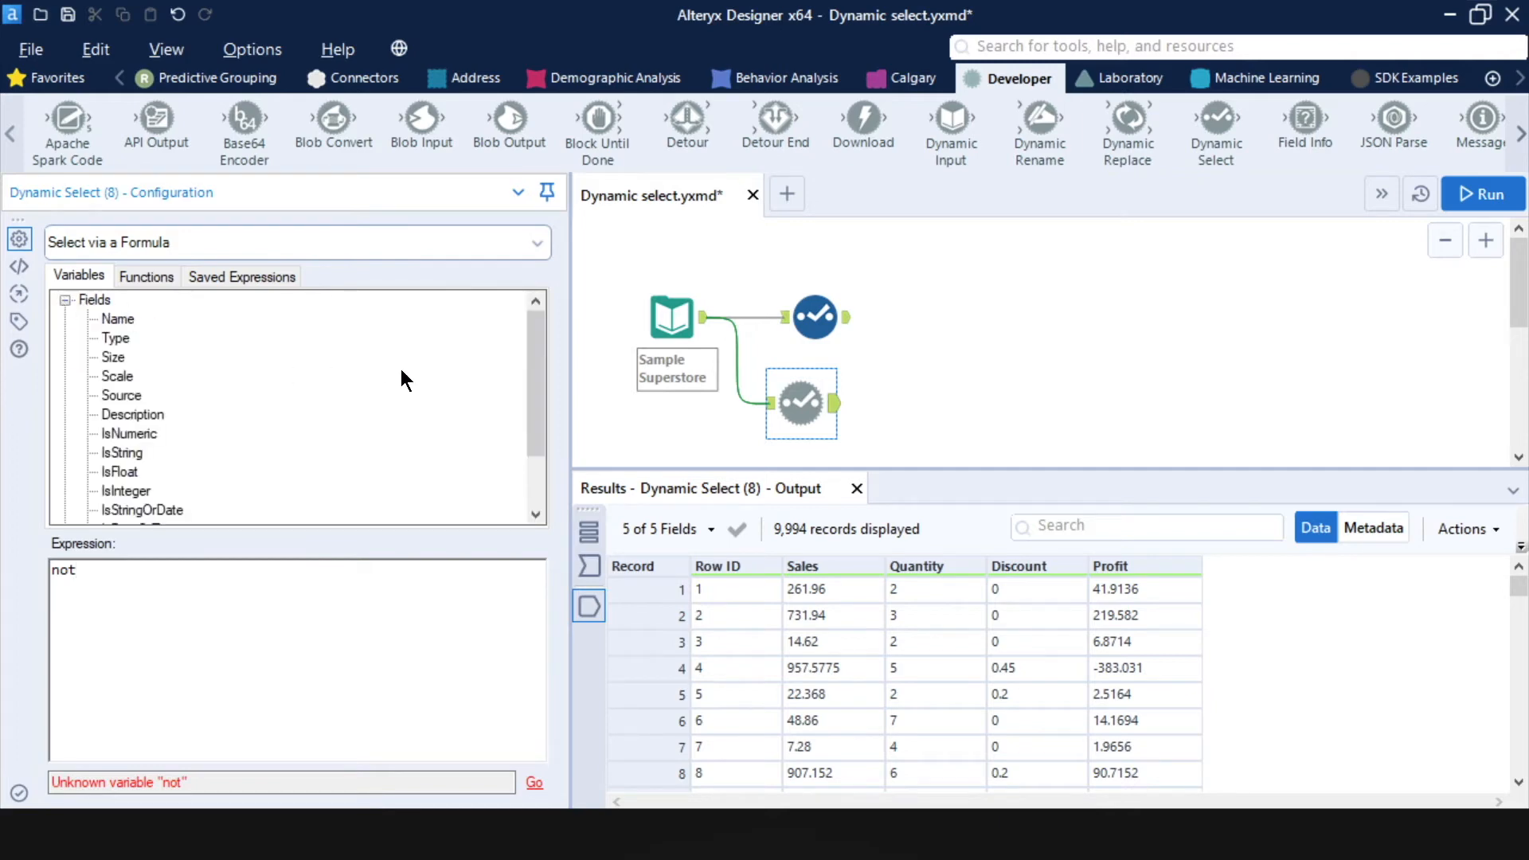
{"action": "scroll", "scroll_direction": "down", "scroll_amount": 3}
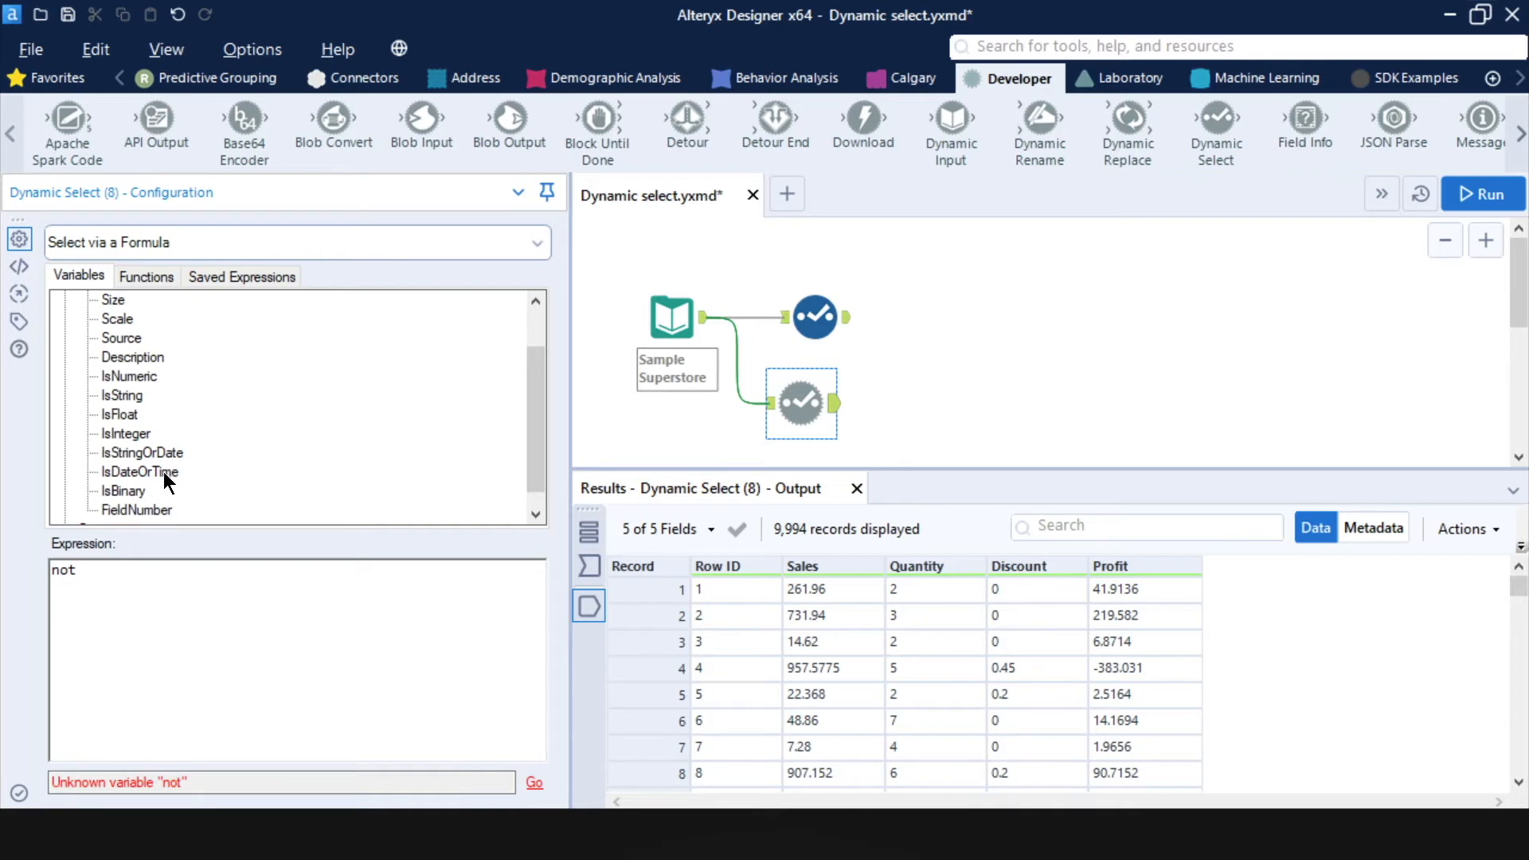
{"action": "double_click", "coordinate": [139, 471]}
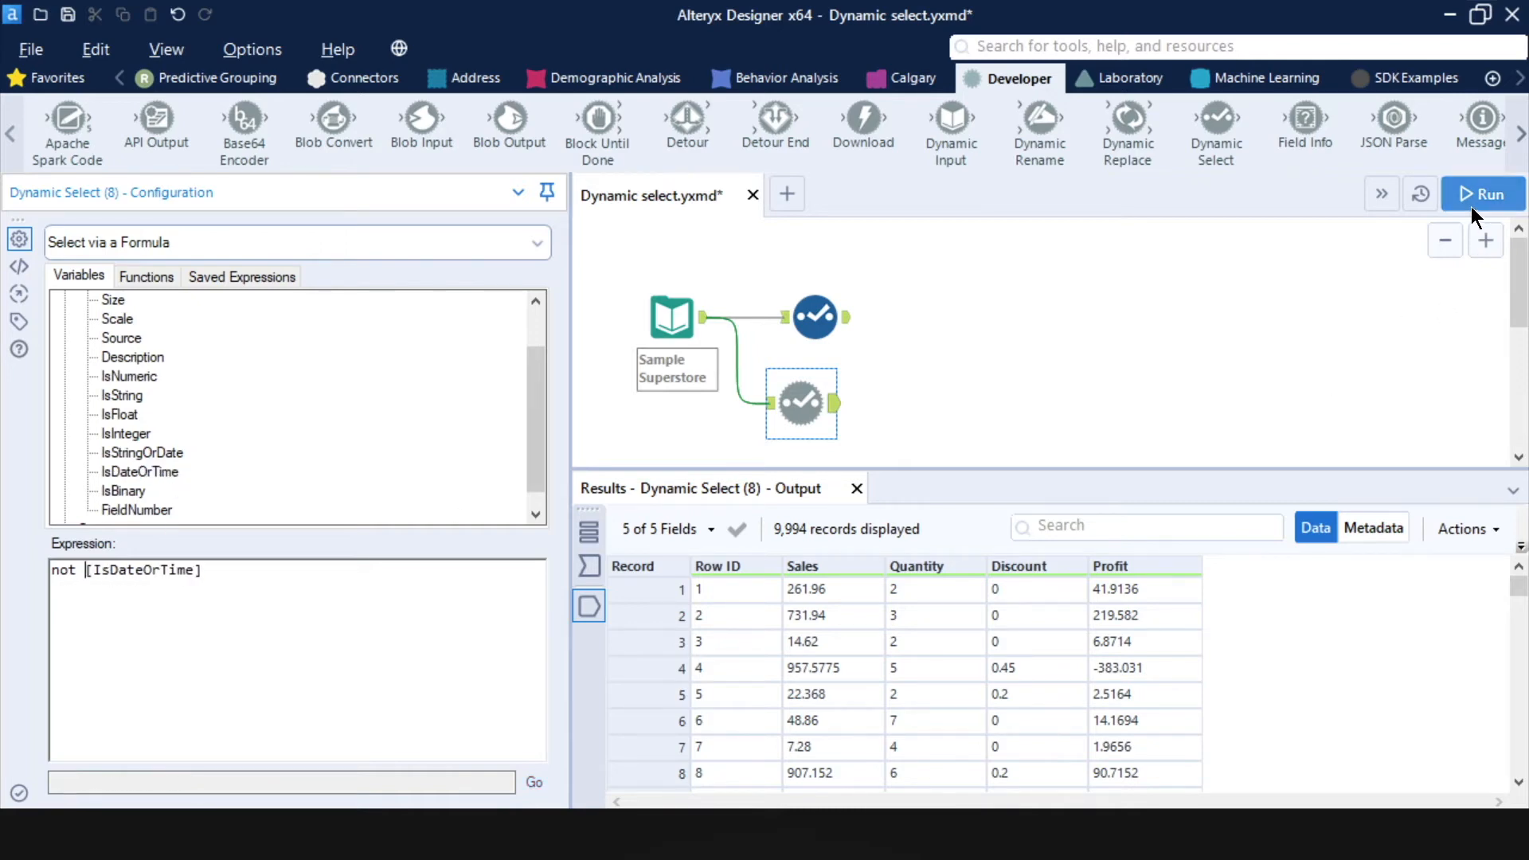
Rerun and compare the formula select's 19 output fields against its 21 input fields.
{"action": "left_click", "coordinate": [1481, 193]}
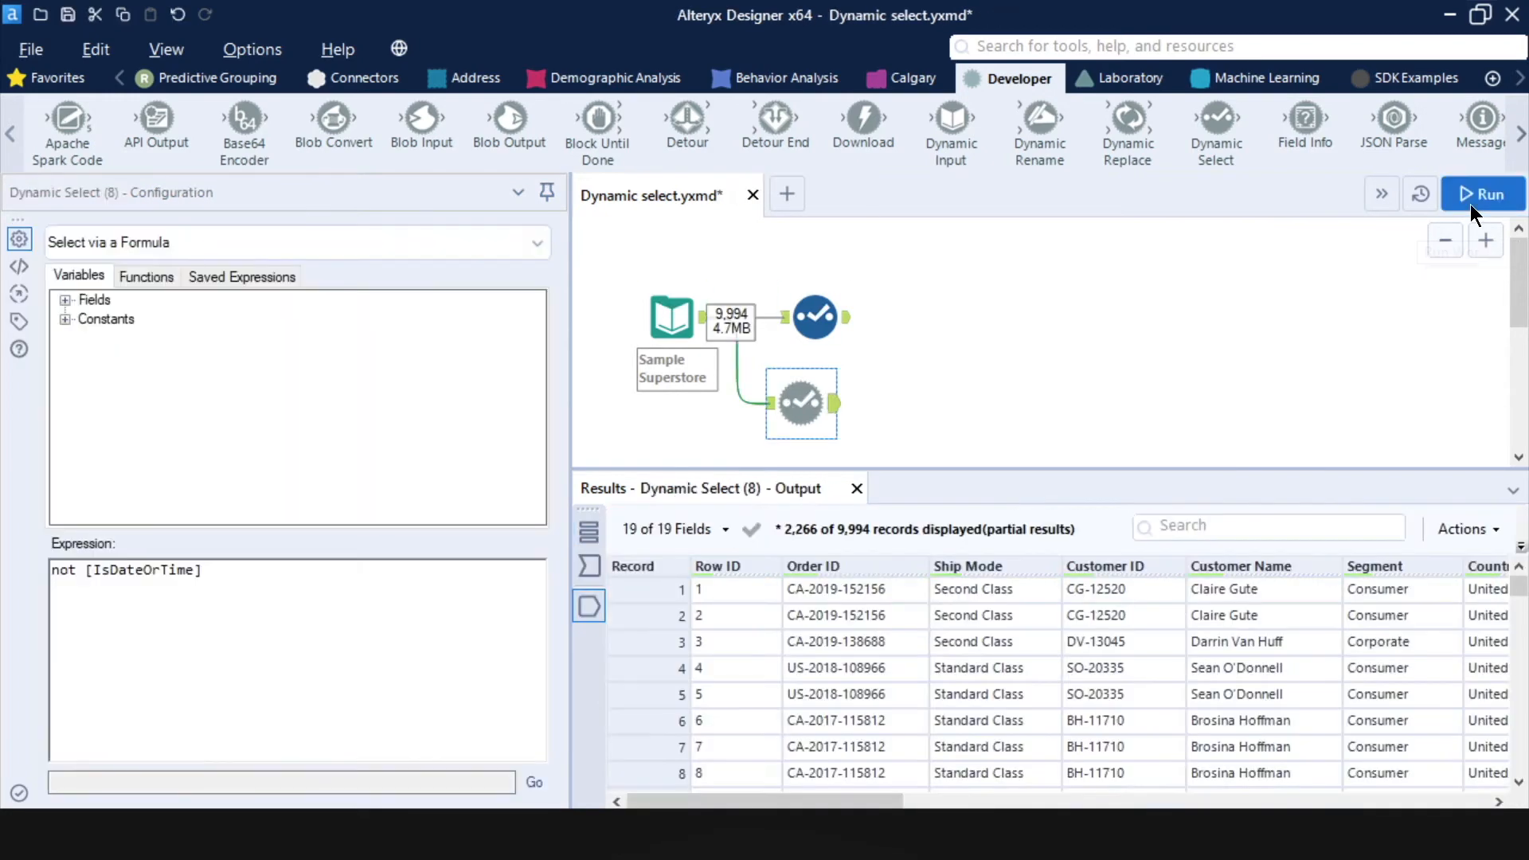
{"action": "left_click", "coordinate": [770, 403]}
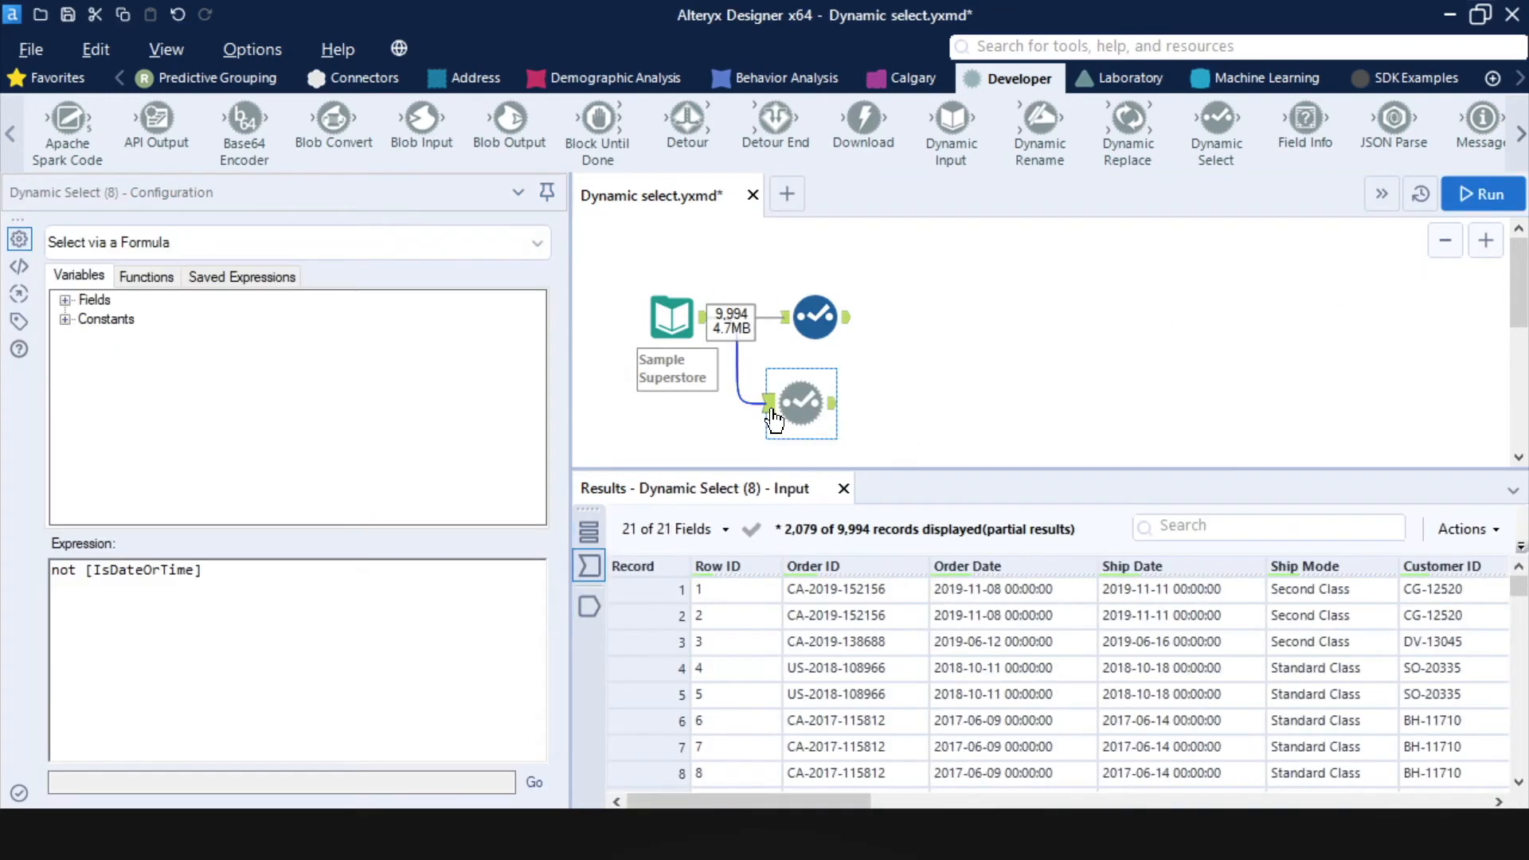
{"action": "mouse_move", "coordinate": [990, 631]}
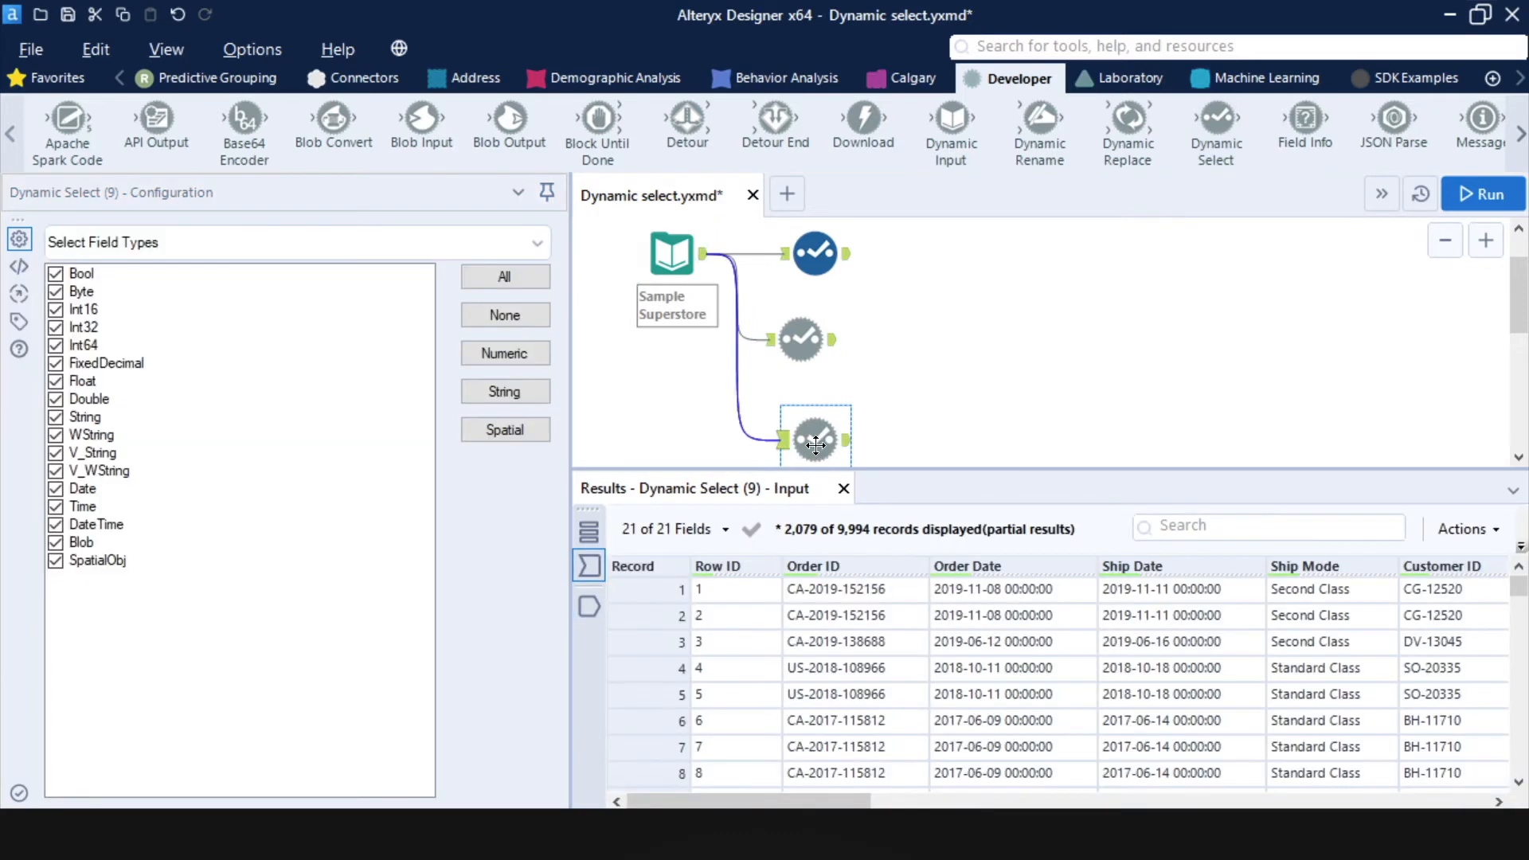
Give the third Dynamic Select the formula [FieldNumber]=2 and run, outputting only Order ID.
{"action": "left_click", "coordinate": [295, 242]}
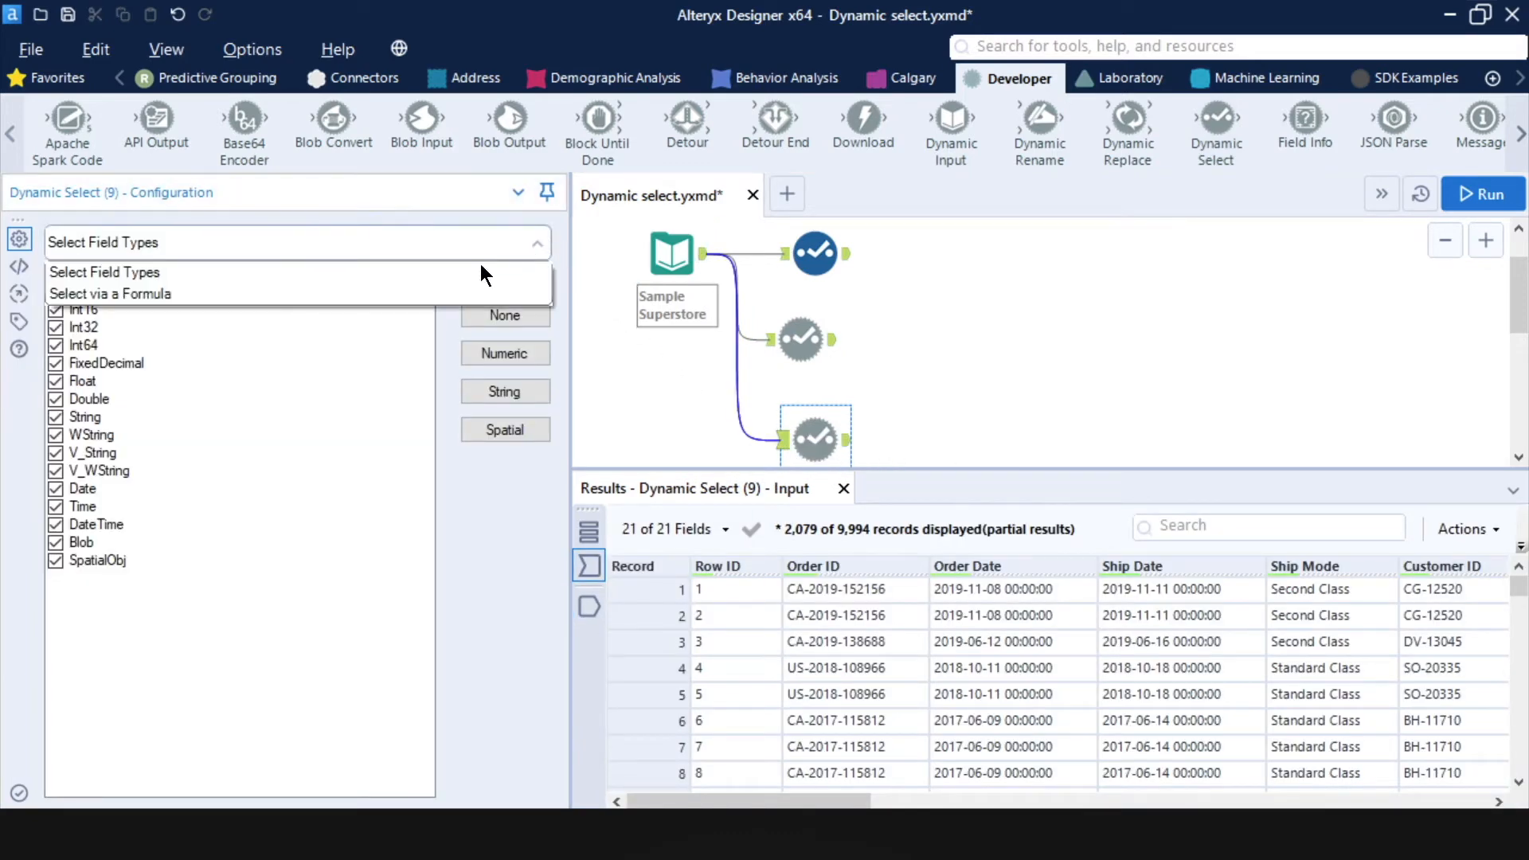
{"action": "left_click", "coordinate": [110, 294]}
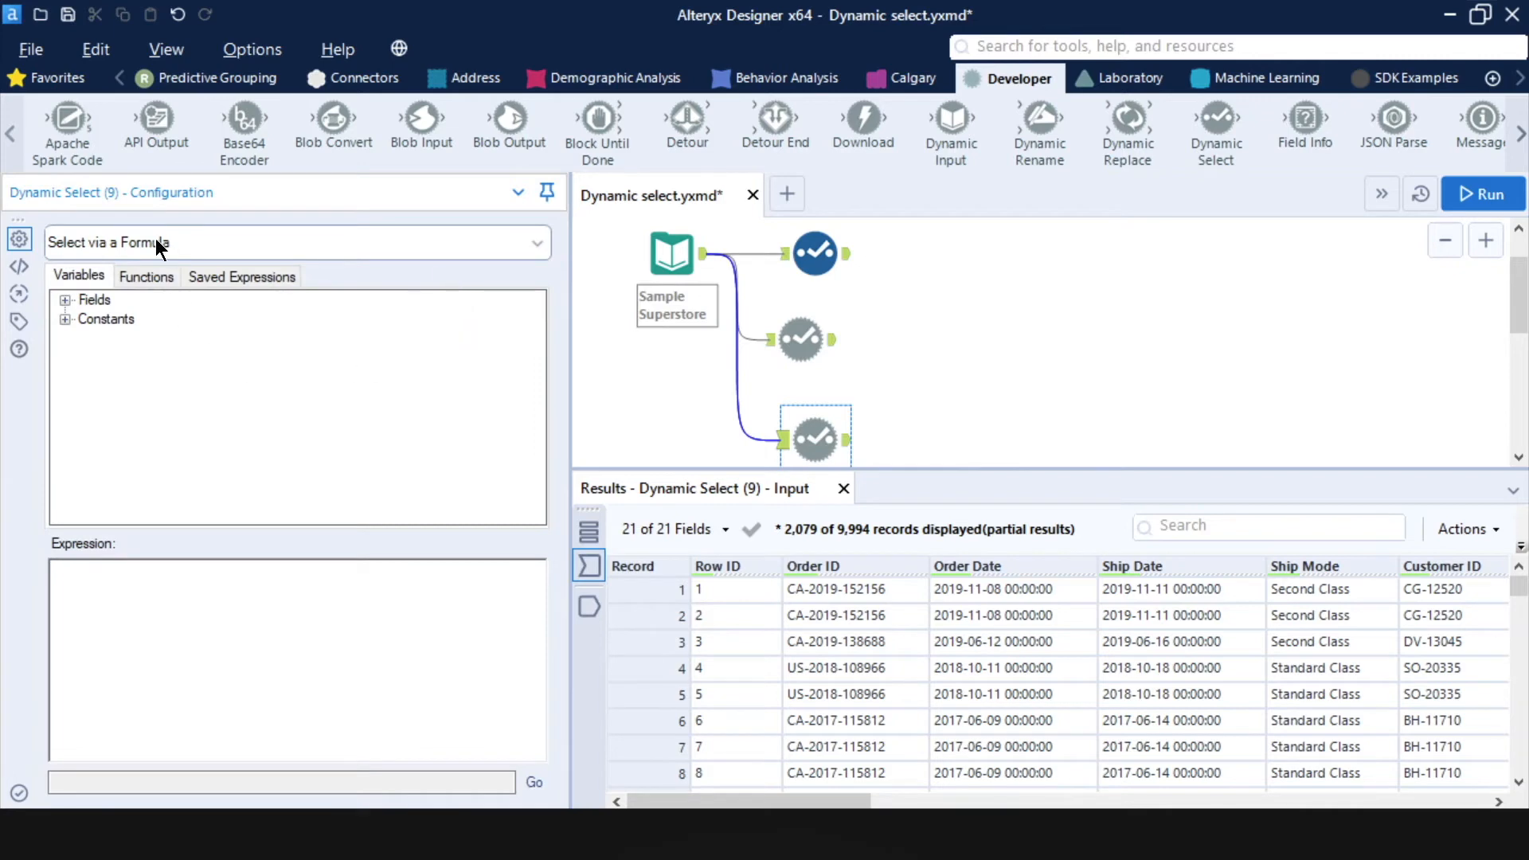
{"action": "left_click", "coordinate": [65, 299]}
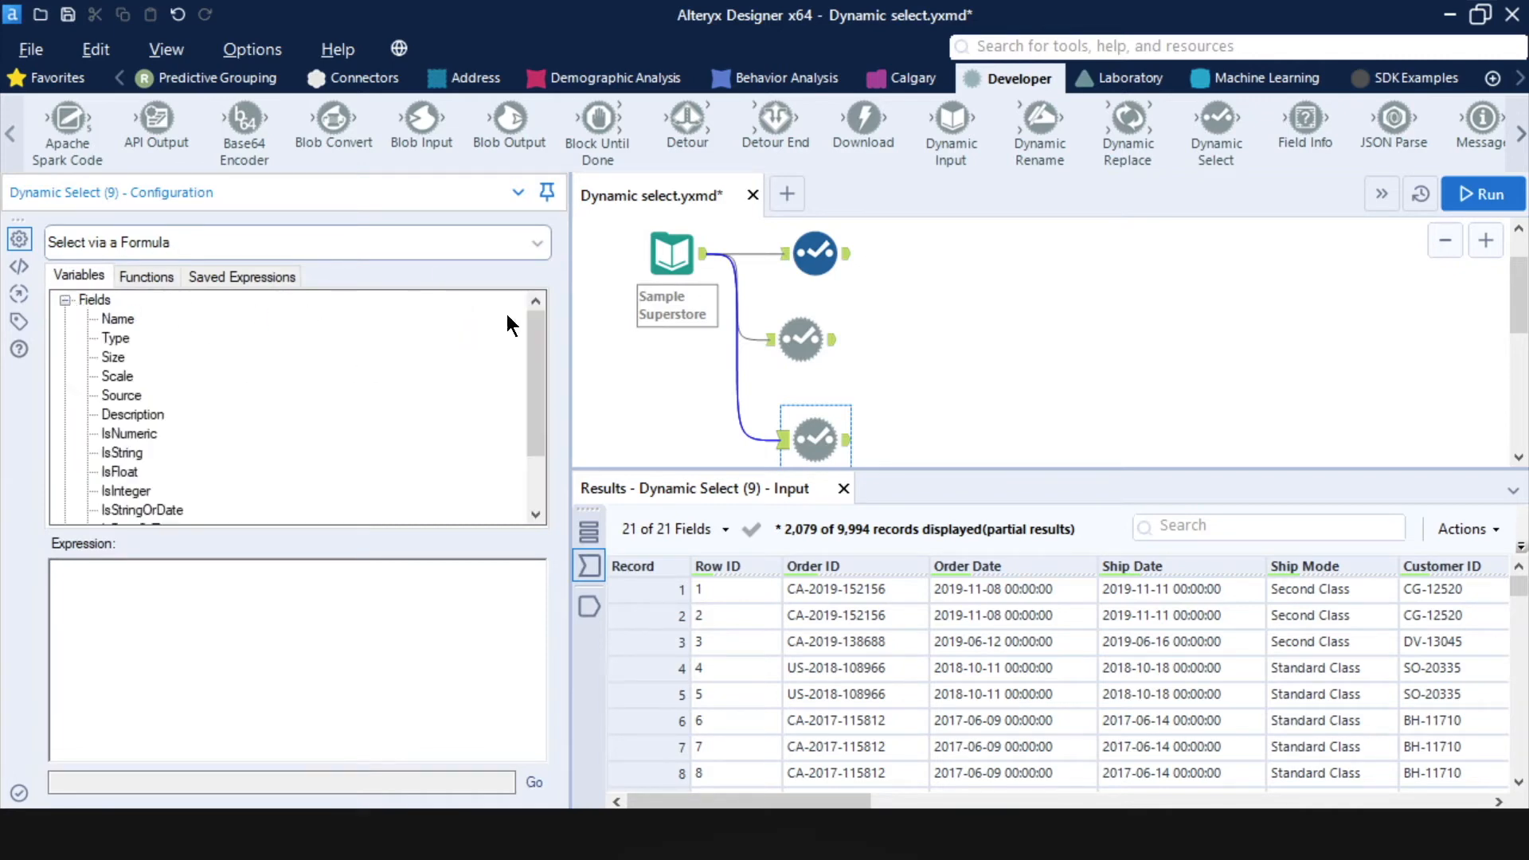
{"action": "mouse_move", "coordinate": [855, 604]}
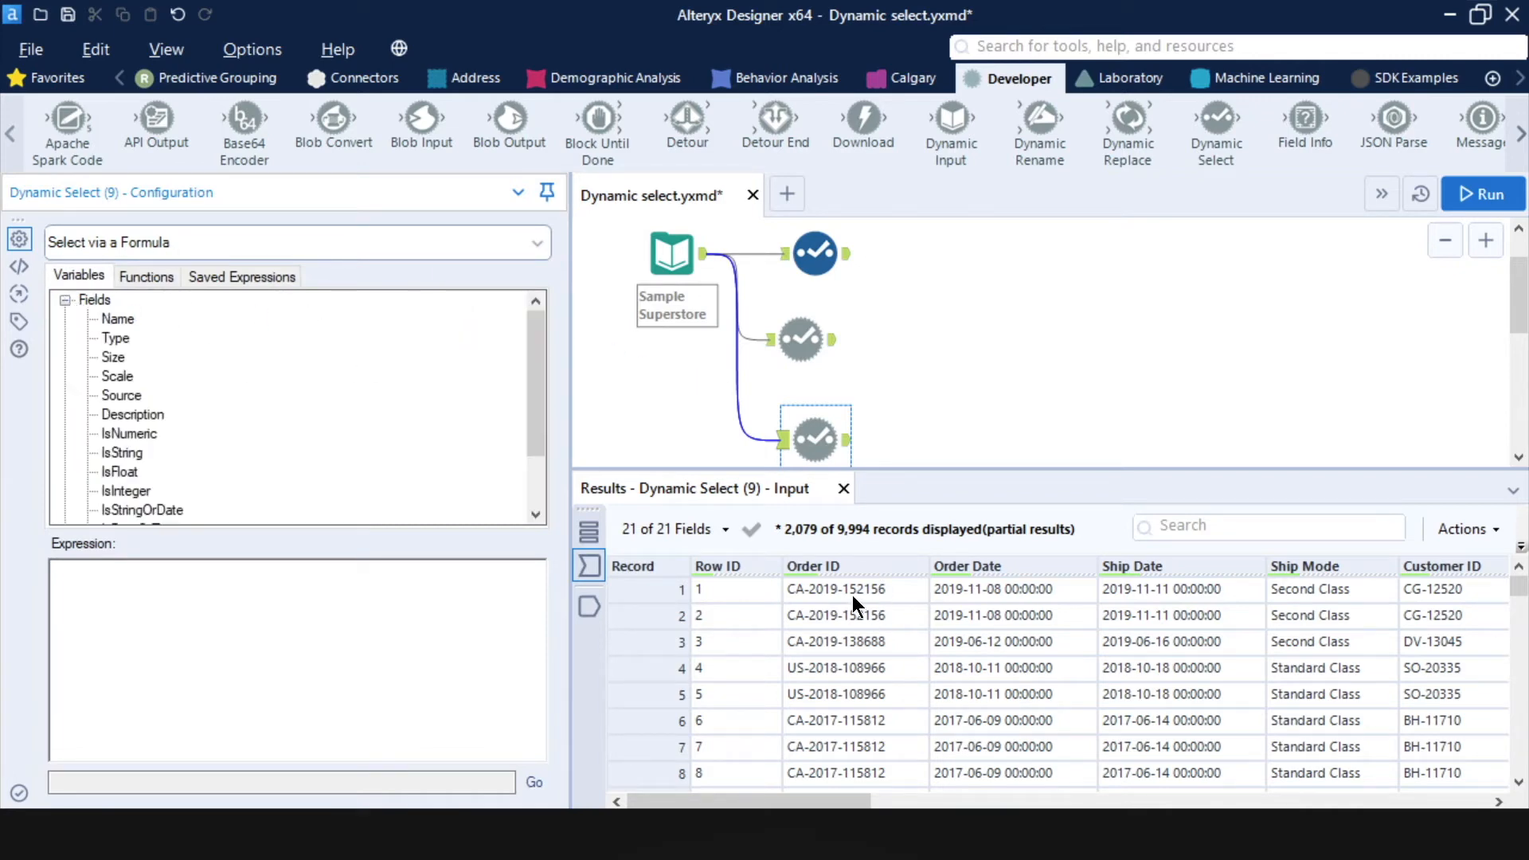
{"action": "mouse_move", "coordinate": [861, 603]}
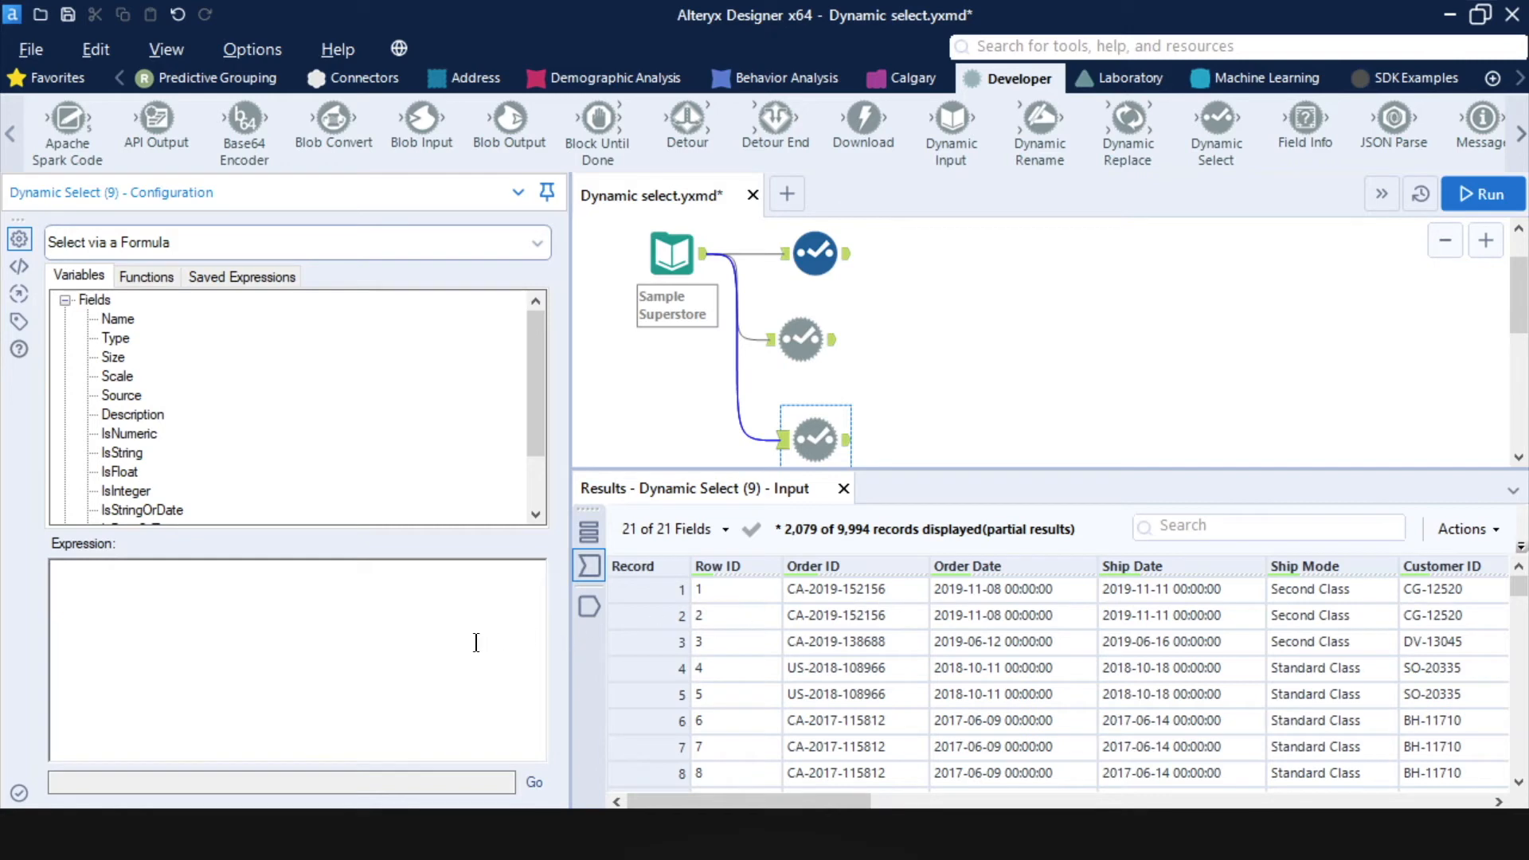
{"action": "mouse_move", "coordinate": [834, 565]}
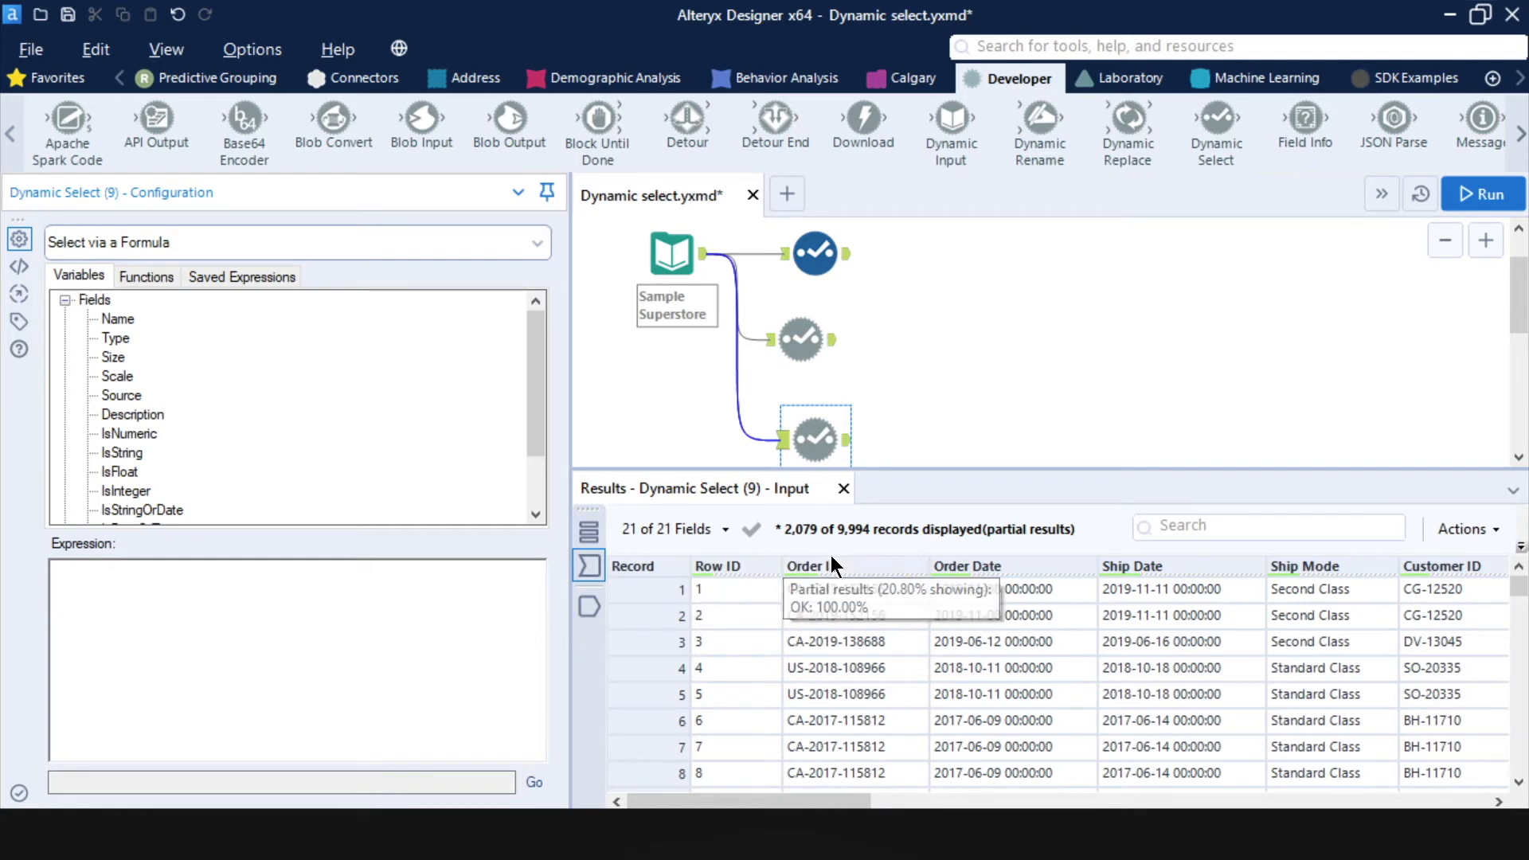
{"action": "mouse_move", "coordinate": [279, 445]}
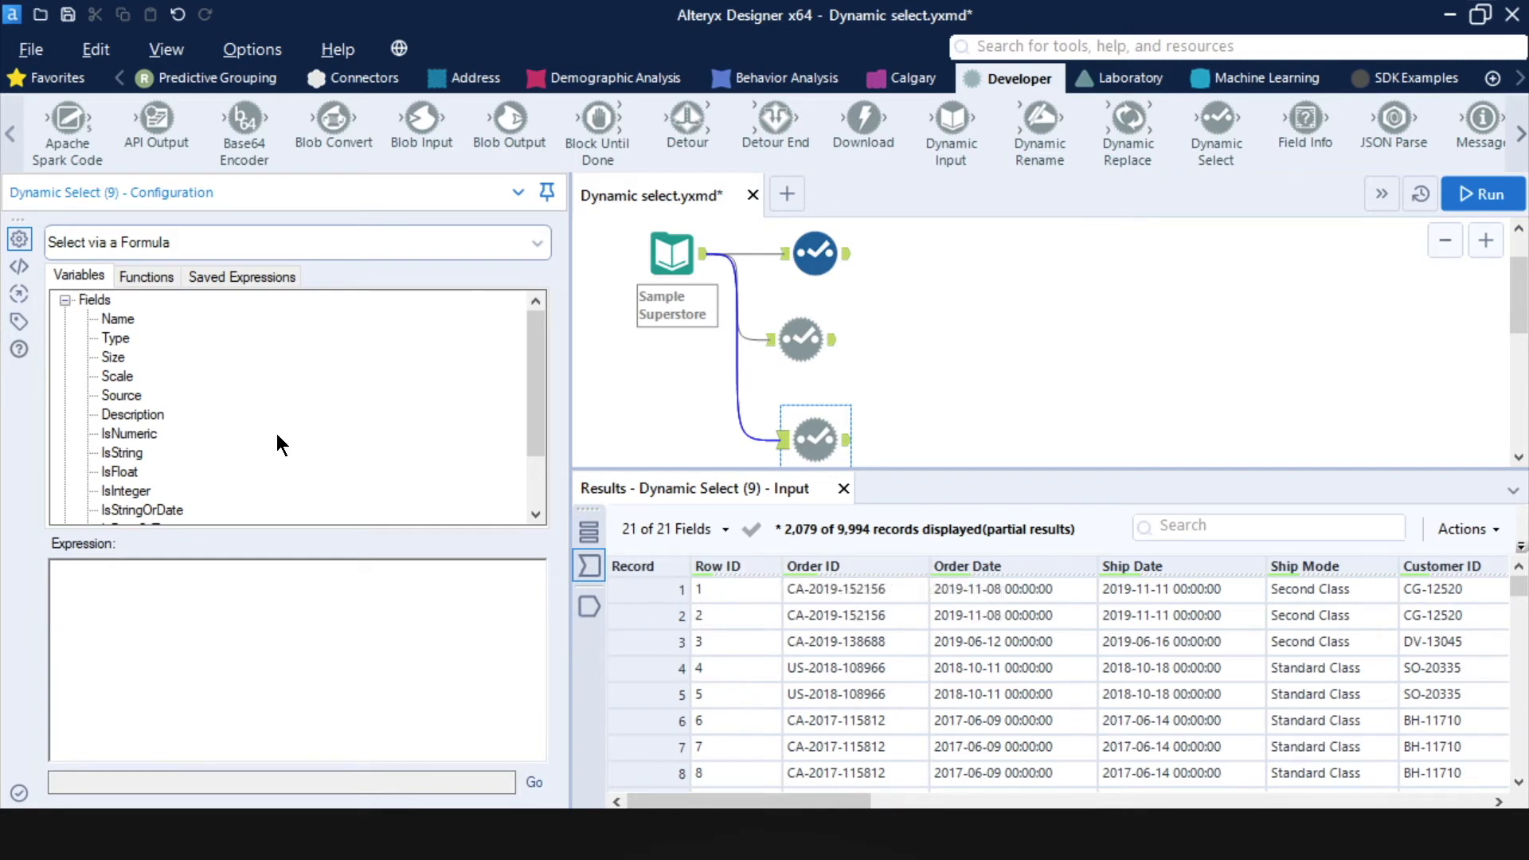
{"action": "scroll", "scroll_direction": "down", "scroll_amount": 3}
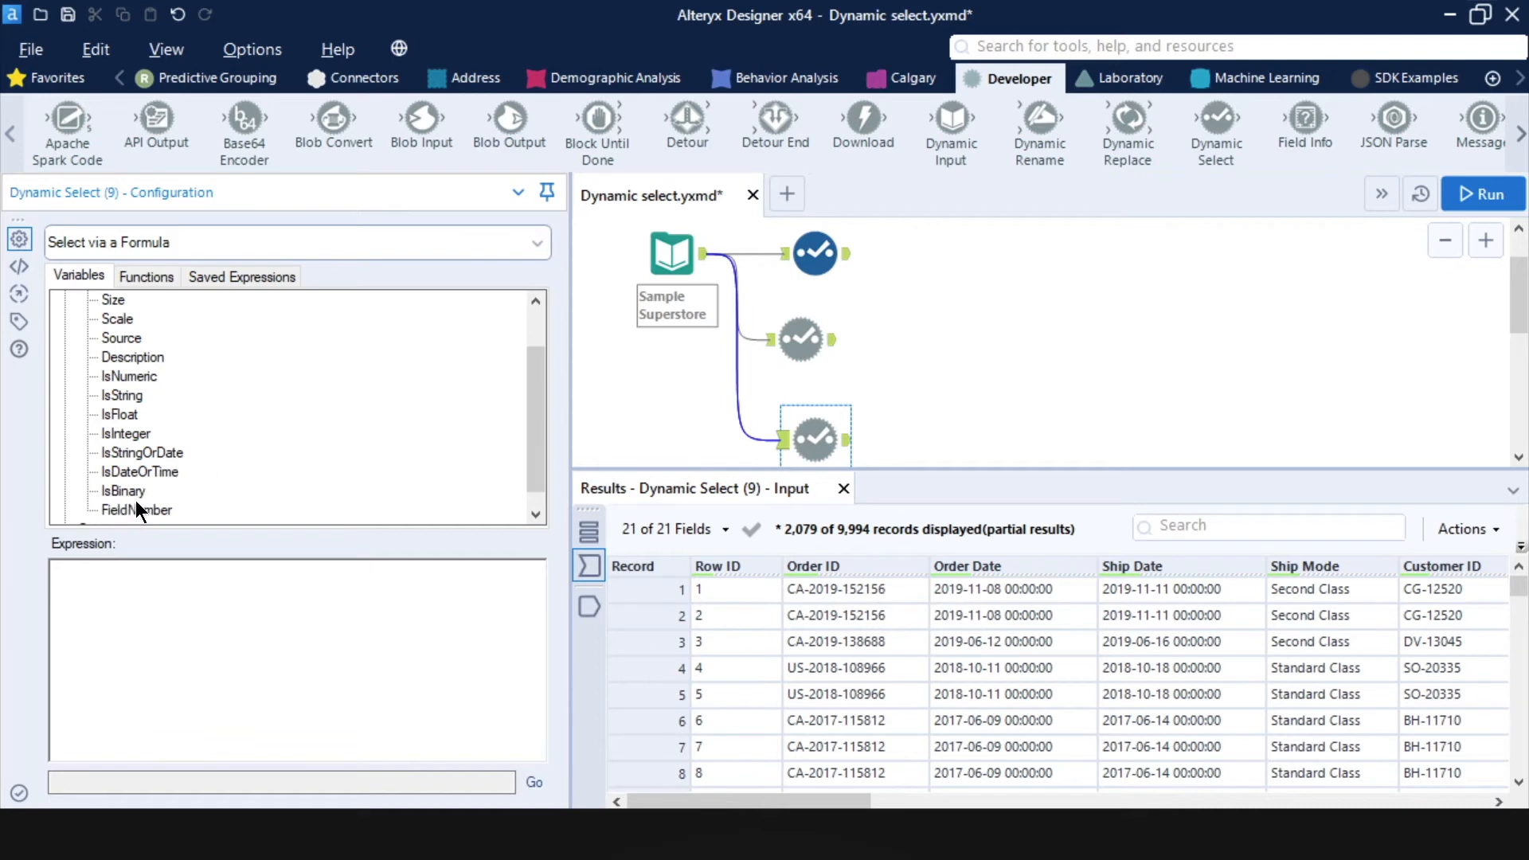
{"action": "left_click", "coordinate": [136, 509]}
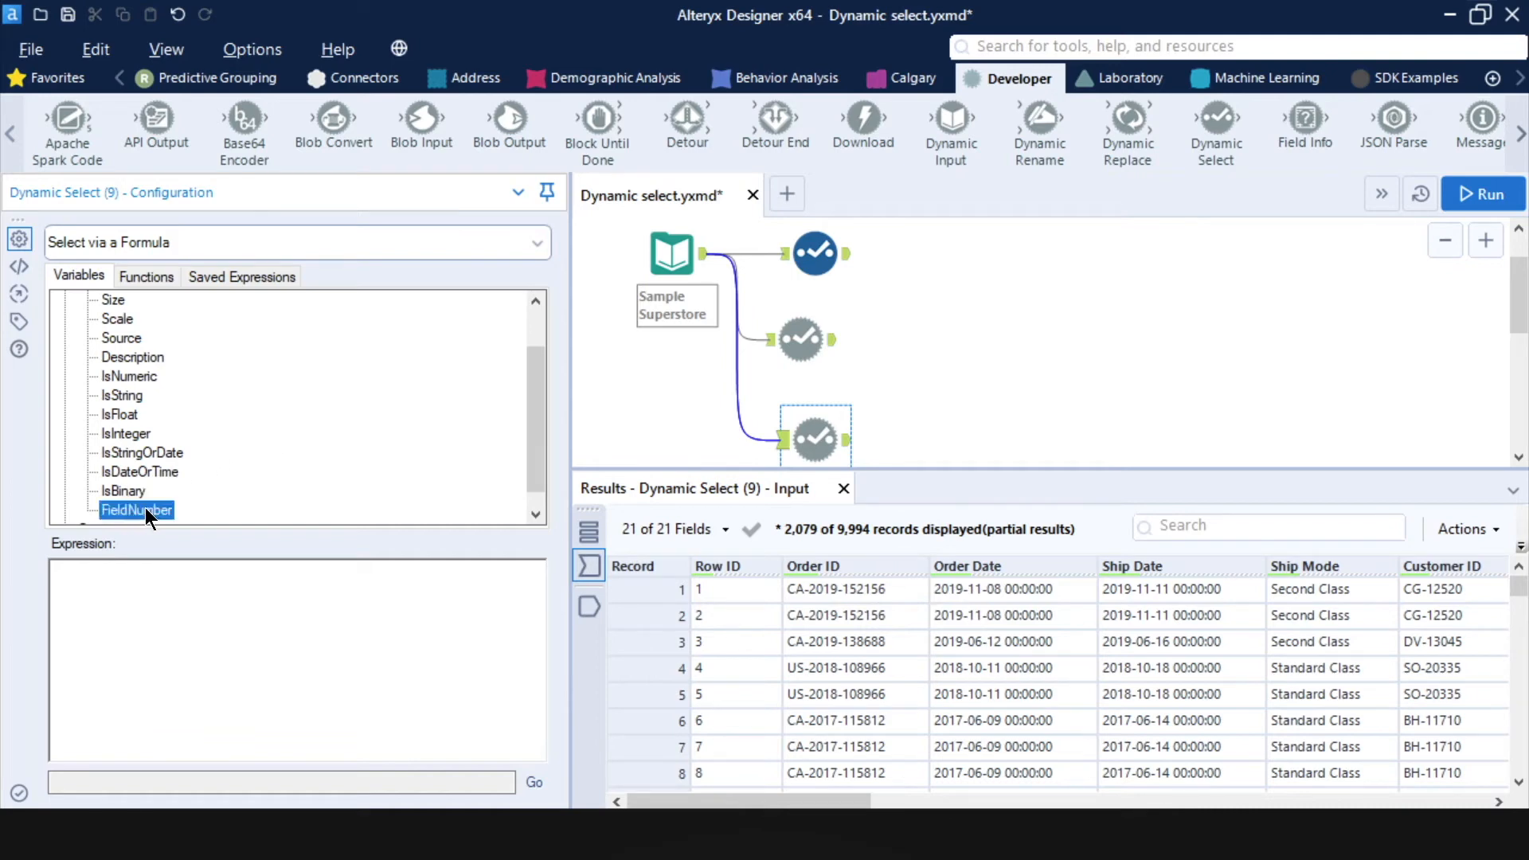
{"action": "double_click", "coordinate": [136, 509]}
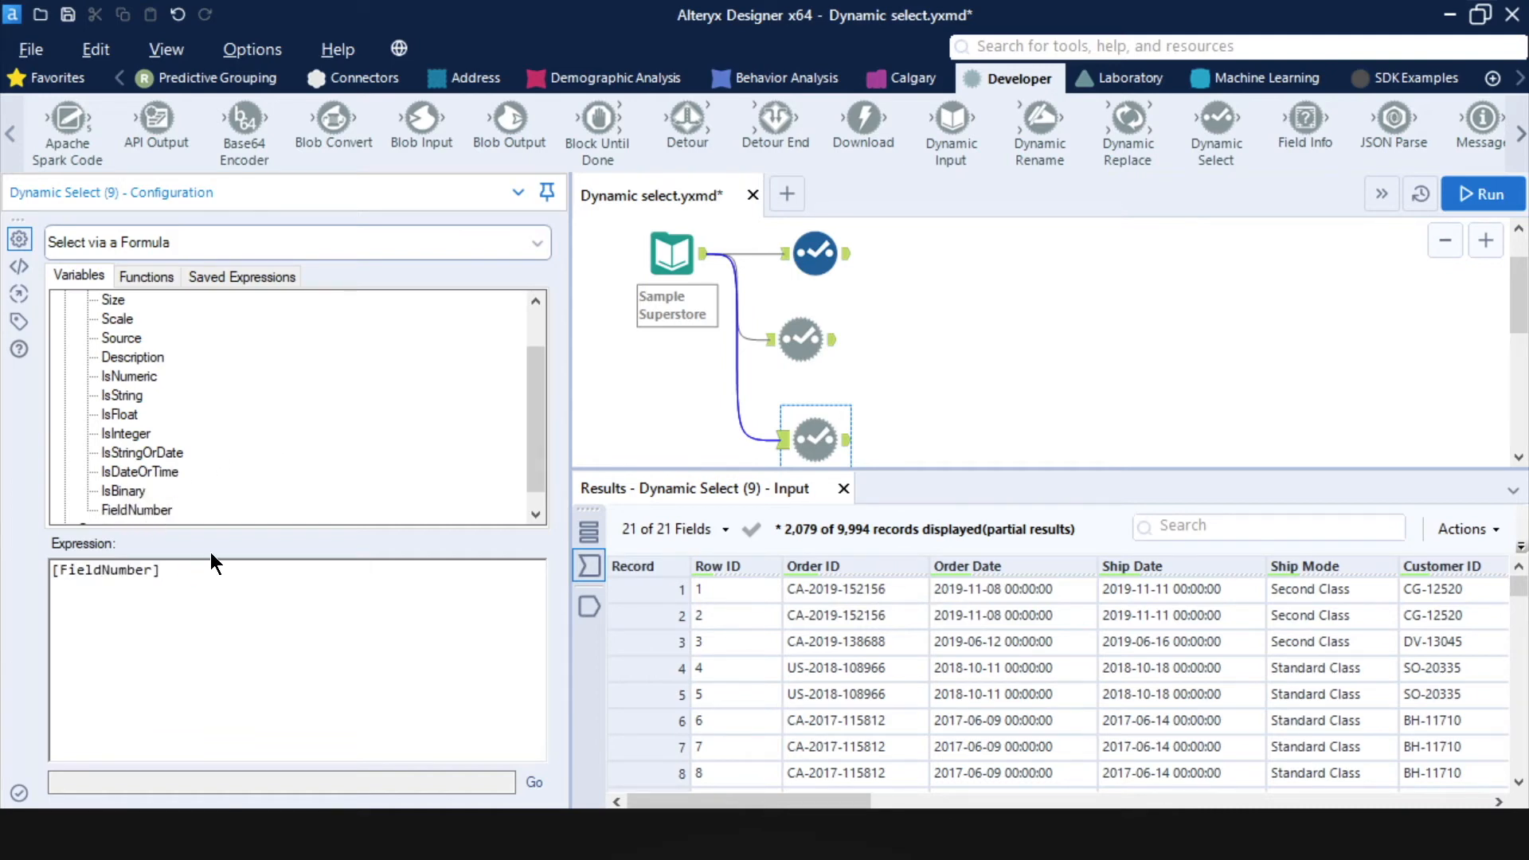
{"action": "type", "text": "=2"}
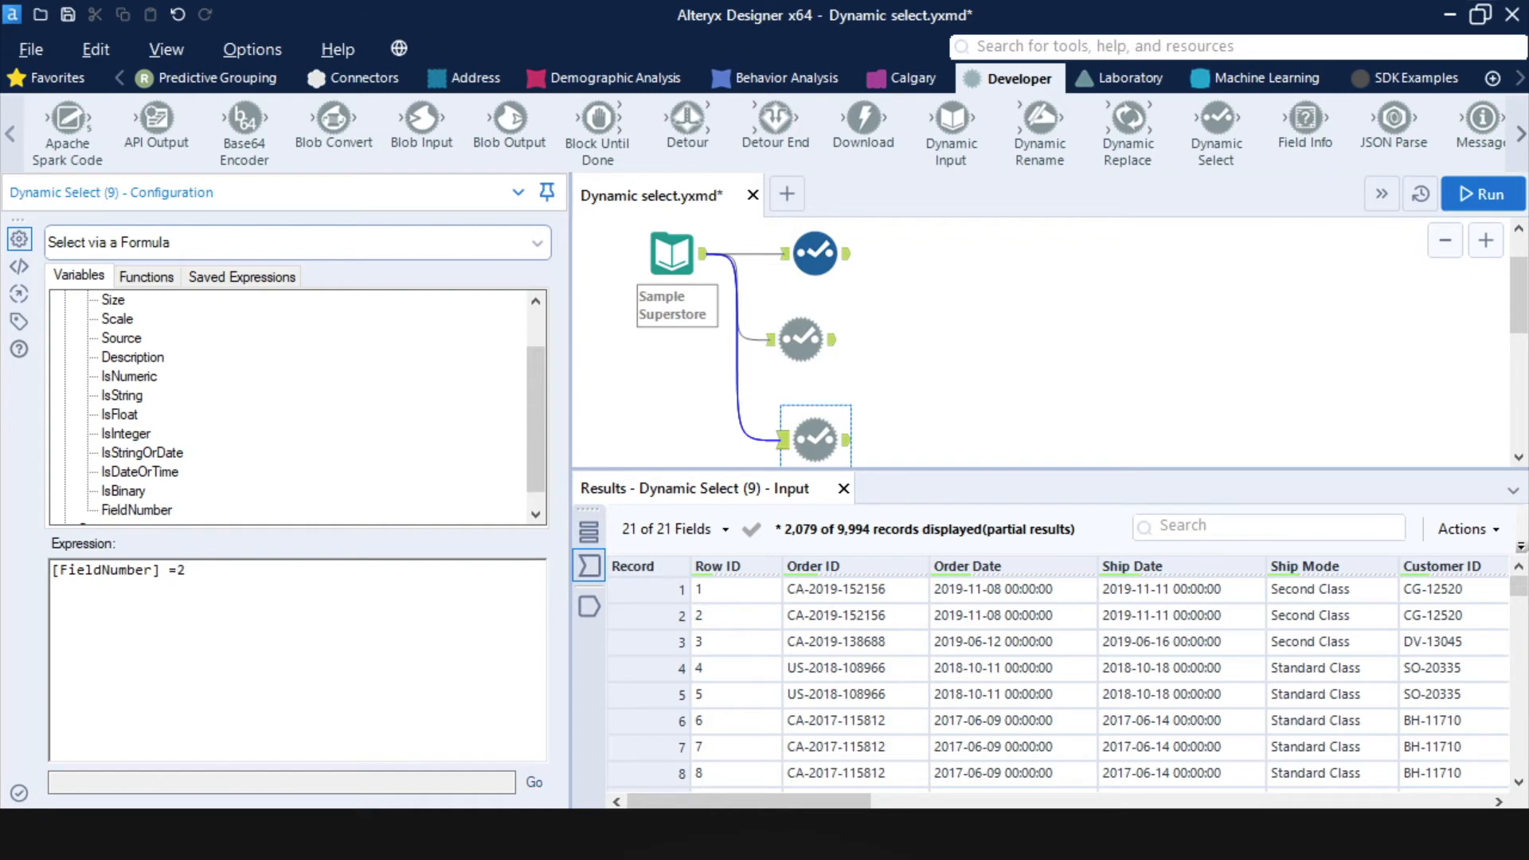
{"action": "left_click", "coordinate": [1480, 193]}
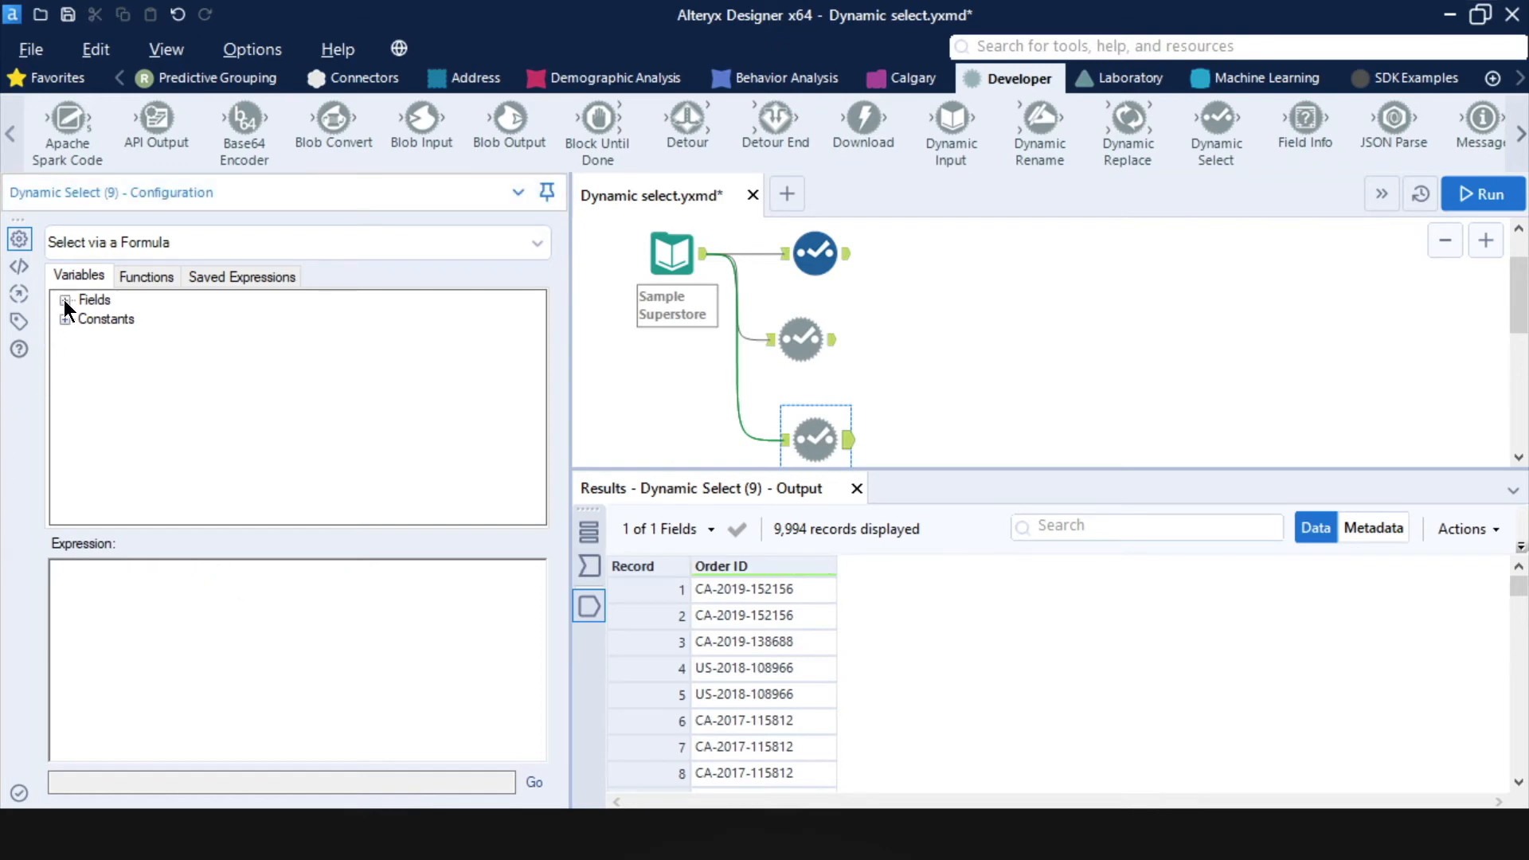
Use the formula [Name] = 'Profit' or [FieldNumber] = 5 and run, outputting Ship Mode and Profit.
{"action": "left_click", "coordinate": [65, 300]}
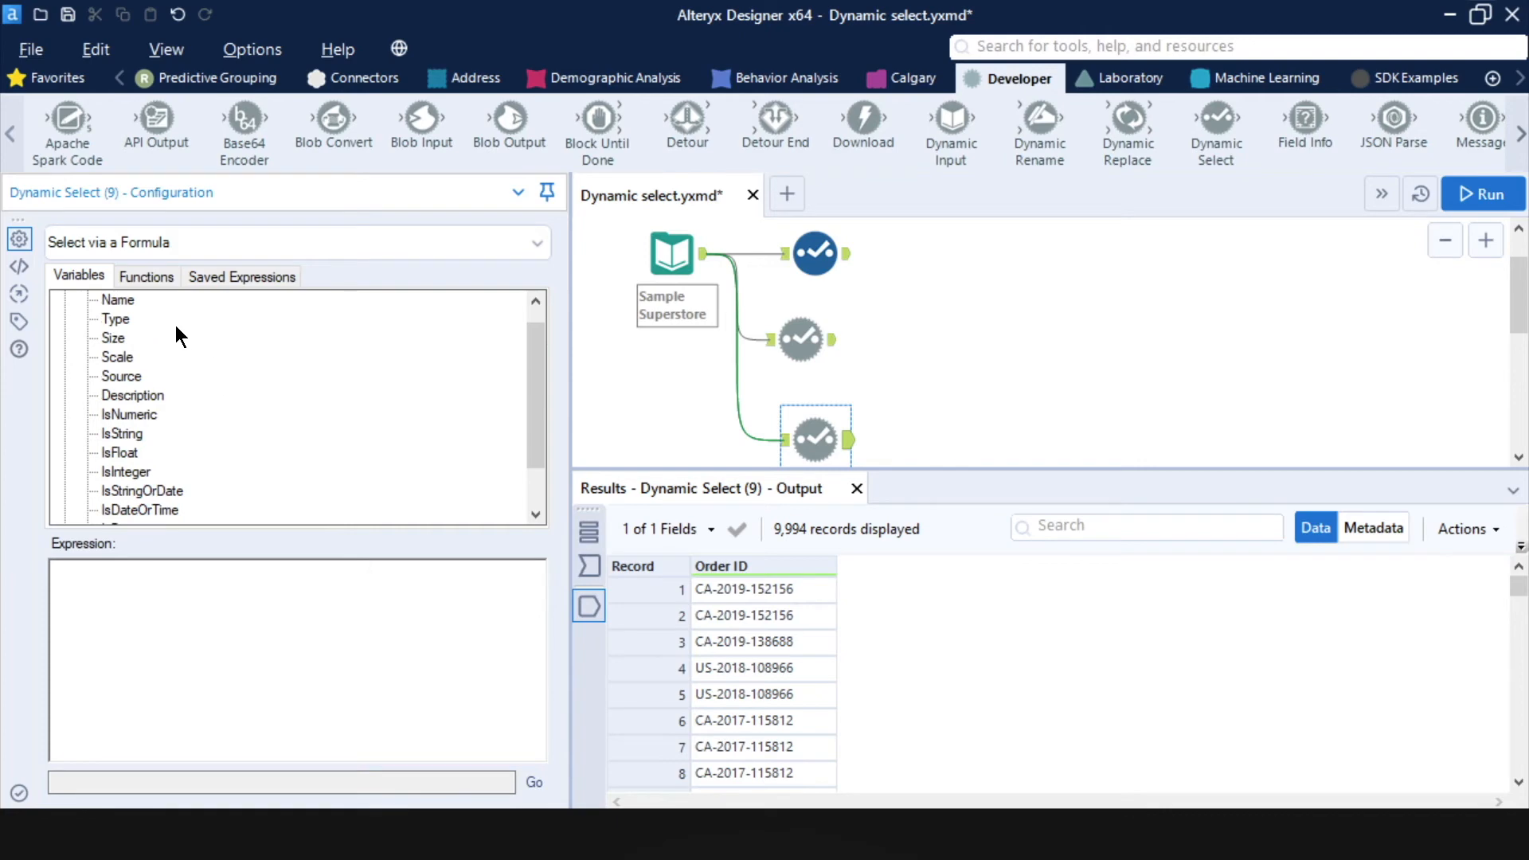
{"action": "double_click", "coordinate": [117, 299]}
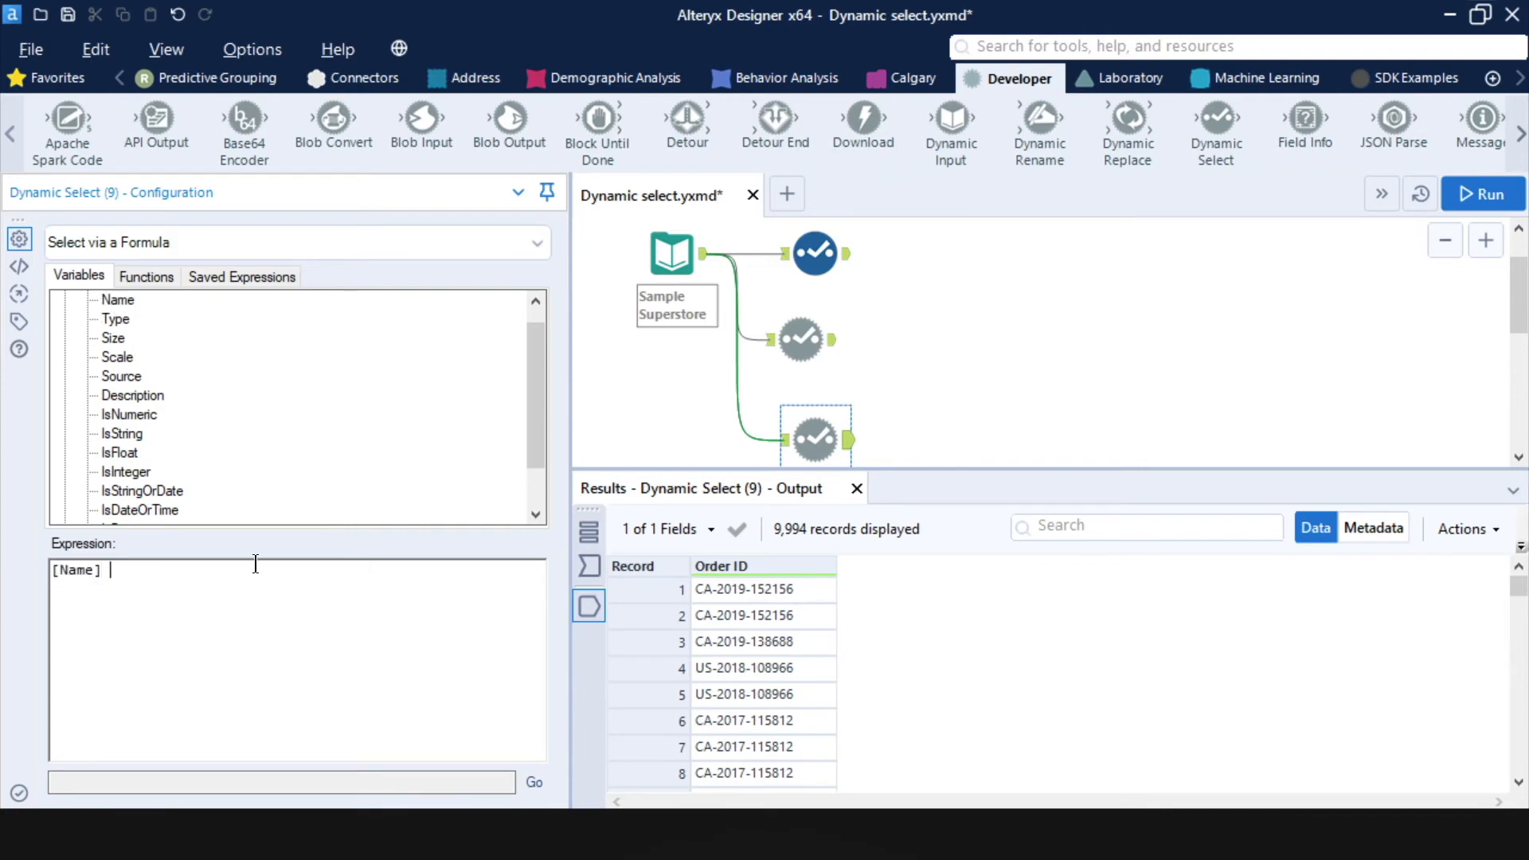
{"action": "type", "text": "="}
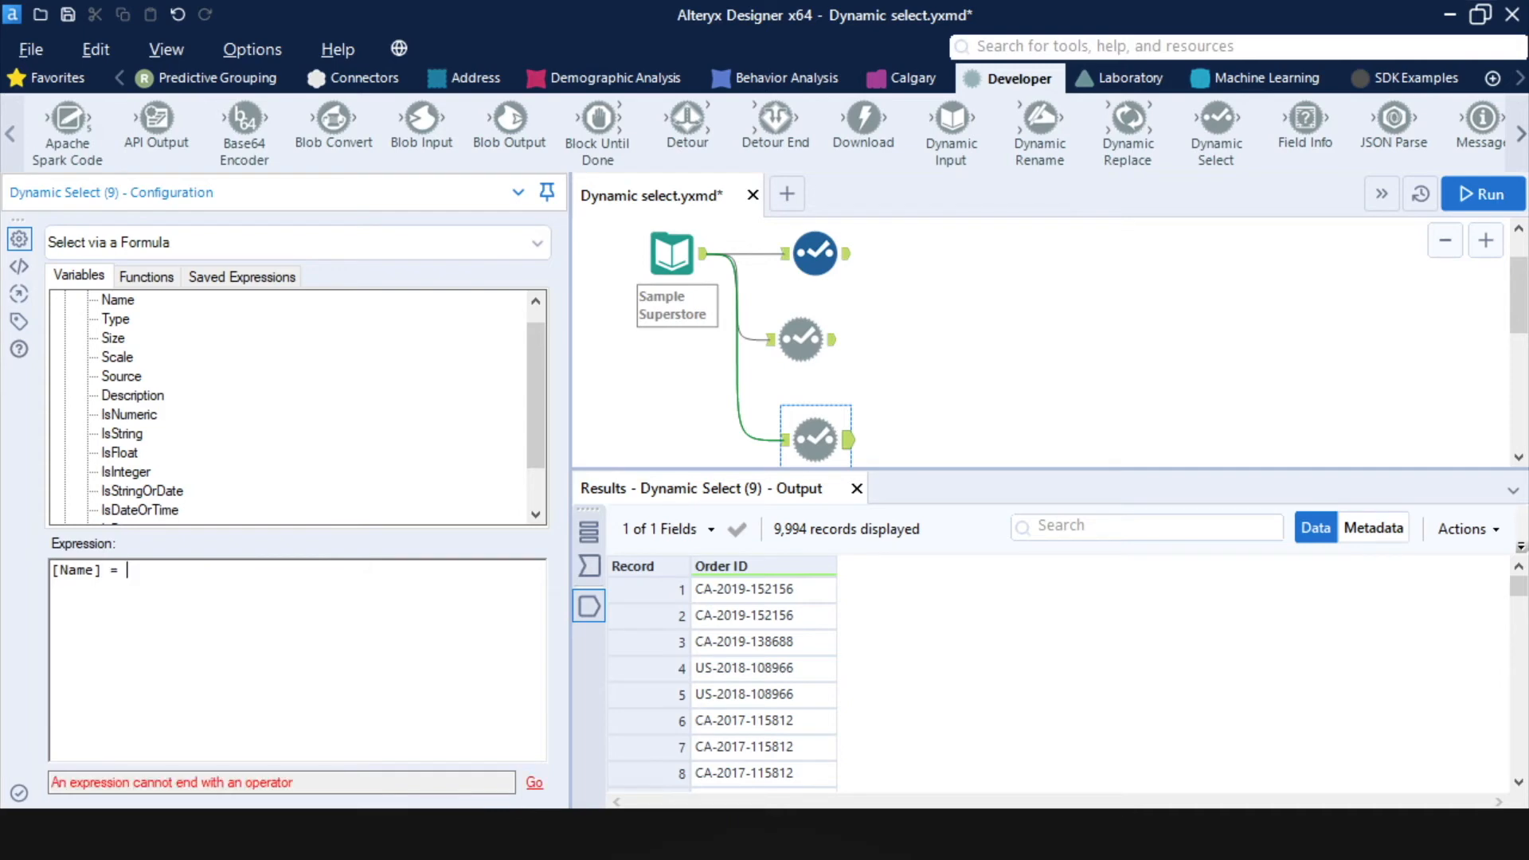
{"action": "type", "text": "'Profit"}
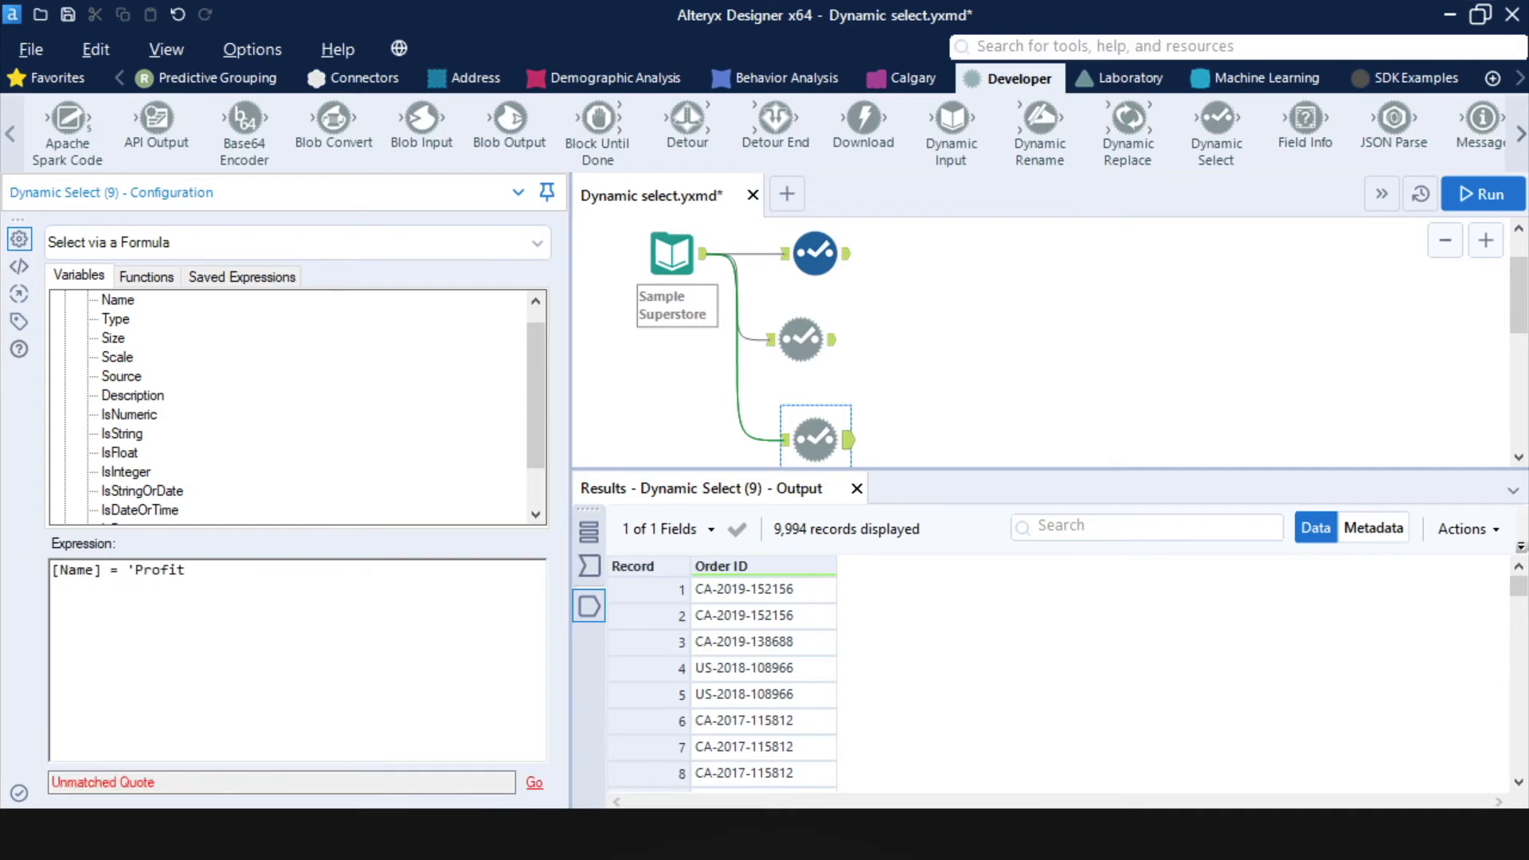
{"action": "type", "text": "' or [FieldNumber"}
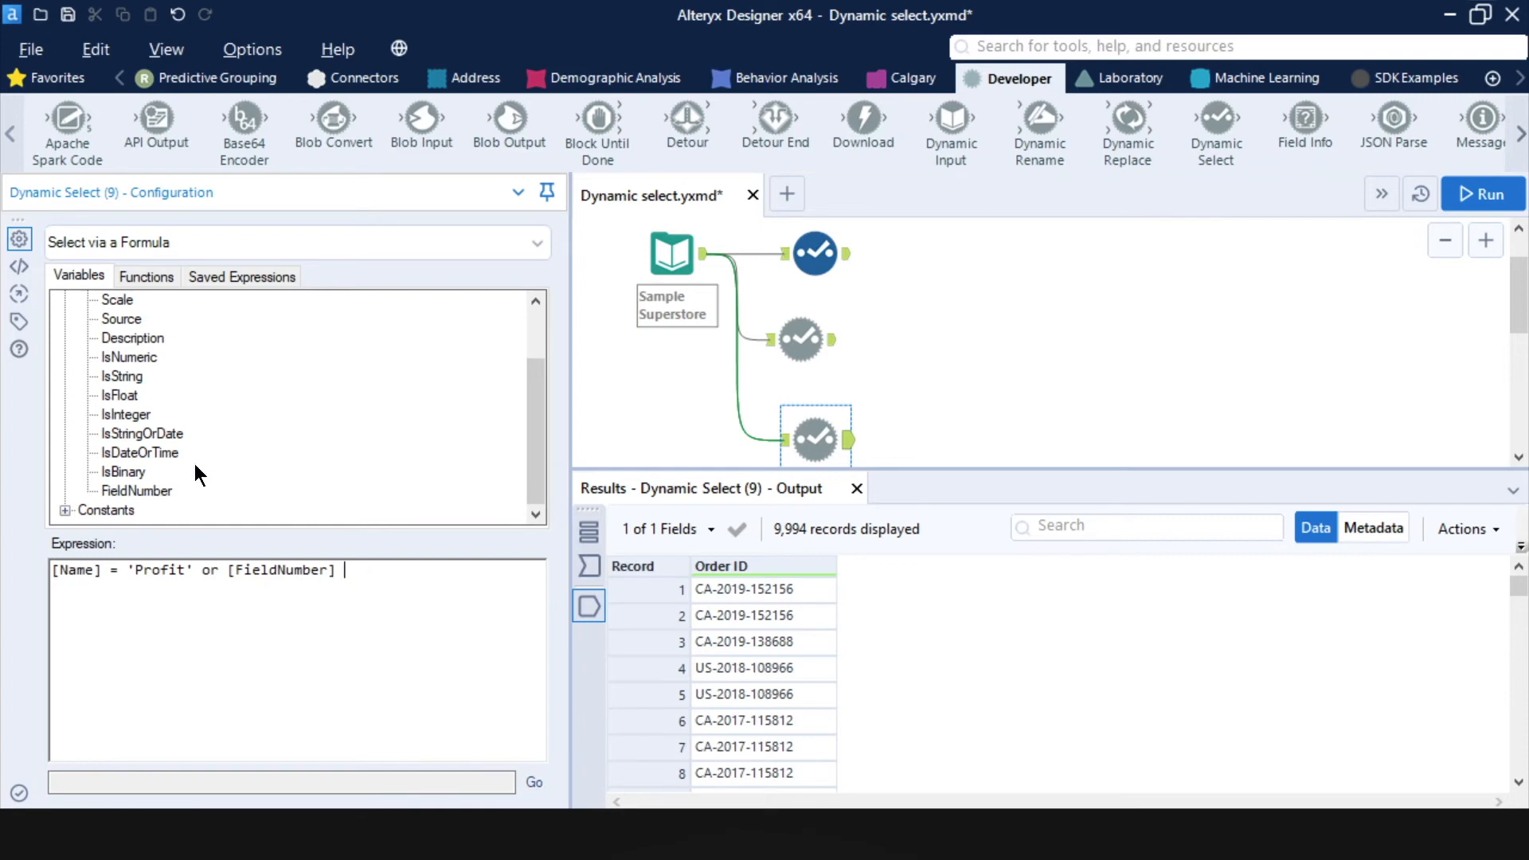
{"action": "type", "text": "= 5"}
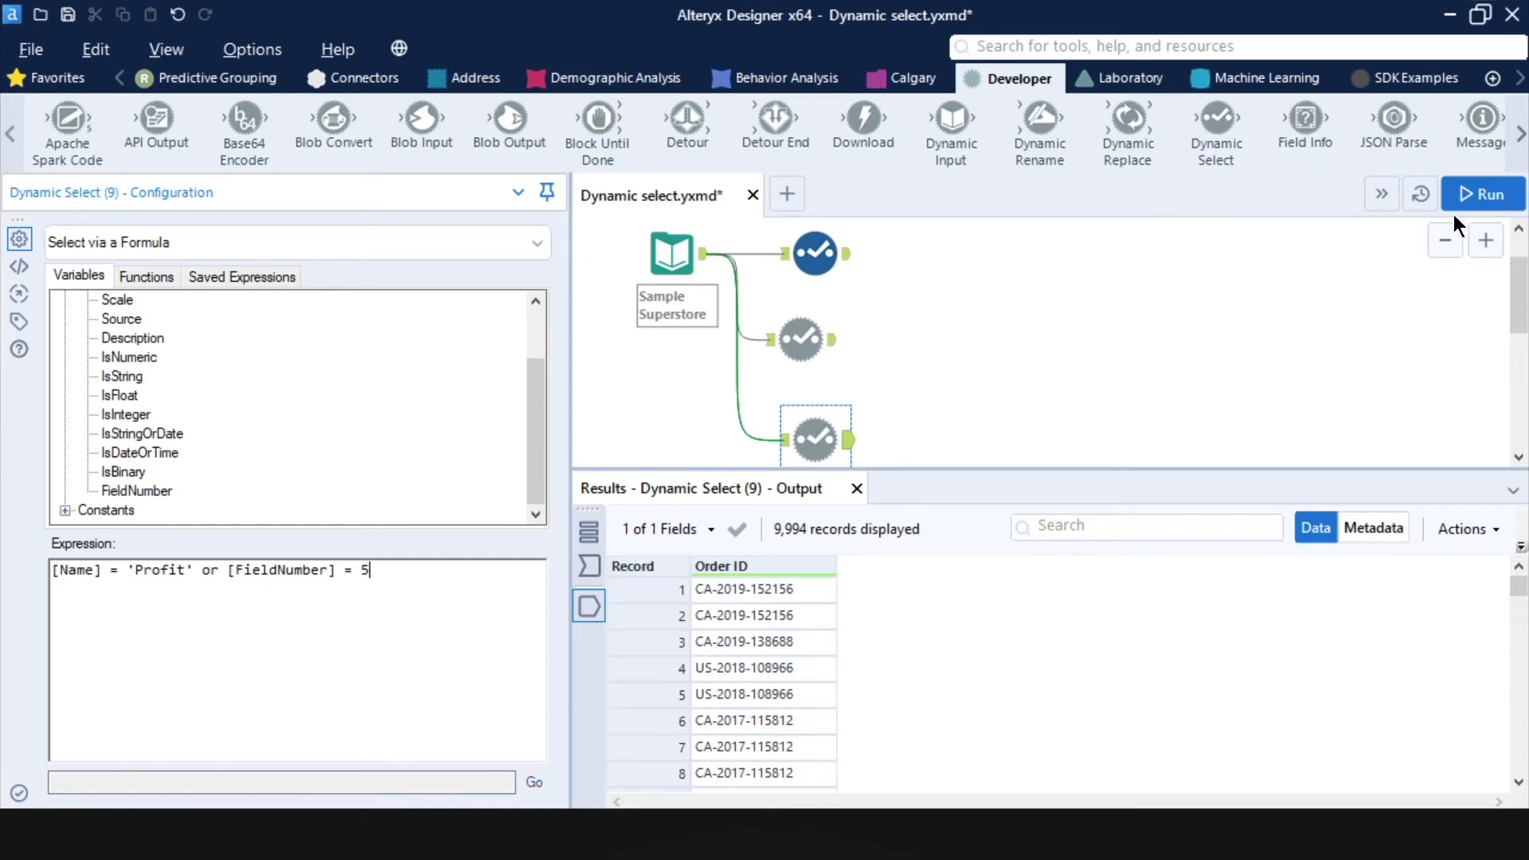
{"action": "left_click", "coordinate": [1483, 193]}
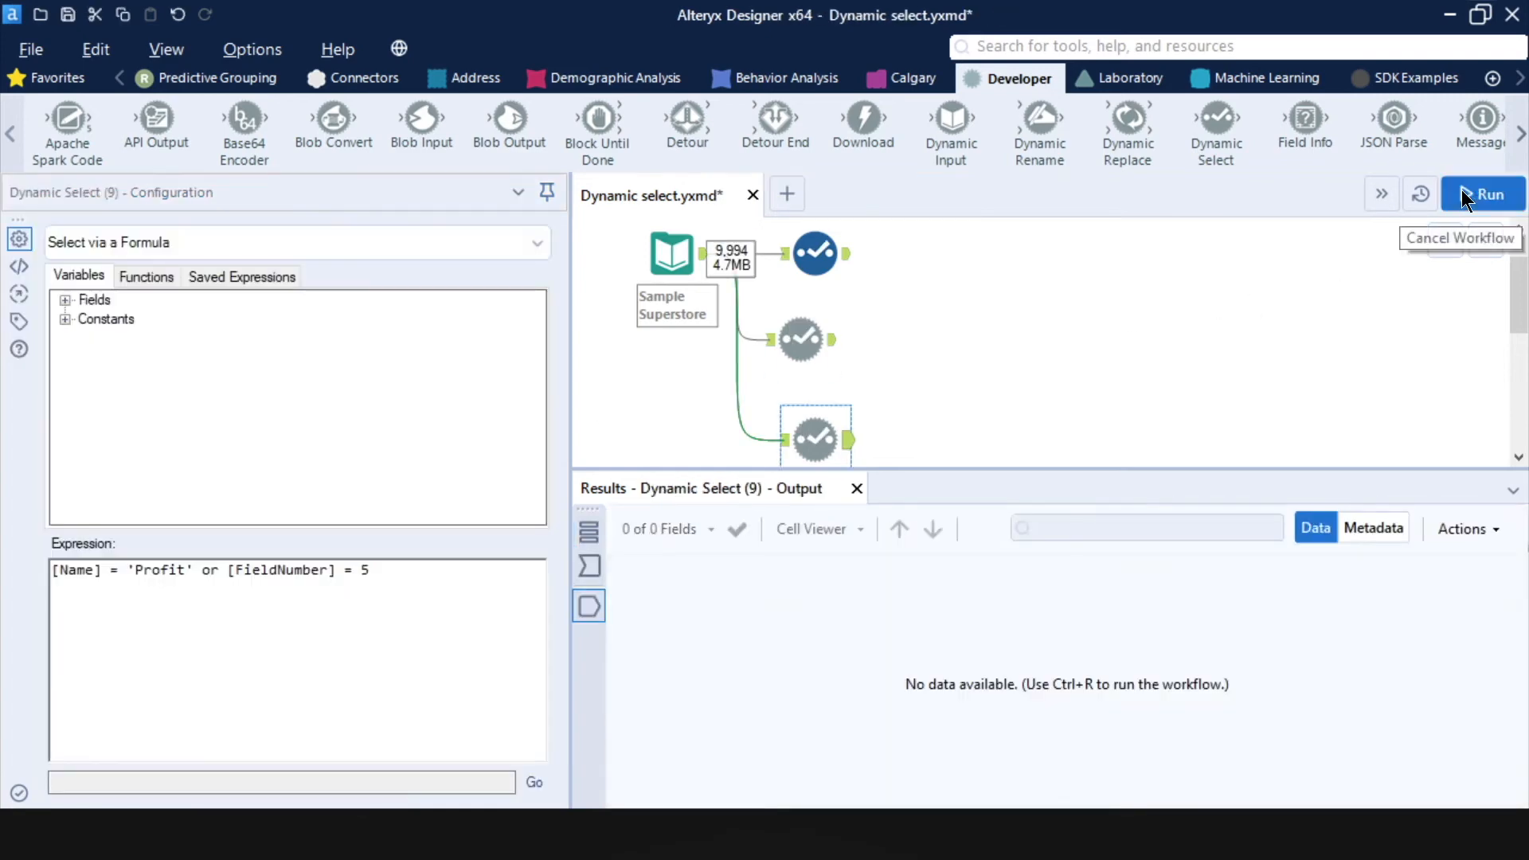
{"action": "left_click", "coordinate": [1481, 194]}
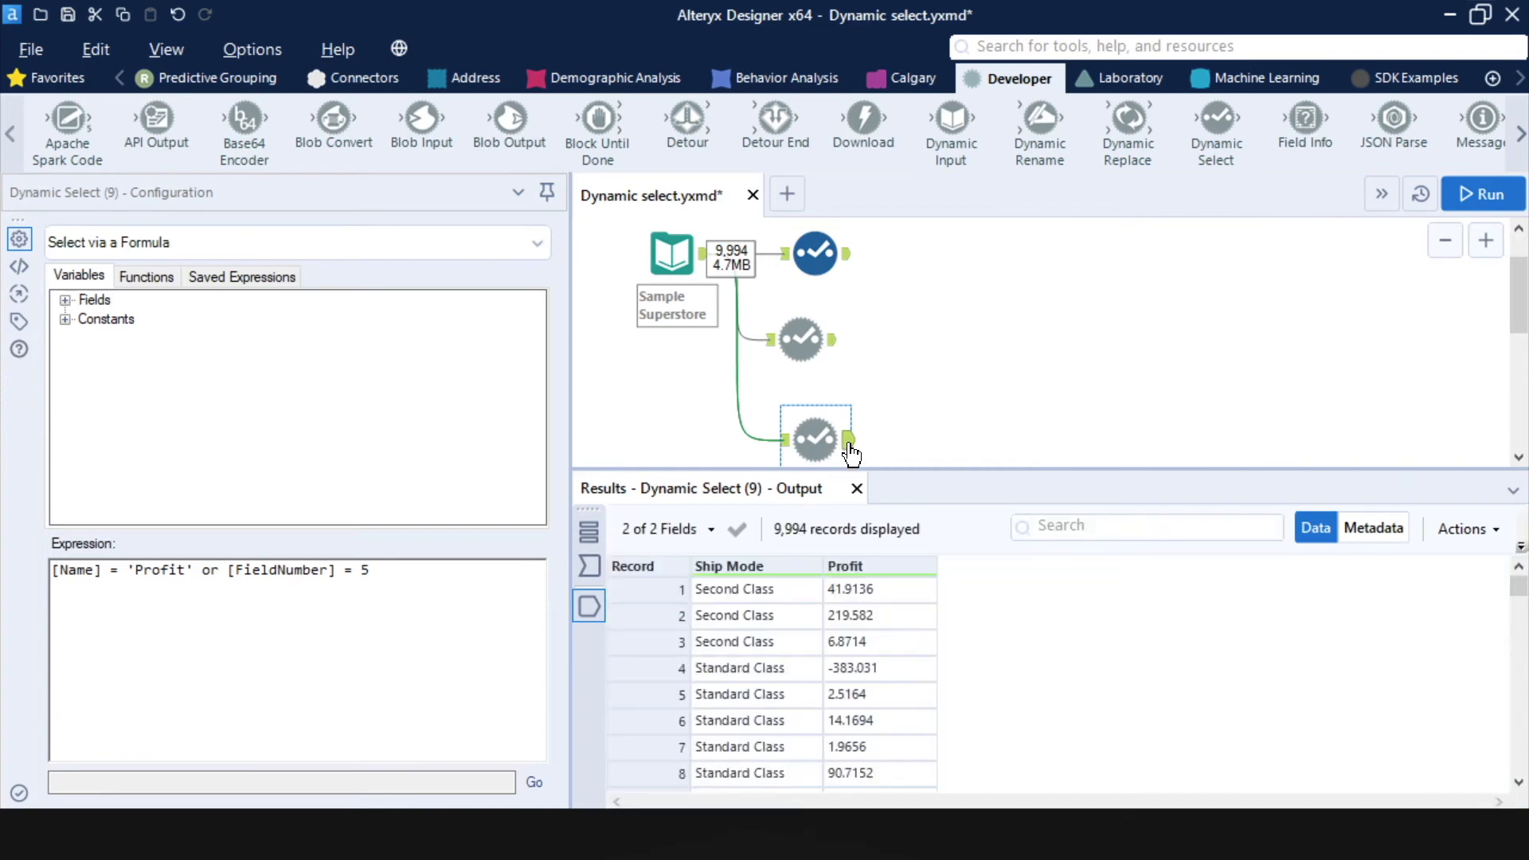
{"action": "mouse_move", "coordinate": [807, 643]}
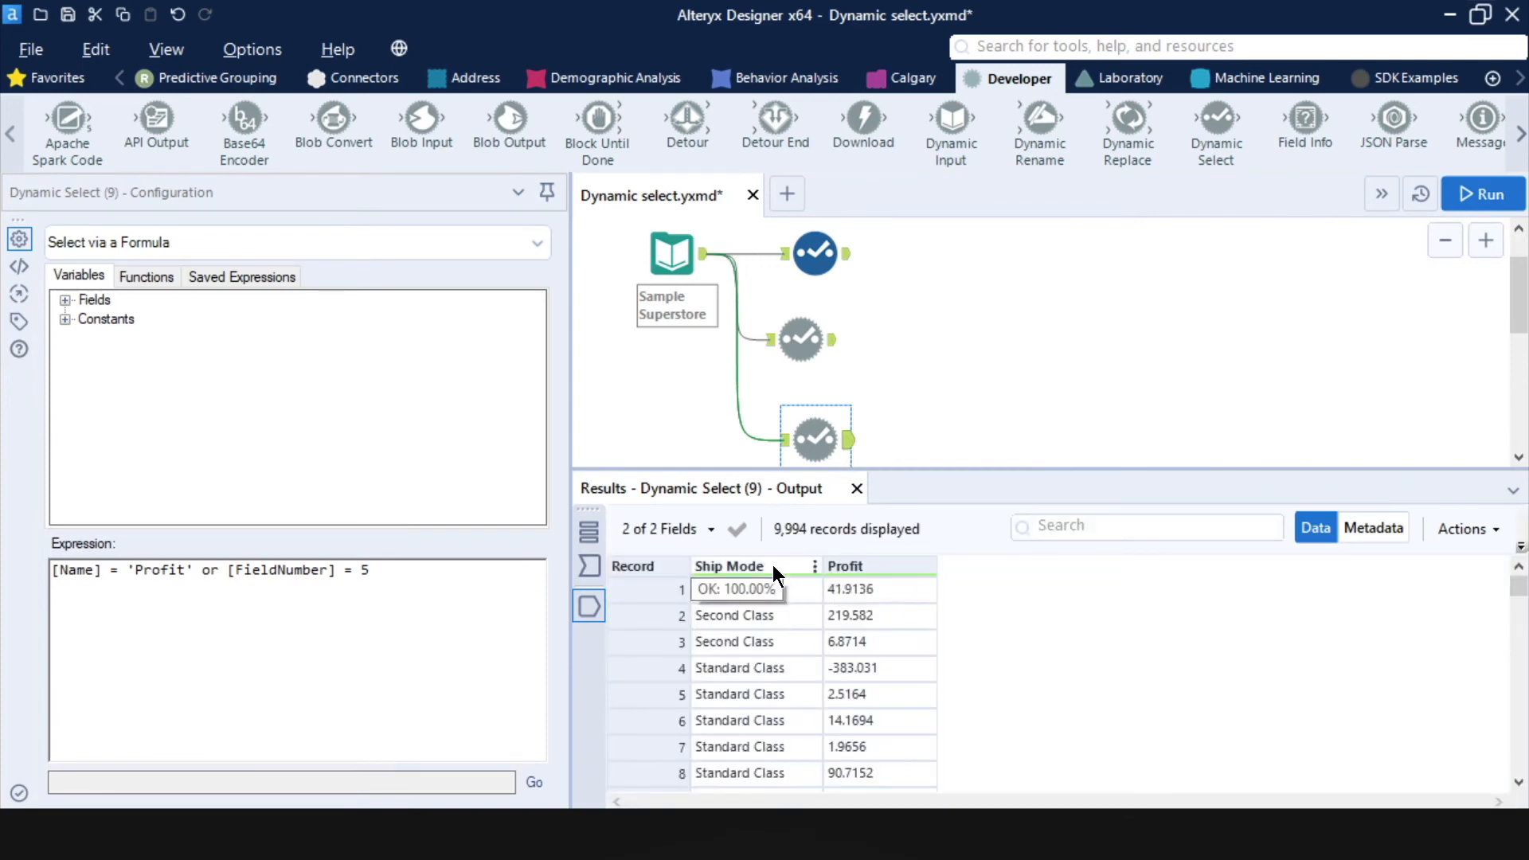
{"action": "mouse_move", "coordinate": [781, 568]}
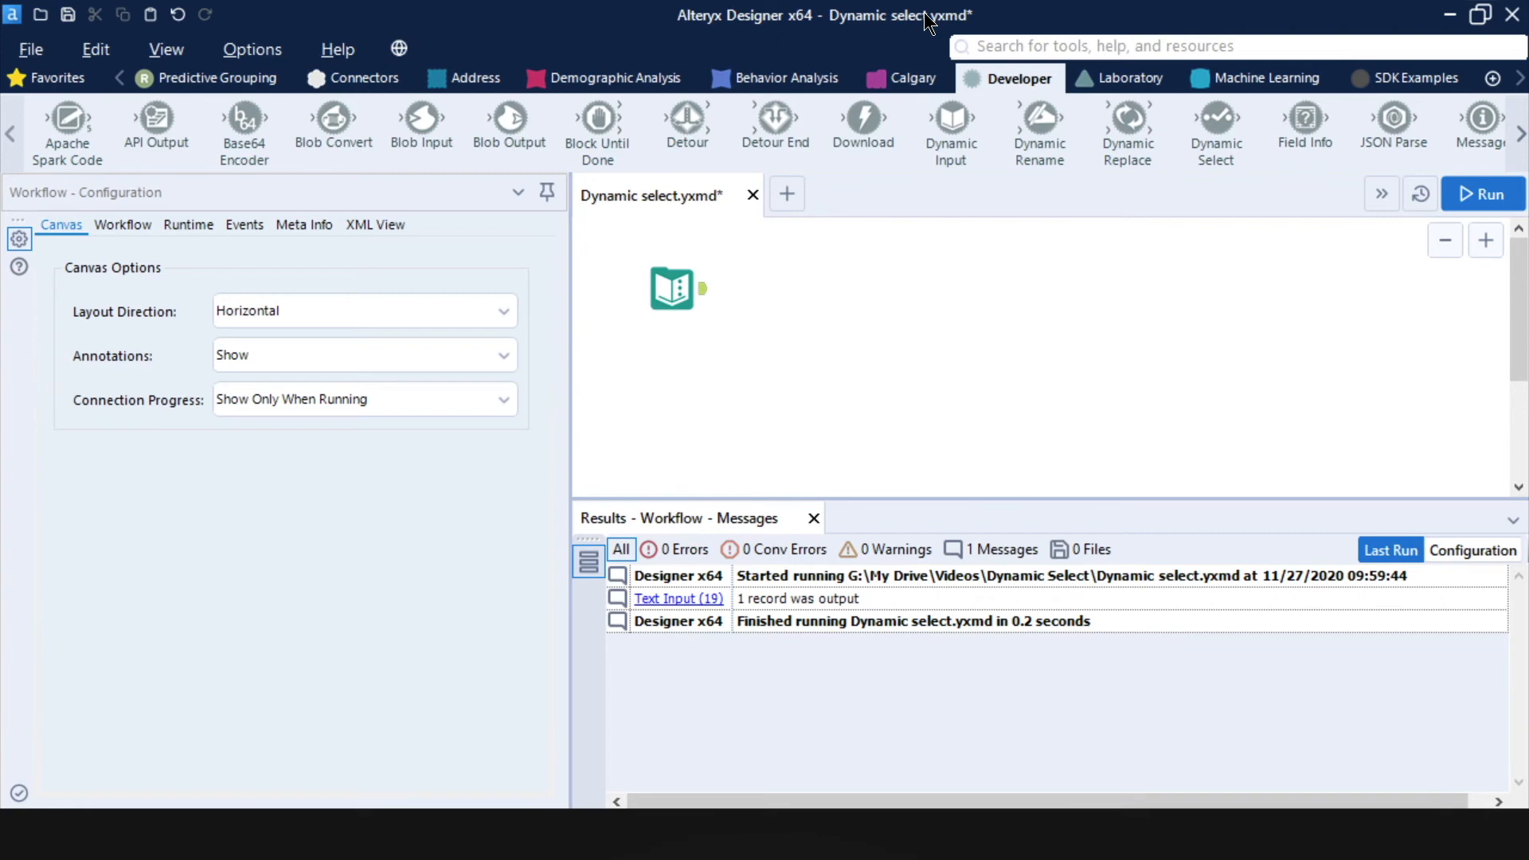
Attach a Dynamic Select to the date-headed Text Input and set it to Select via a Formula.
{"action": "left_click", "coordinate": [670, 288]}
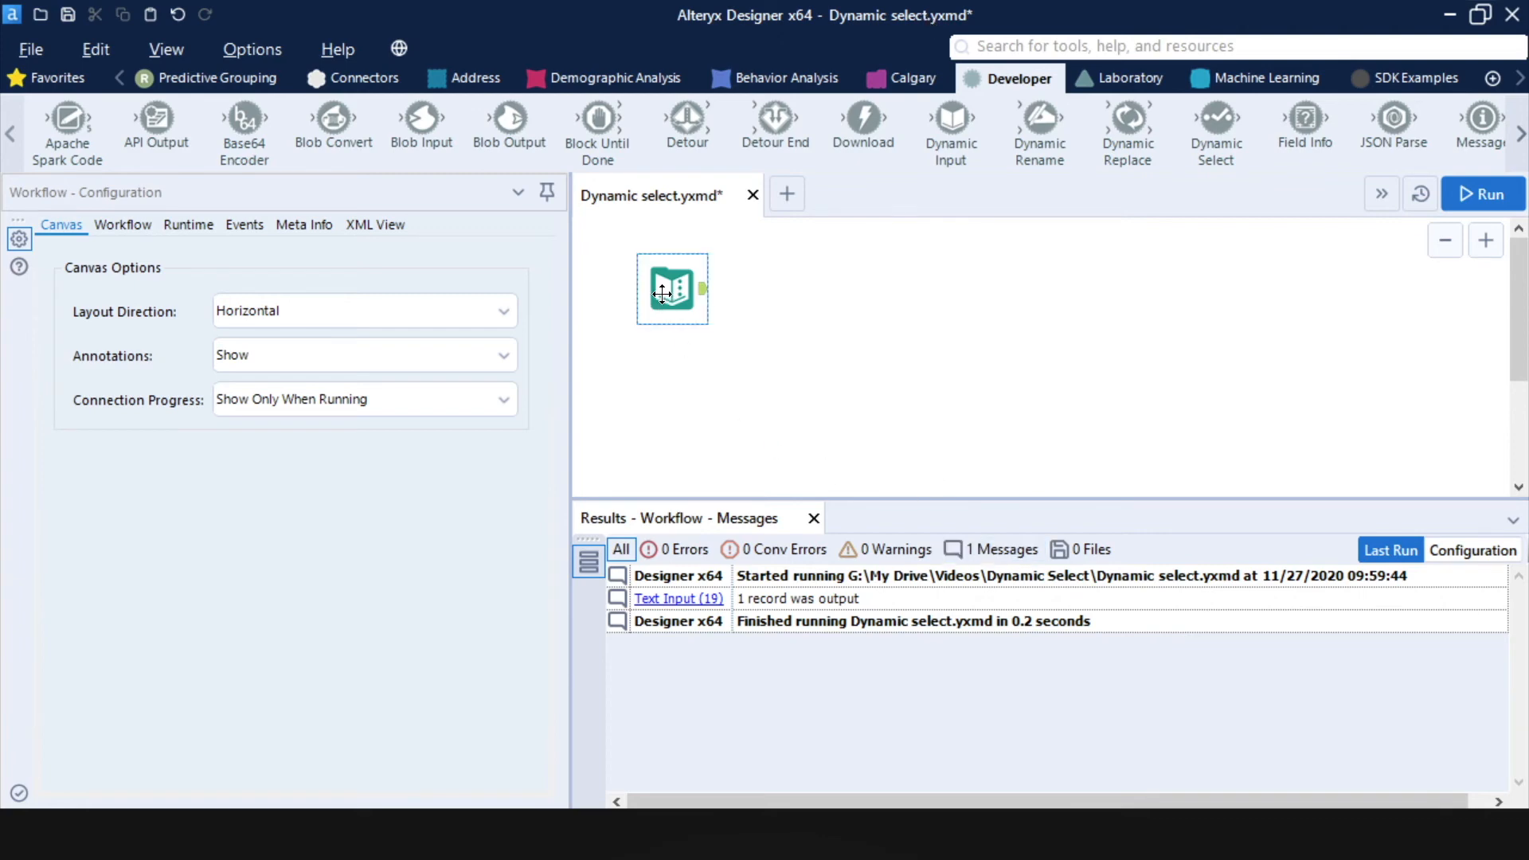
{"action": "left_click", "coordinate": [670, 288]}
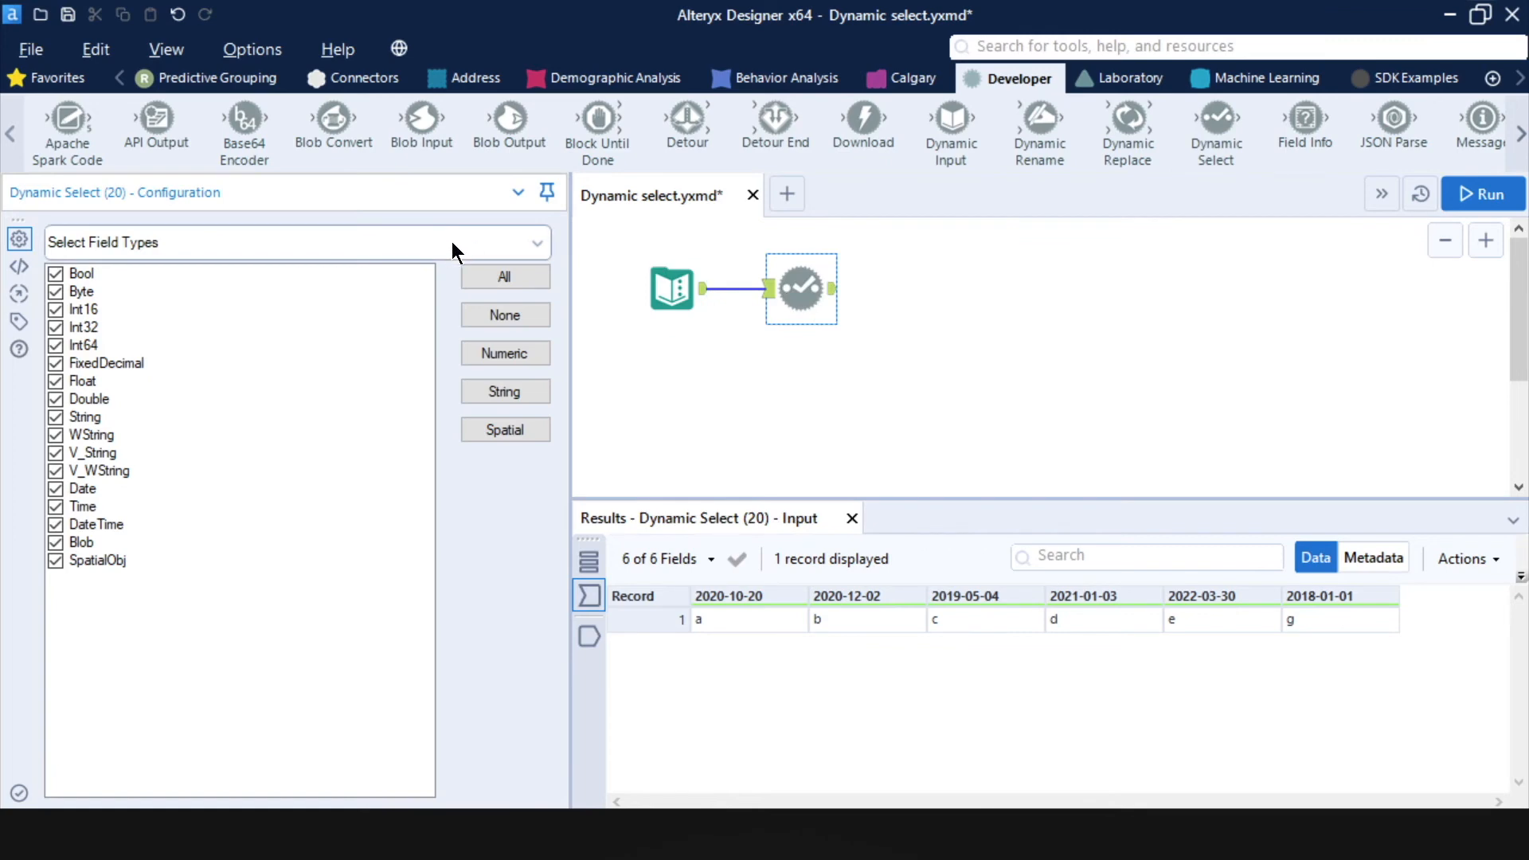
{"action": "left_click", "coordinate": [297, 242]}
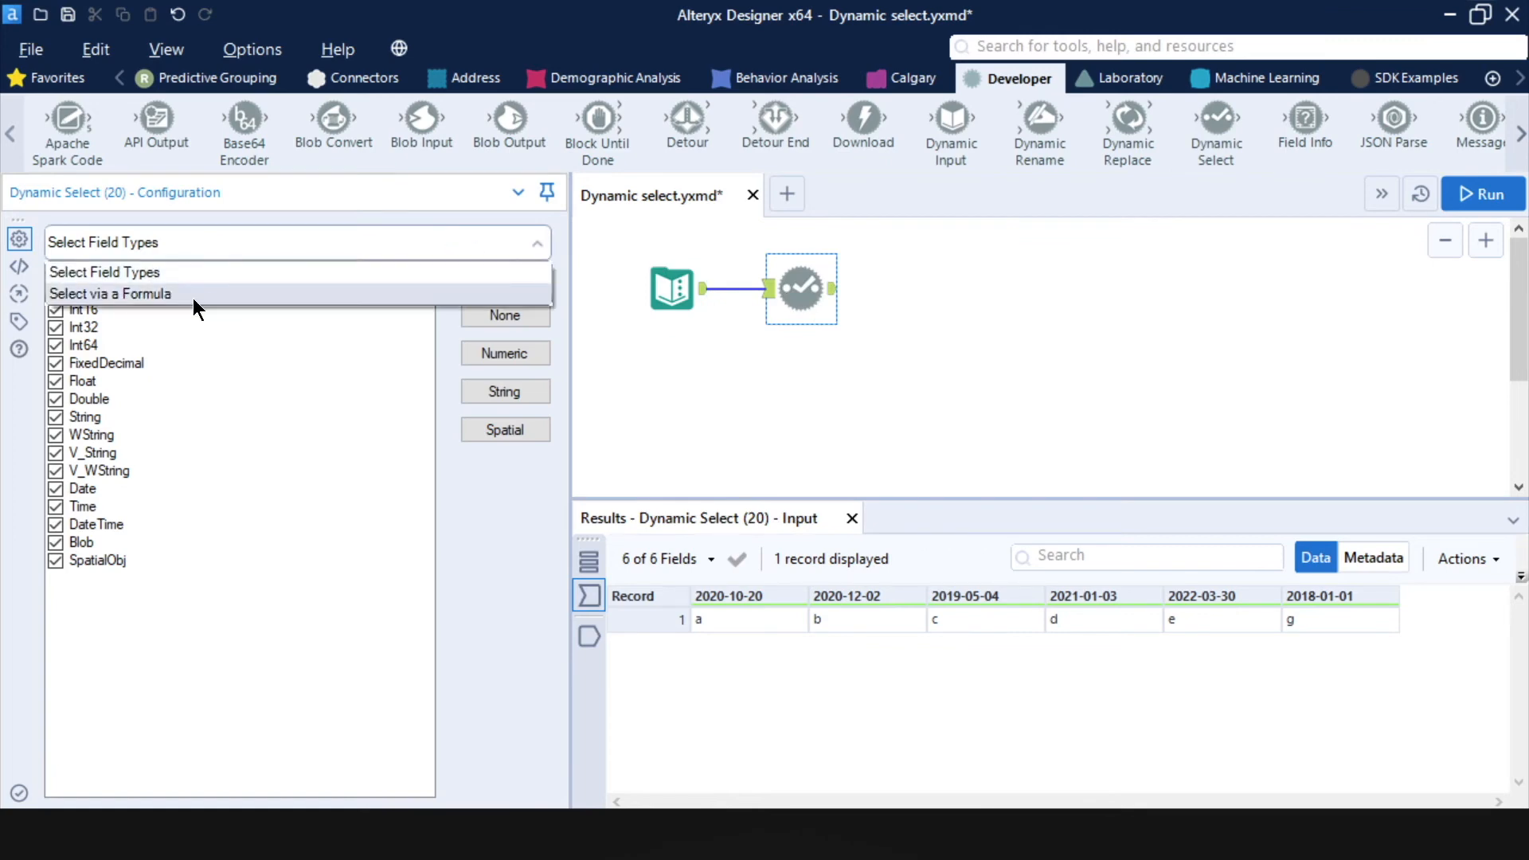
{"action": "left_click", "coordinate": [110, 294]}
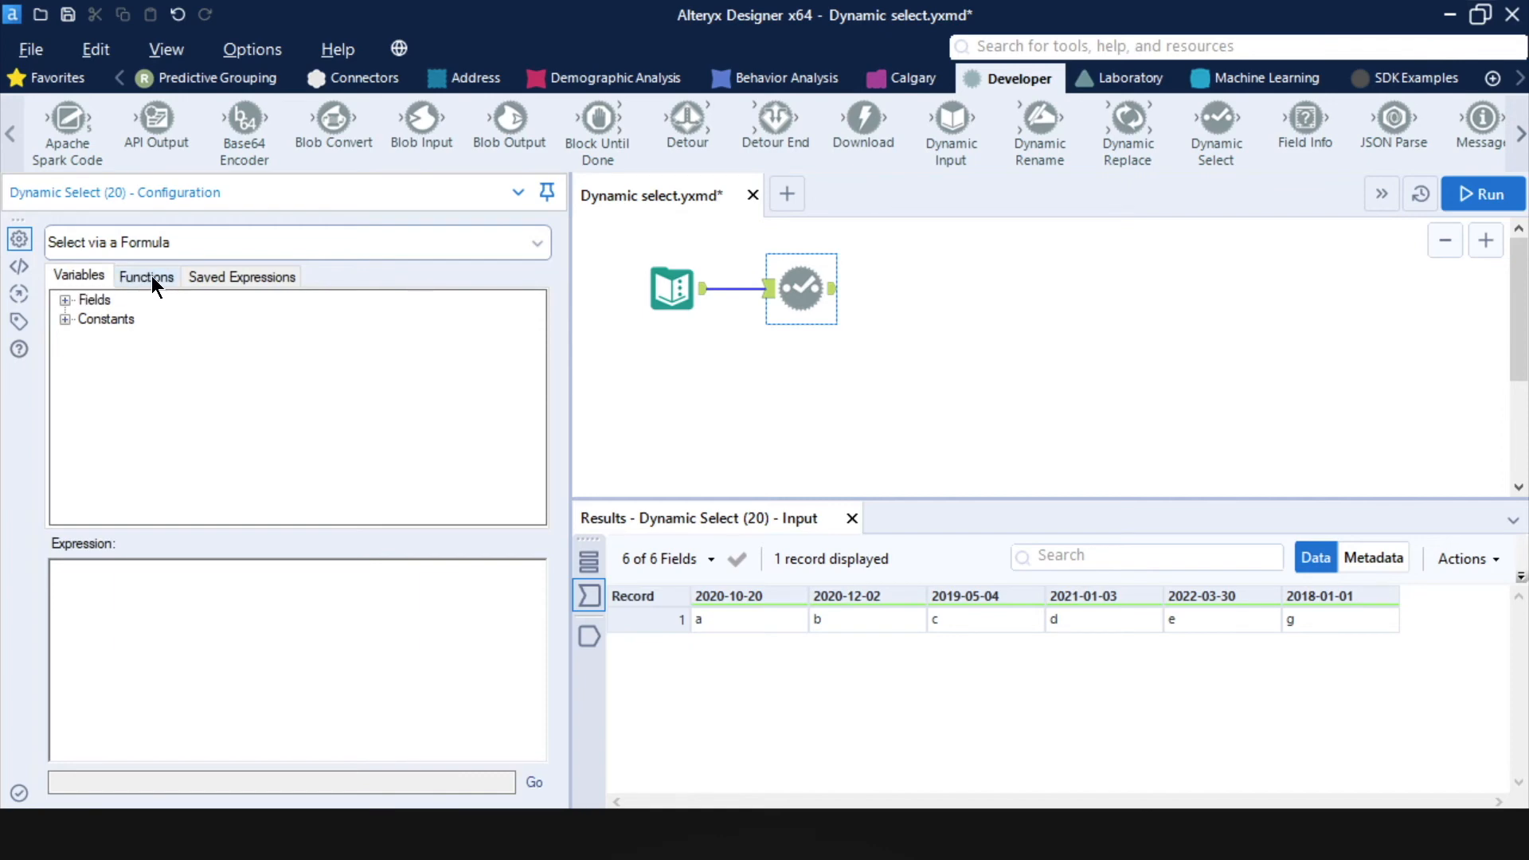
{"action": "left_click", "coordinate": [145, 276]}
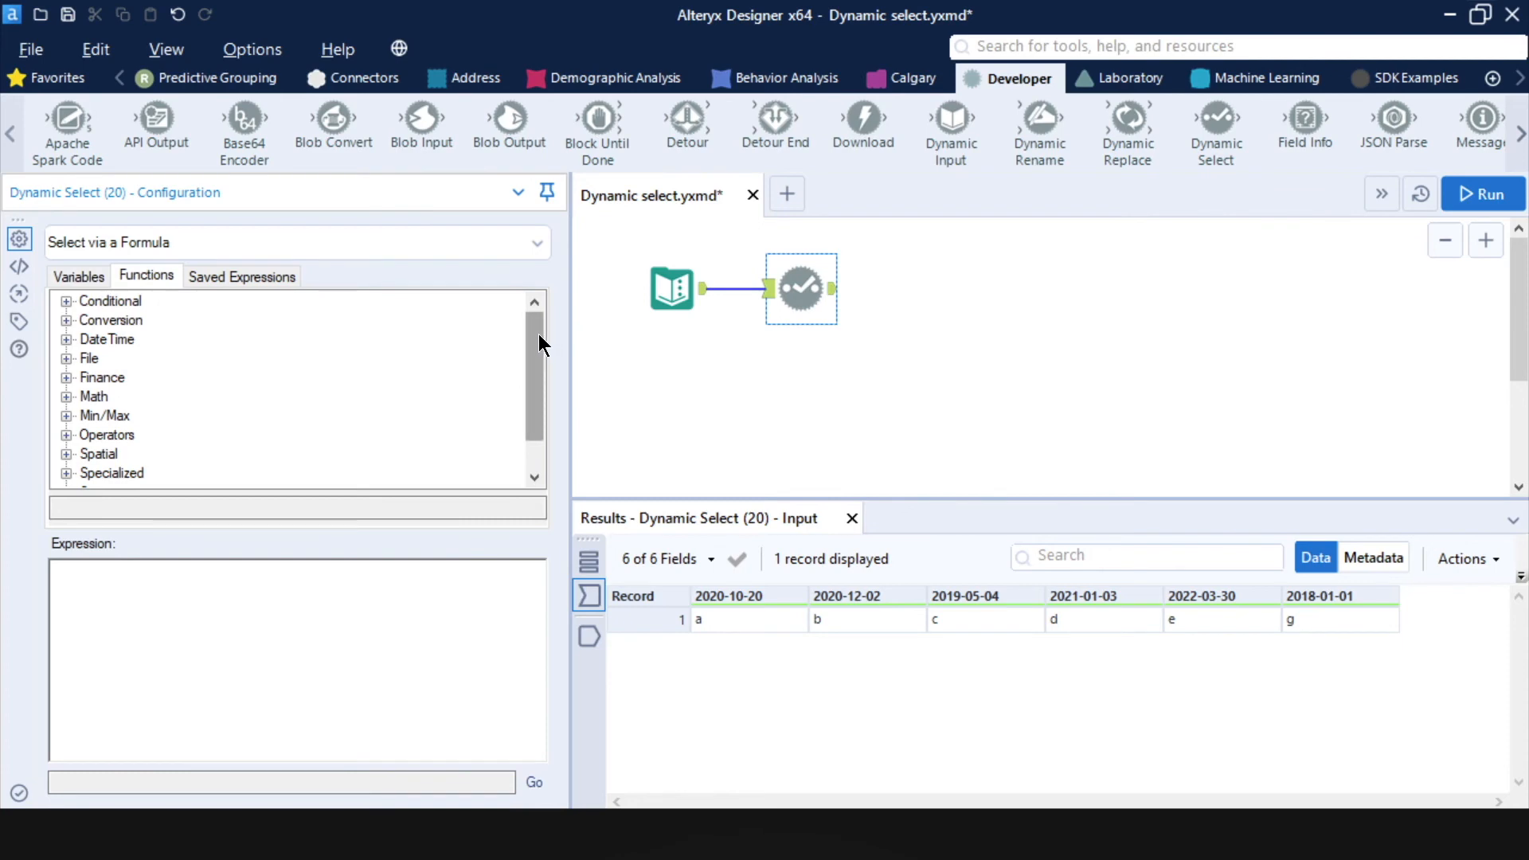
{"action": "mouse_move", "coordinate": [535, 343]}
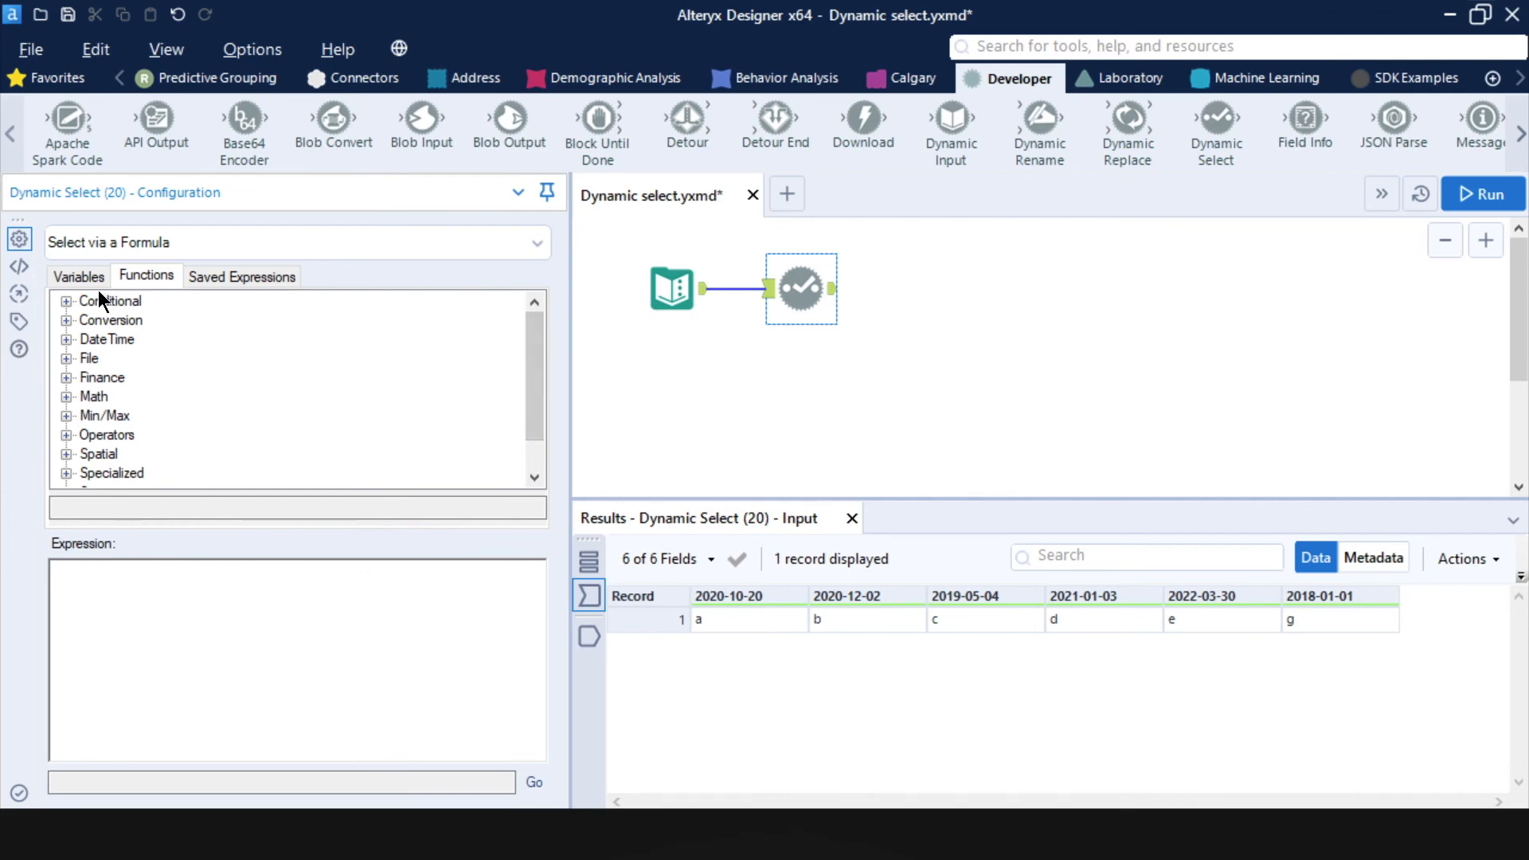
Build the Dynamic Select expression [Name] > DateTimeToday() from Fields and DateTime functions.
{"action": "left_click", "coordinate": [78, 276]}
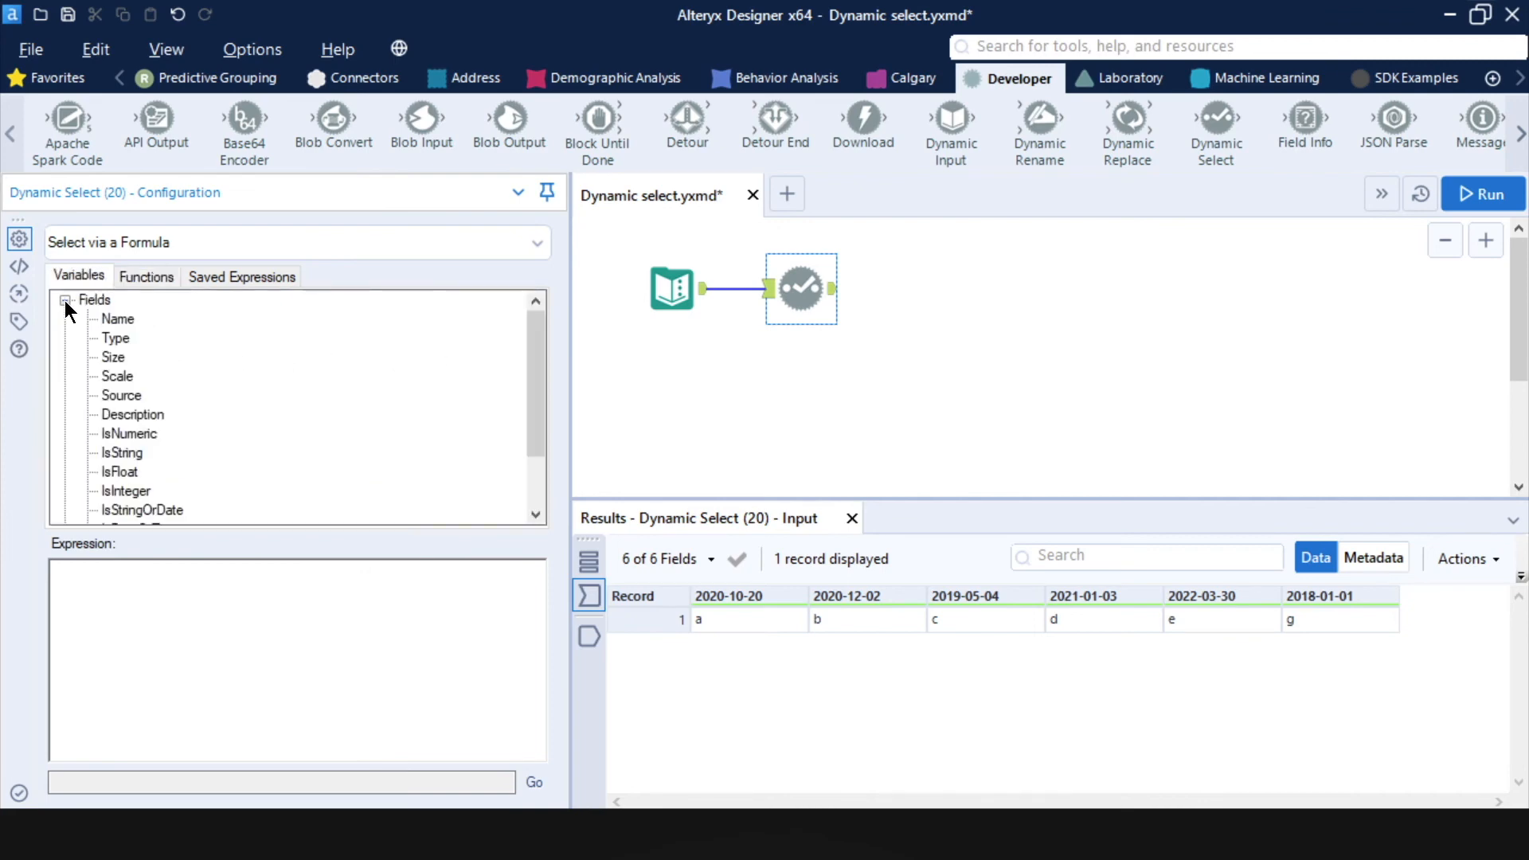
{"action": "double_click", "coordinate": [117, 319]}
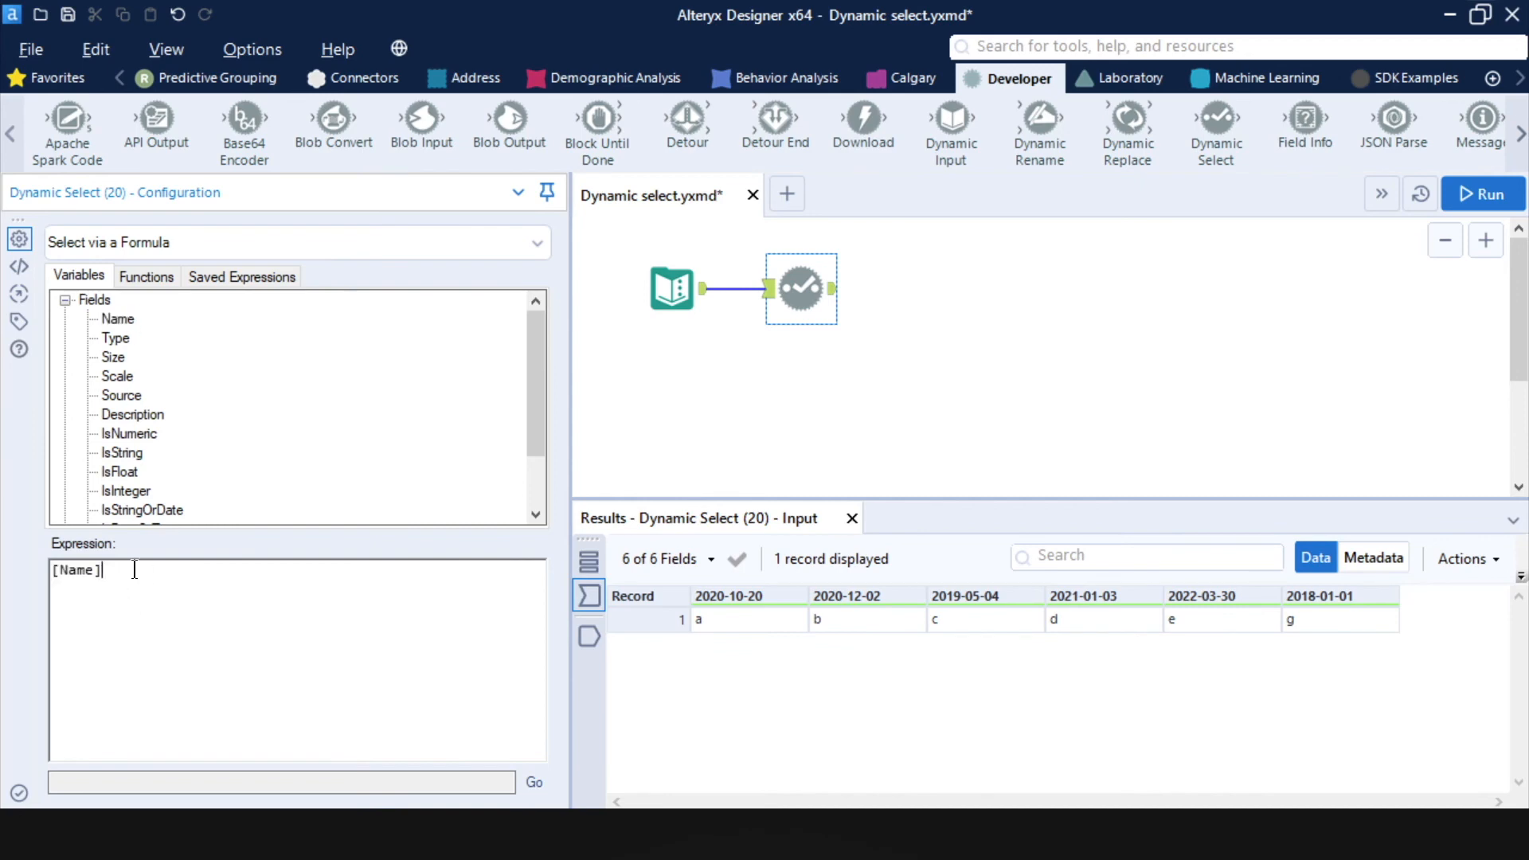
{"action": "type", "text": ">"}
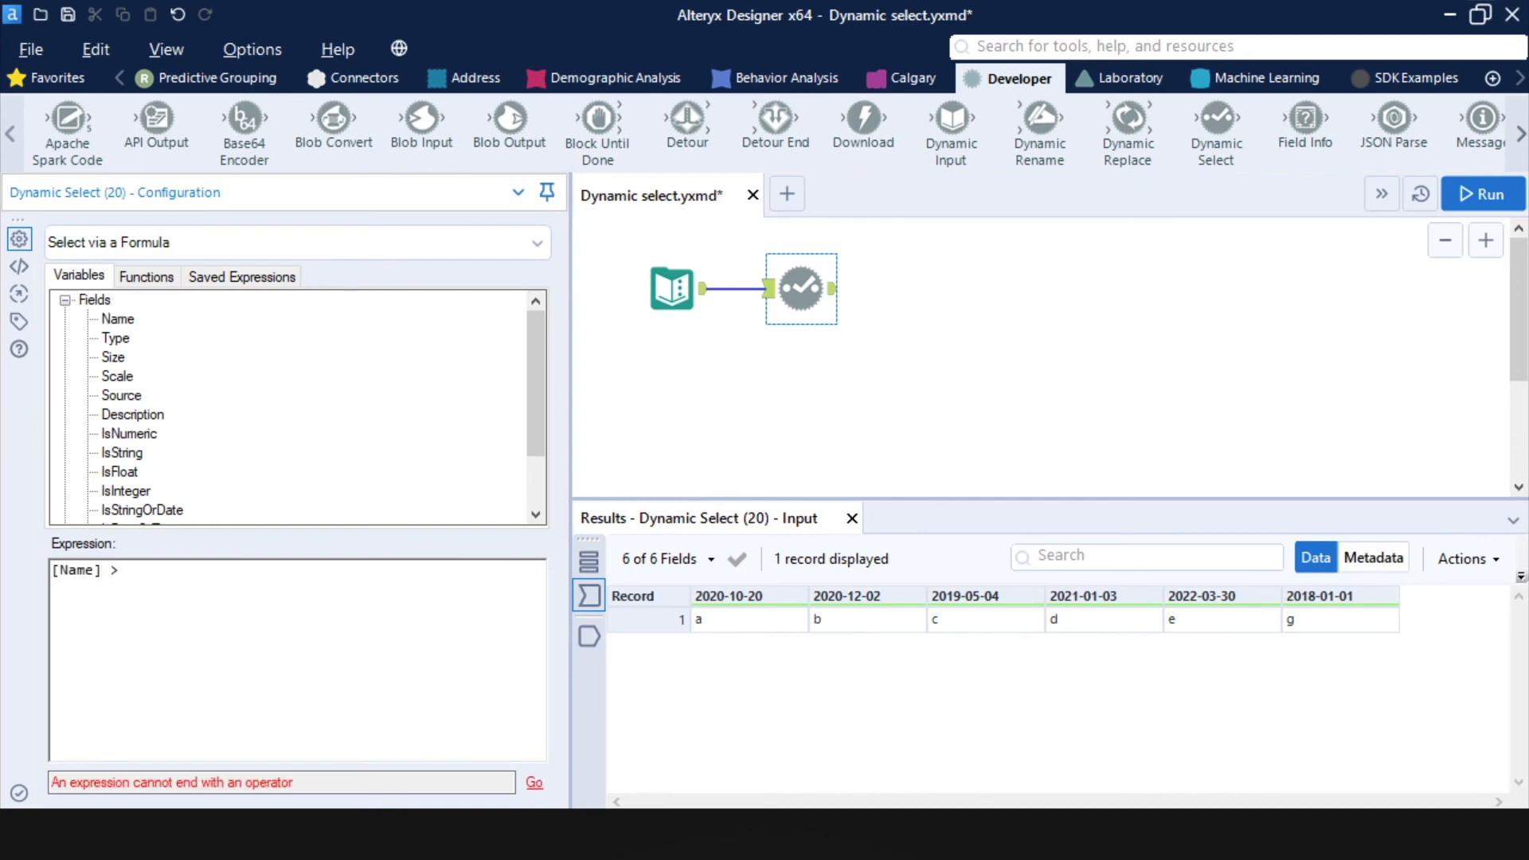
{"action": "left_click", "coordinate": [145, 277]}
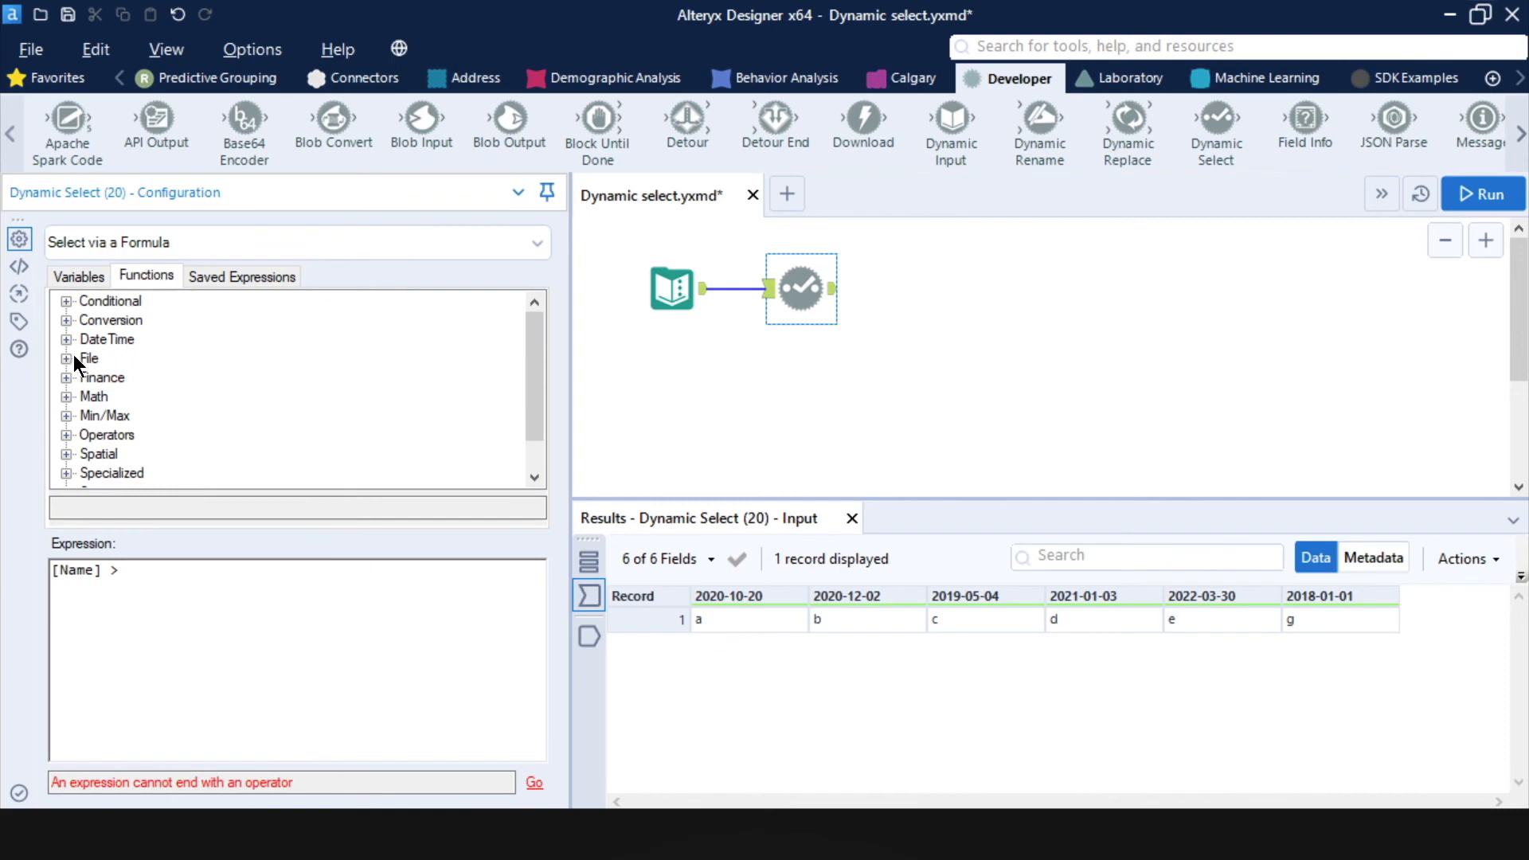
{"action": "mouse_move", "coordinate": [72, 351]}
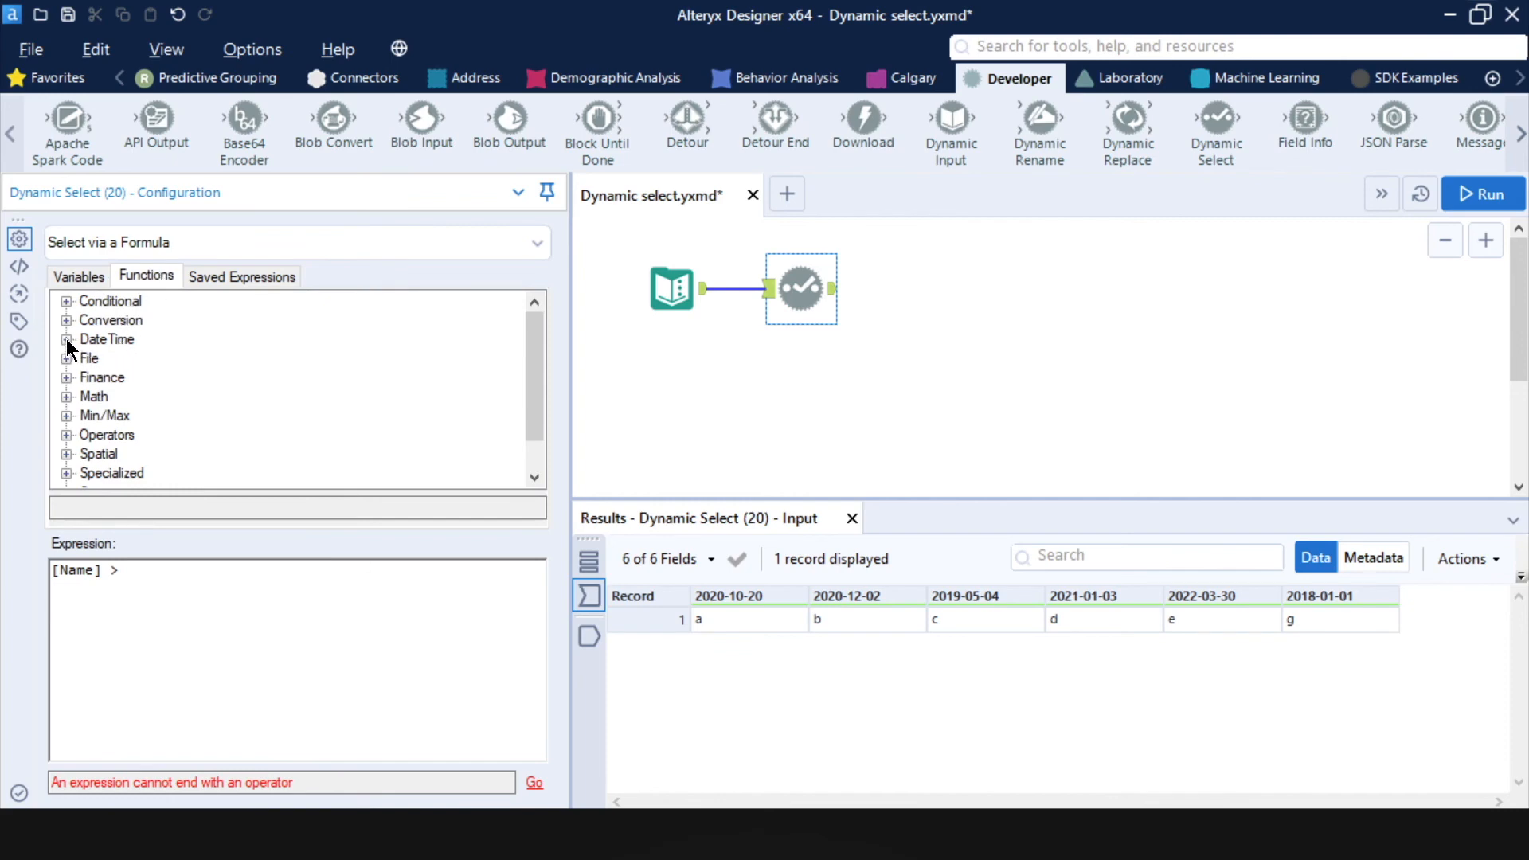
{"action": "left_click", "coordinate": [66, 339]}
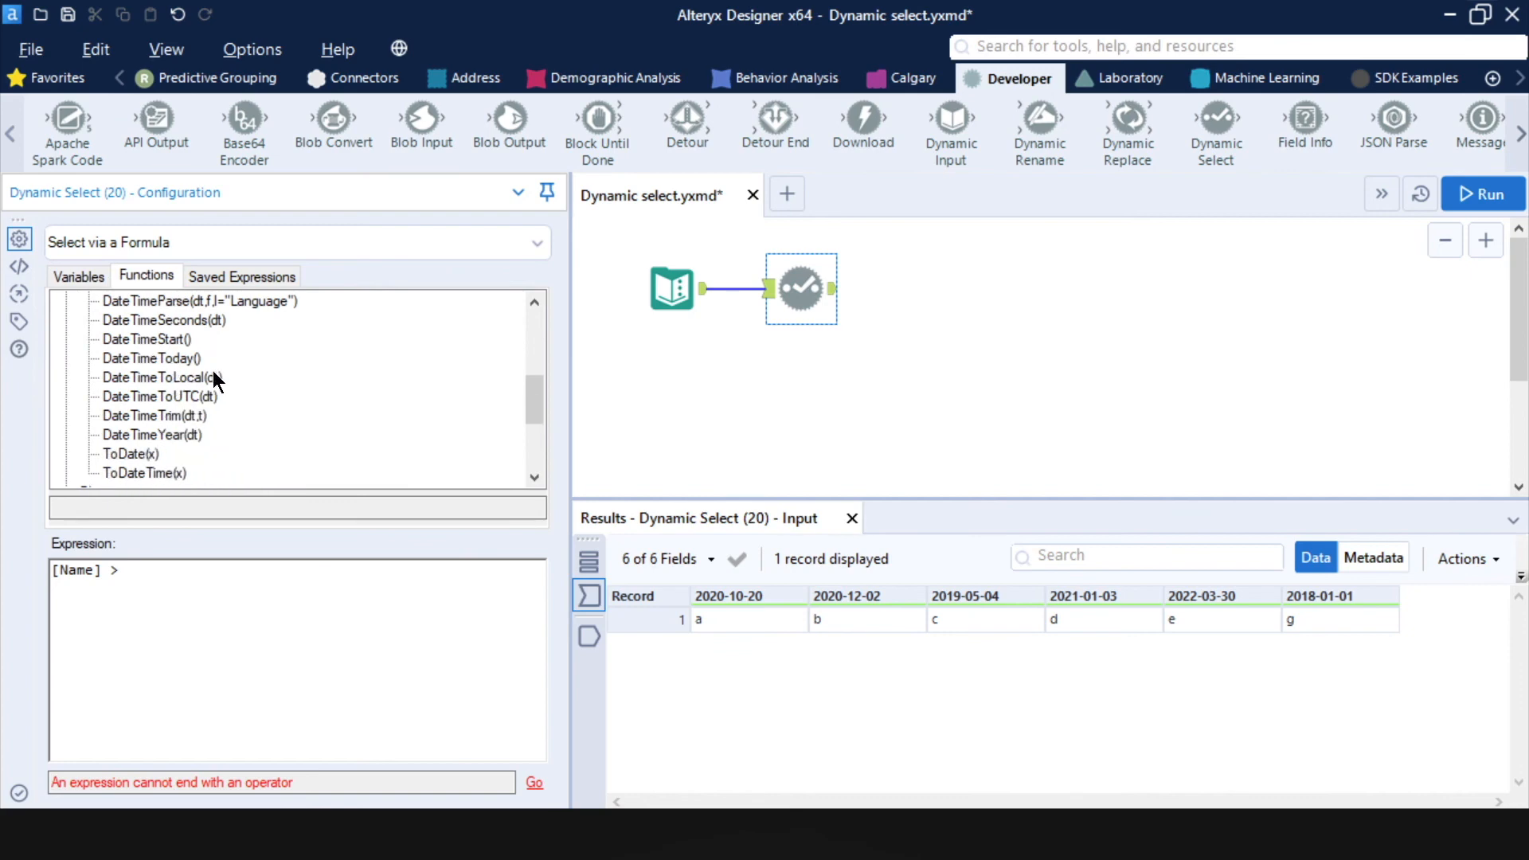
{"action": "double_click", "coordinate": [149, 357]}
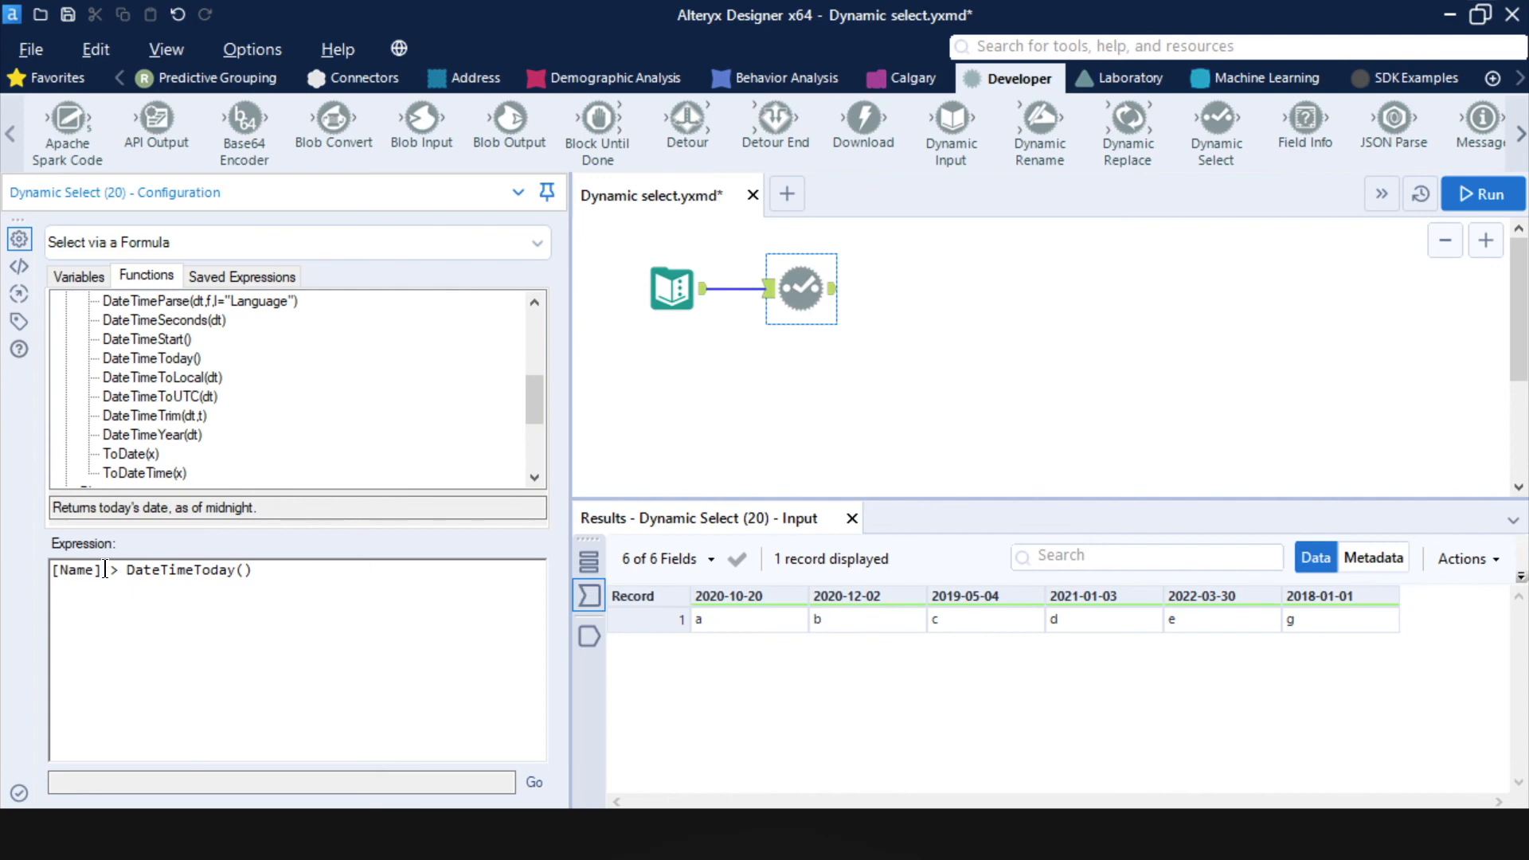
{"action": "double_click", "coordinate": [76, 570]}
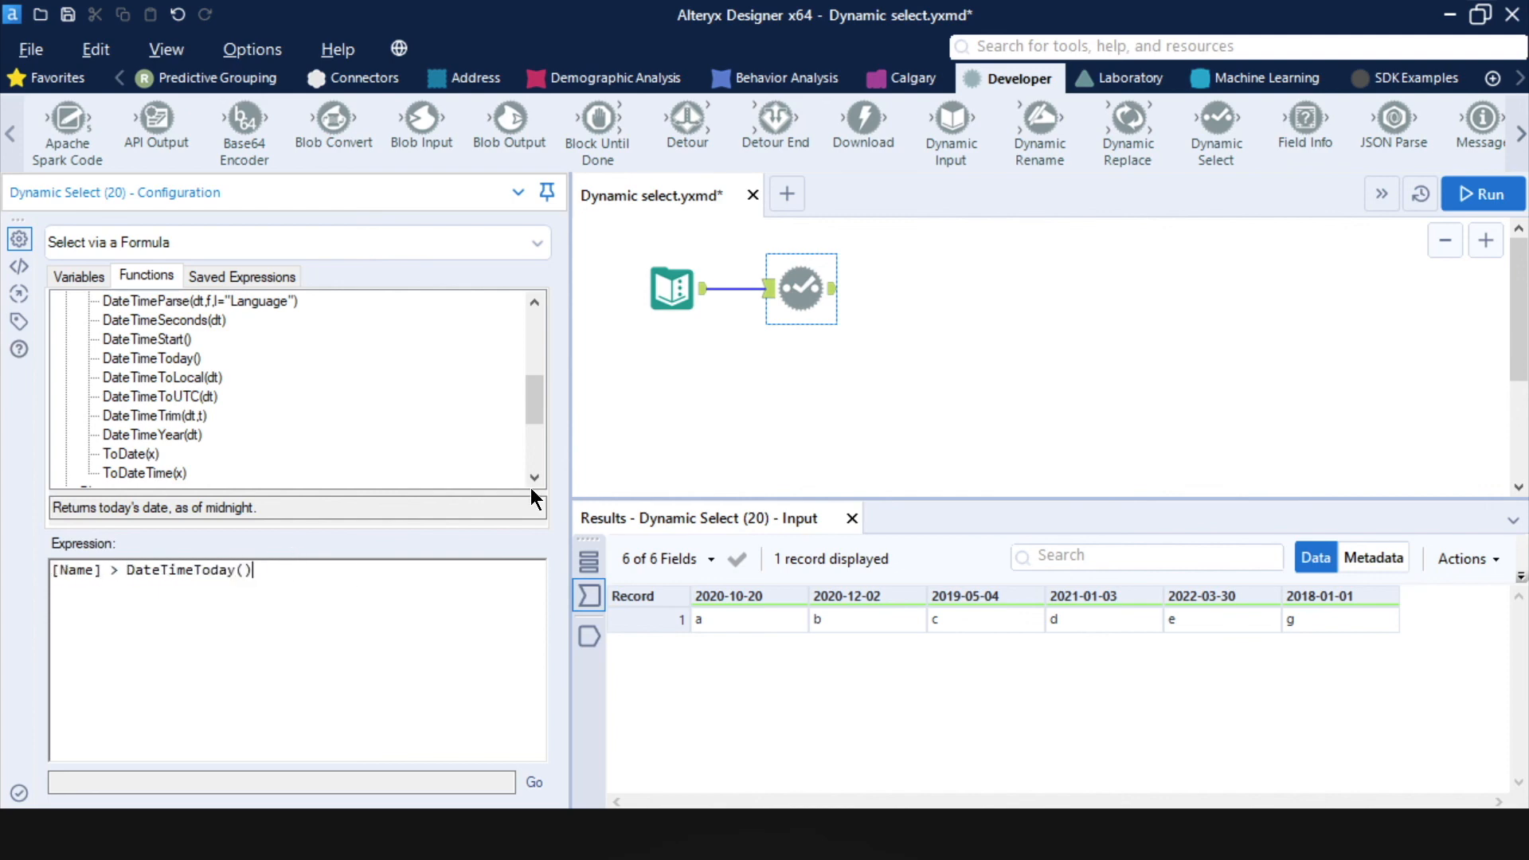
Run the workflow, leaving only columns 2020-12-02, 2021-01-03 and 2022-03-30.
{"action": "left_click", "coordinate": [1481, 193]}
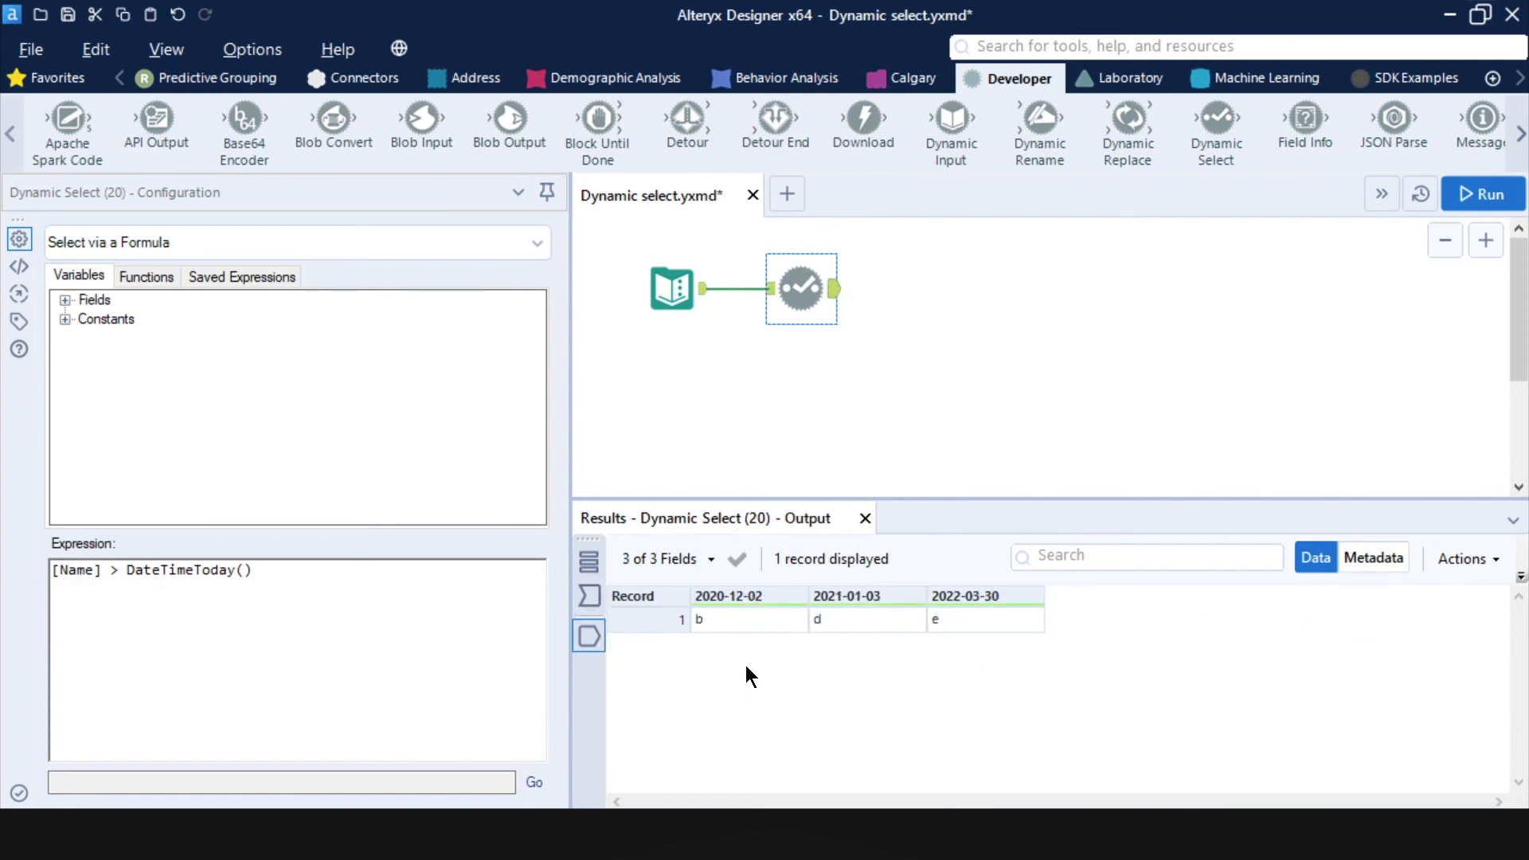
{"action": "mouse_move", "coordinate": [736, 626]}
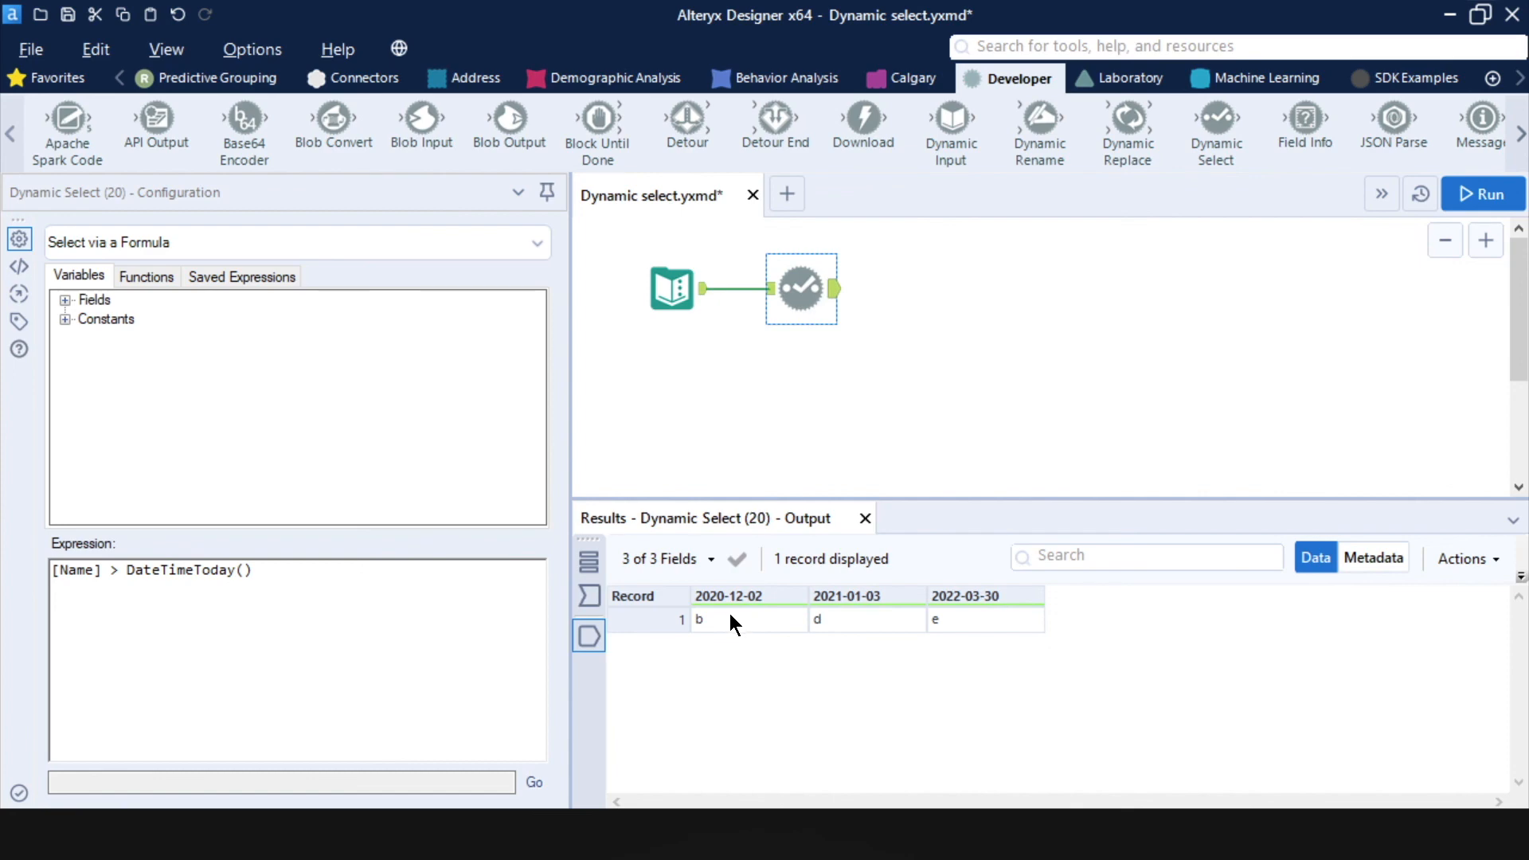
{"action": "mouse_move", "coordinate": [746, 634]}
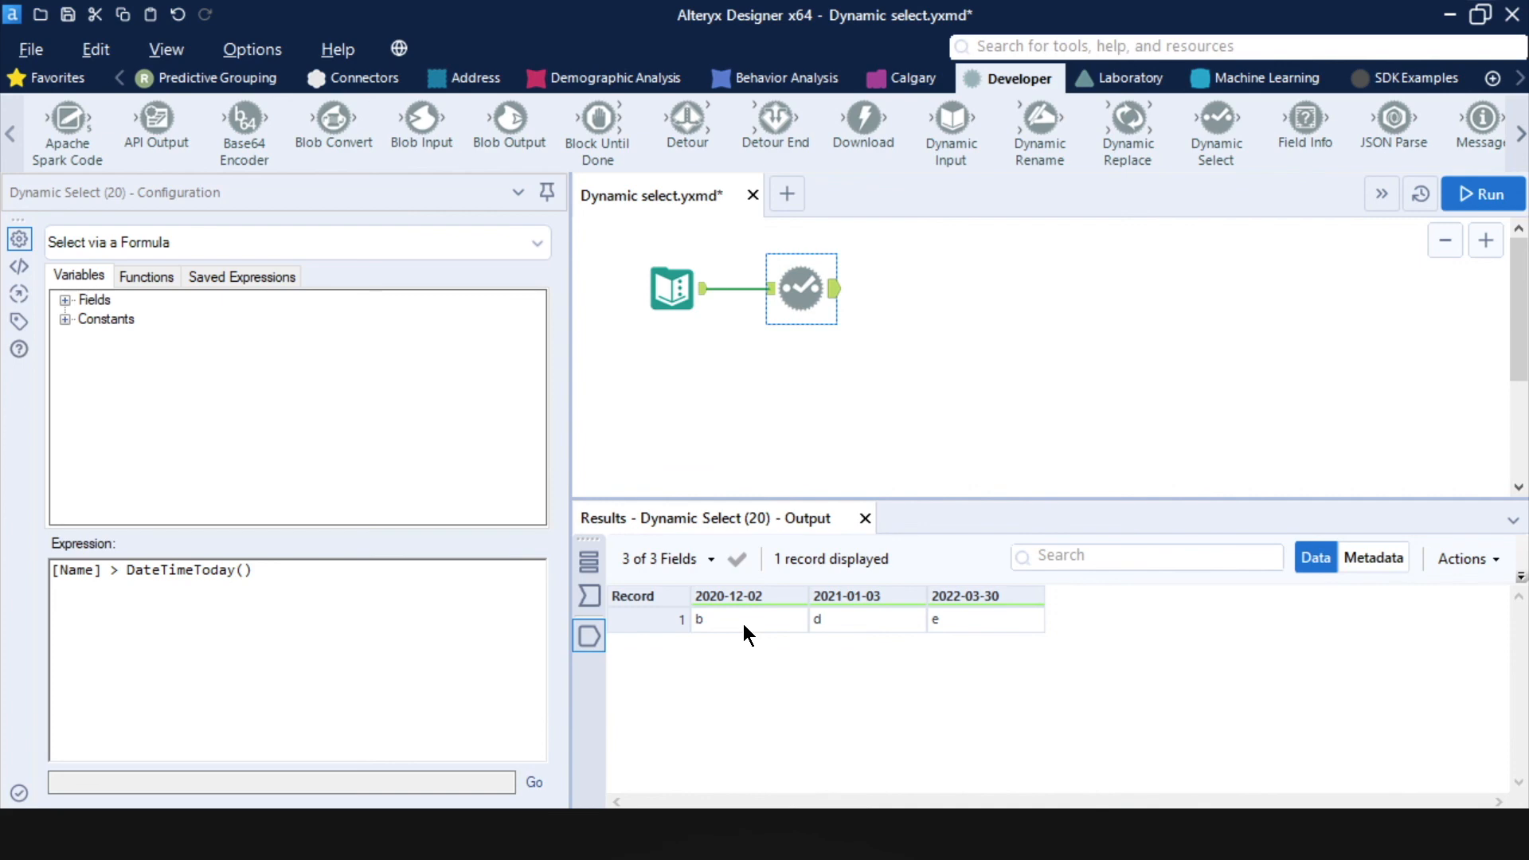
{"action": "mouse_move", "coordinate": [747, 657]}
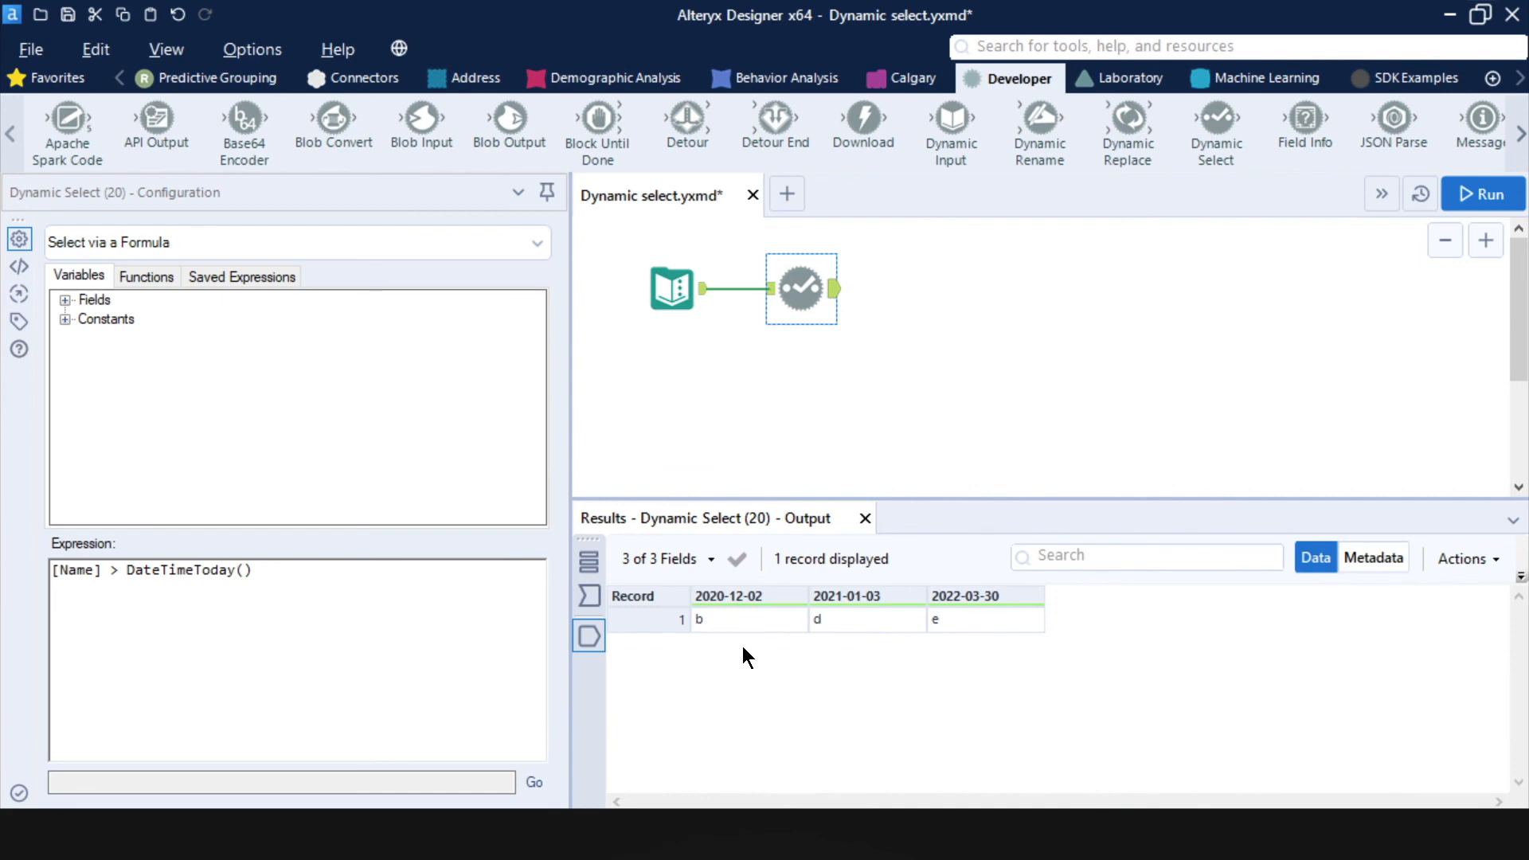